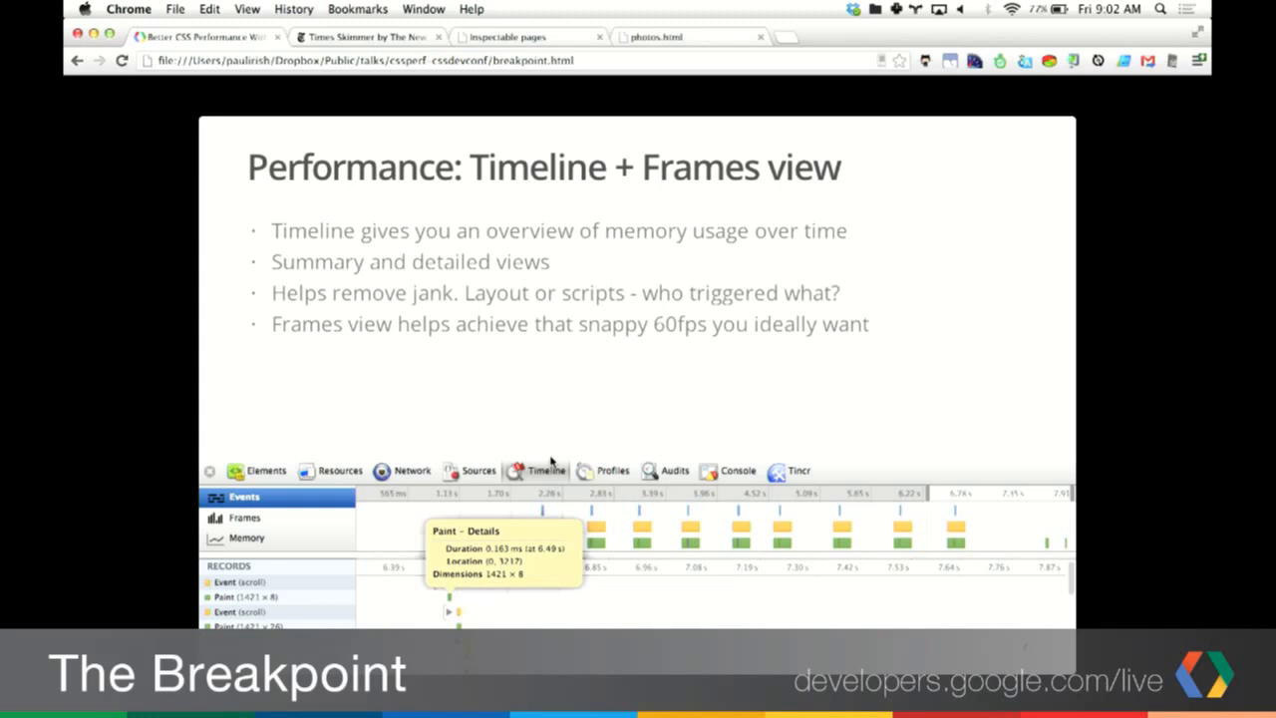
{"action": "mouse_move", "coordinate": [708, 585]}
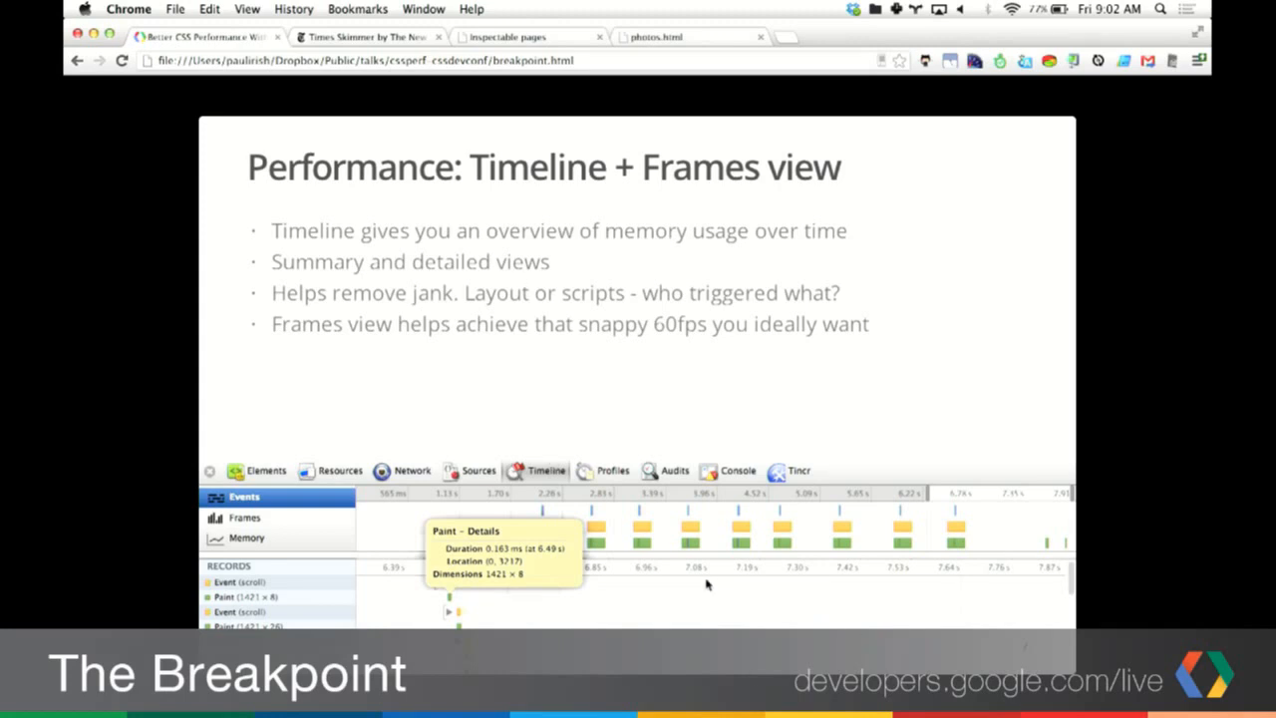
{"action": "mouse_move", "coordinate": [282, 512]}
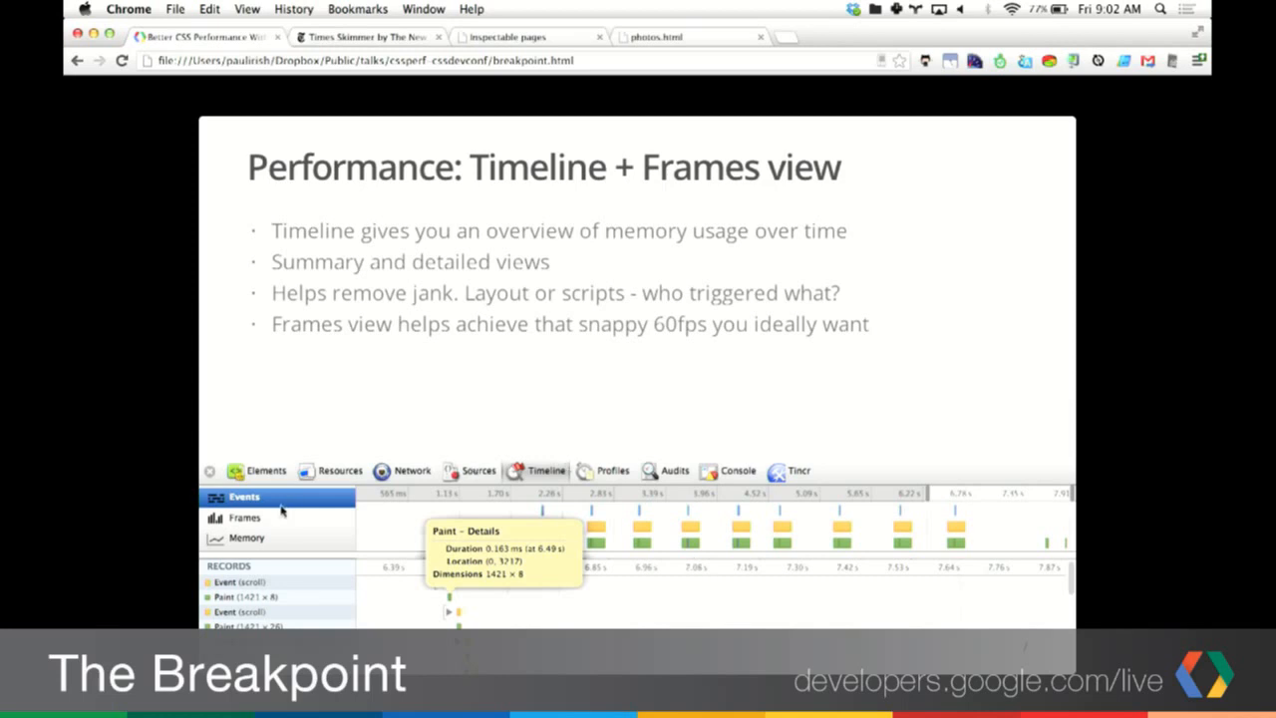
{"action": "mouse_move", "coordinate": [584, 504]}
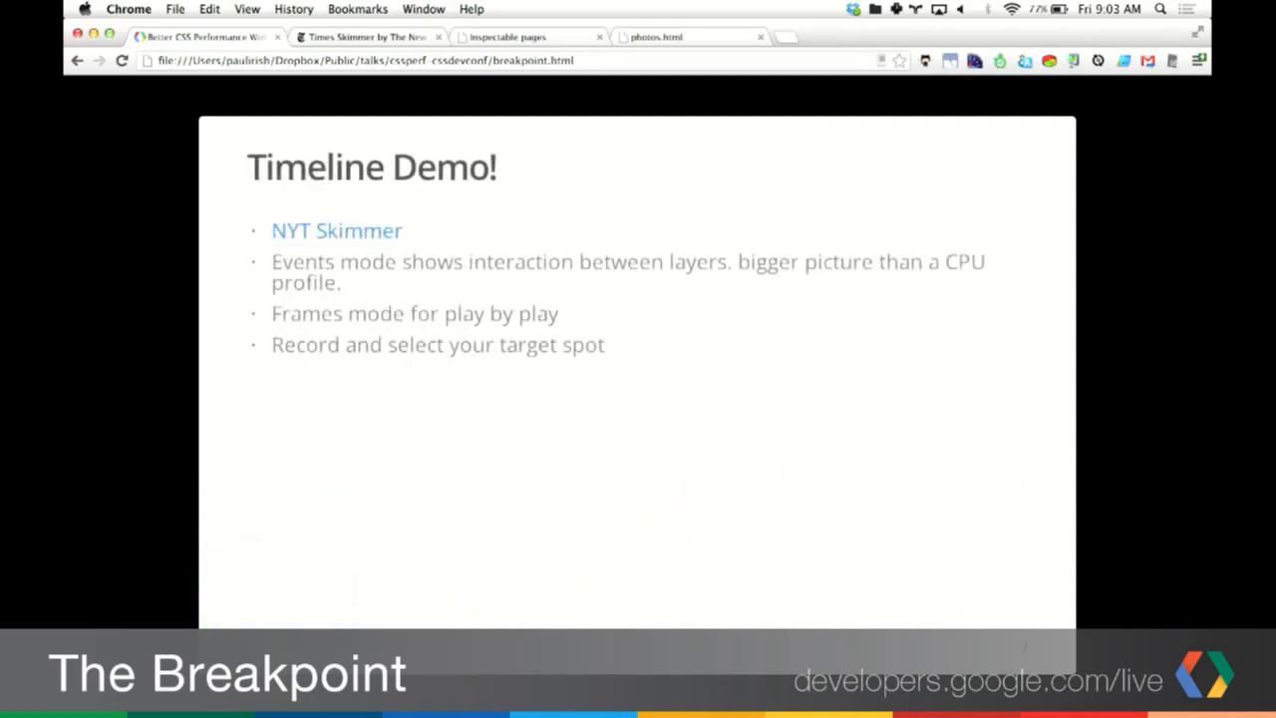
Step: Switch from the Timeline Demo slide to the NYT Skimmer tab
{"action": "left_click", "coordinate": [336, 230]}
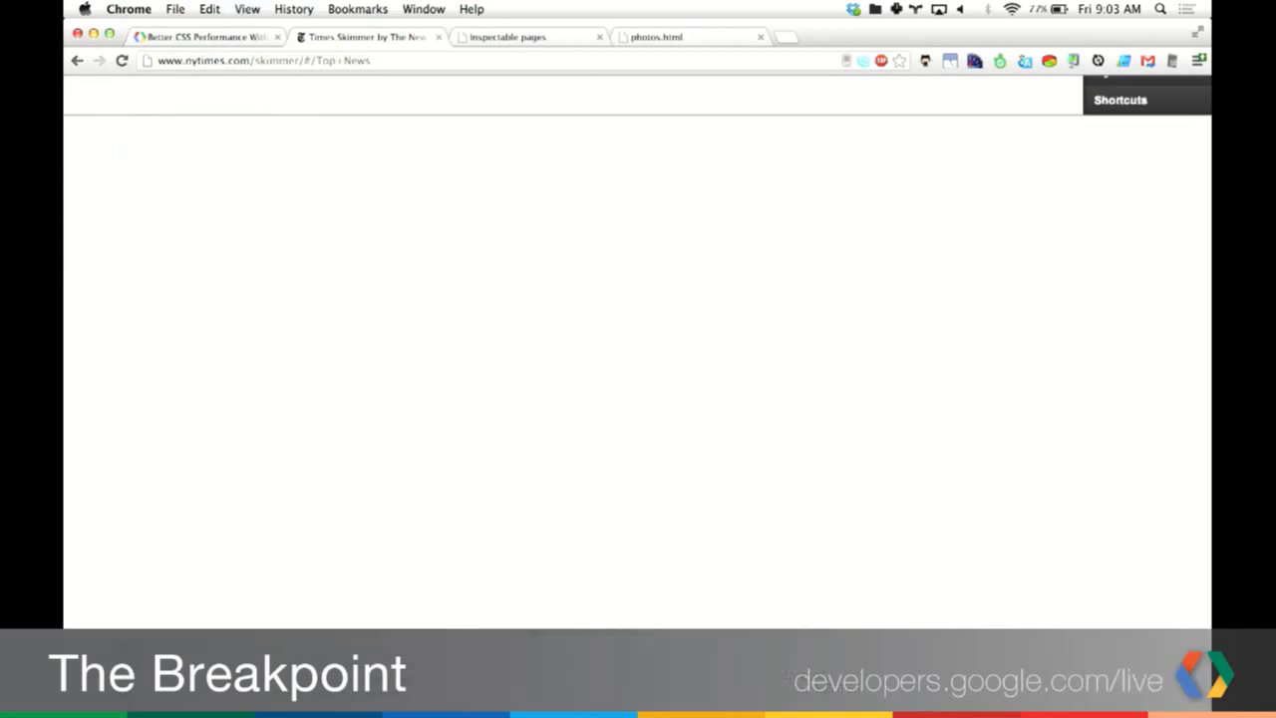
Step: Record a DevTools Timeline of the Times Skimmer page reloading, with a shorter panel
{"action": "left_click", "coordinate": [491, 131]}
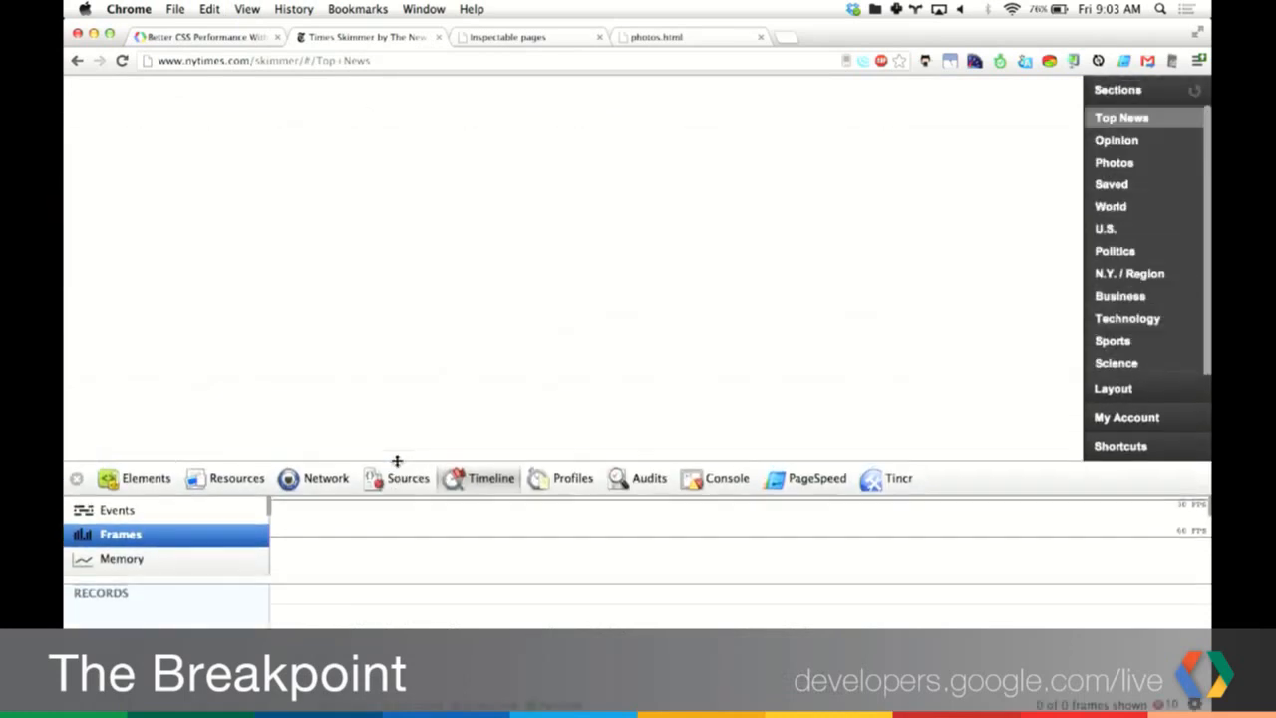
{"action": "left_click_drag", "start_coordinate": [397, 460], "coordinate": [385, 523]}
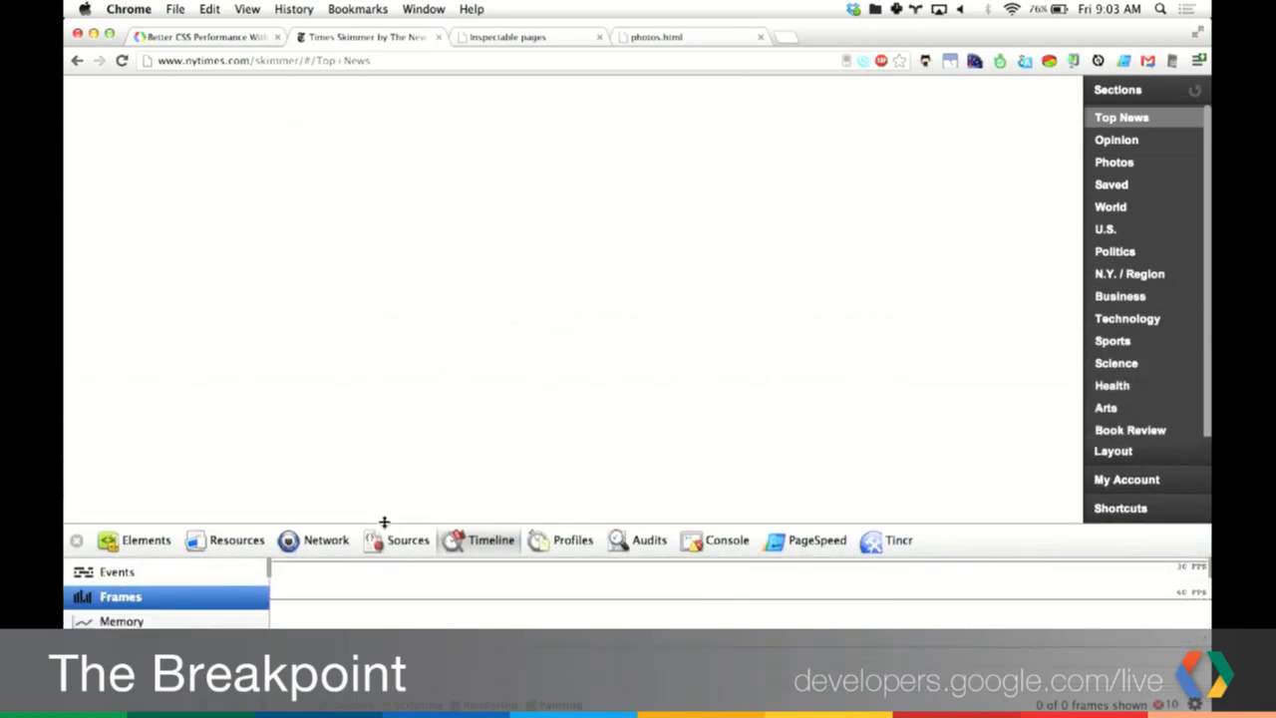
{"action": "left_click", "coordinate": [121, 60]}
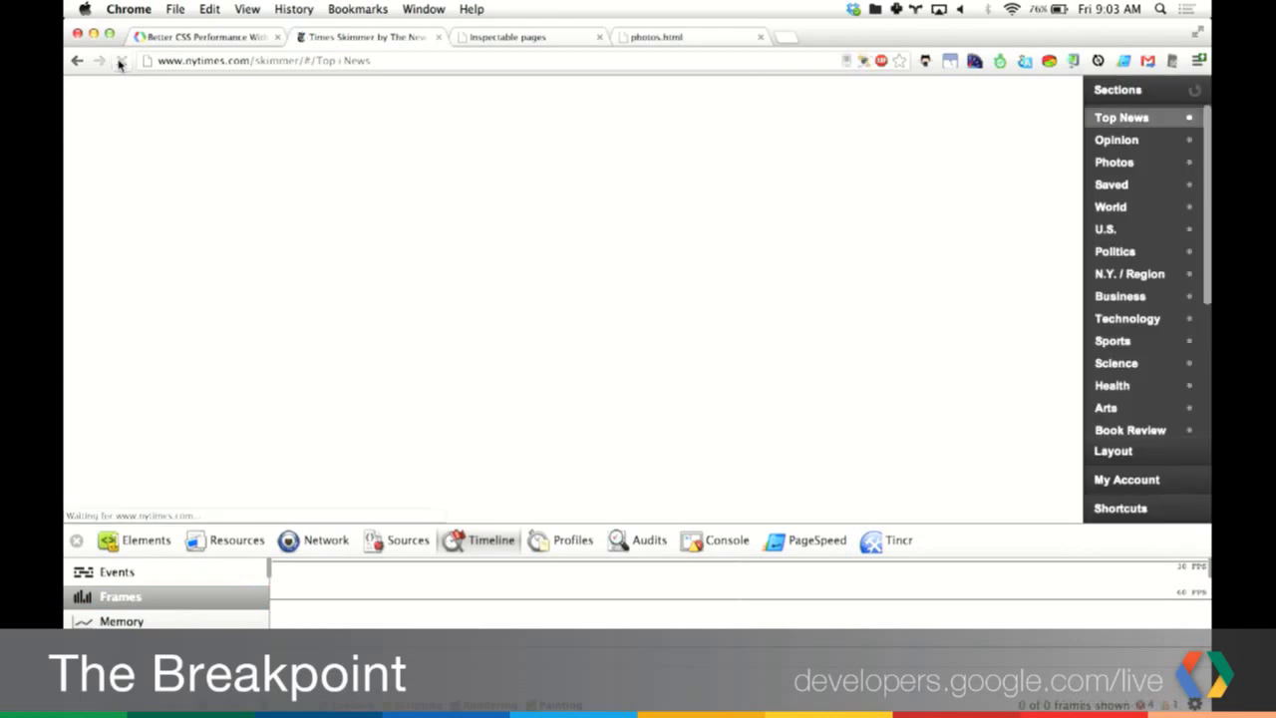
{"action": "left_click", "coordinate": [122, 60]}
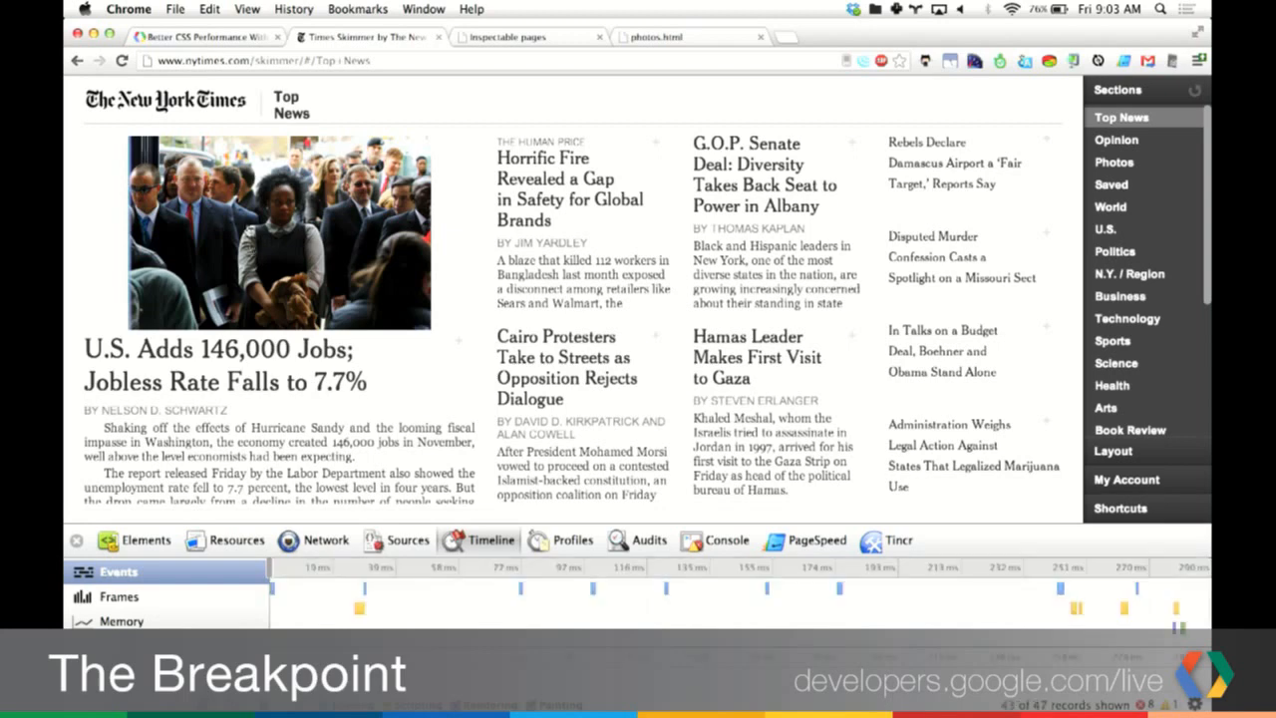
Step: Record a fresh Timeline while the Skimmer shows Photos, then Politics, and select a record
{"action": "left_click", "coordinate": [121, 60]}
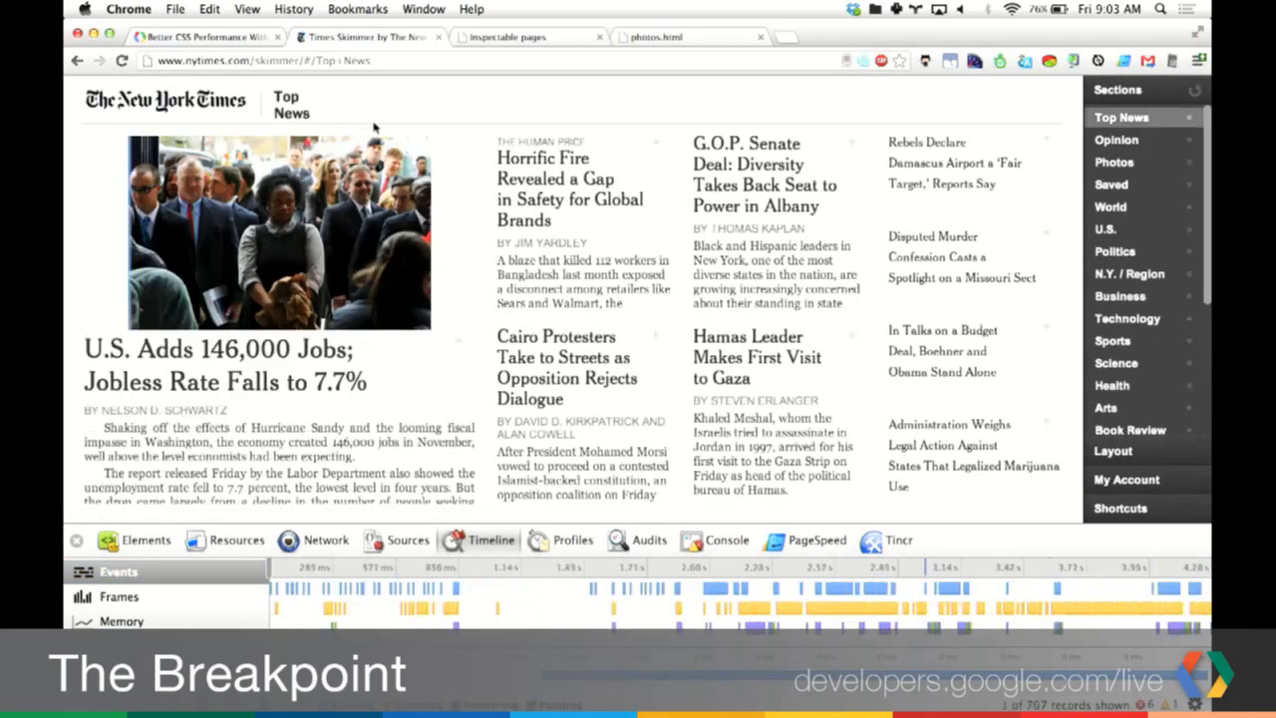
{"action": "left_click", "coordinate": [1114, 161]}
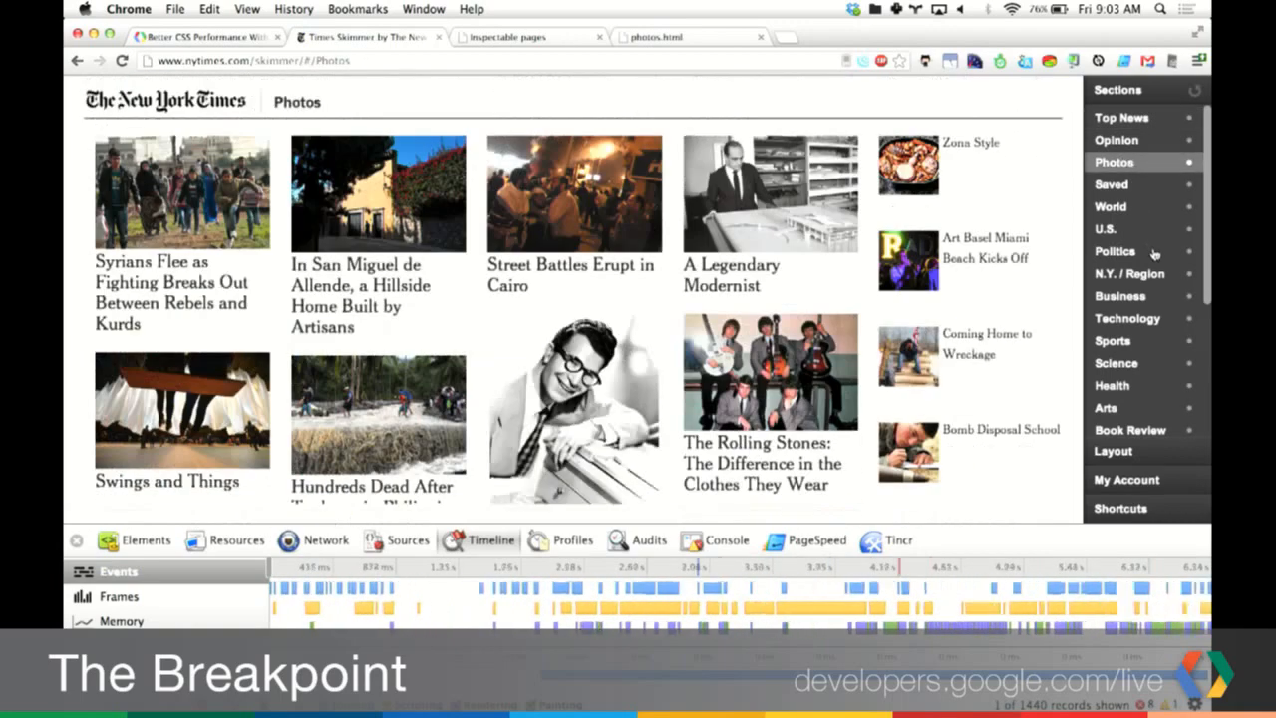
{"action": "left_click", "coordinate": [1114, 251]}
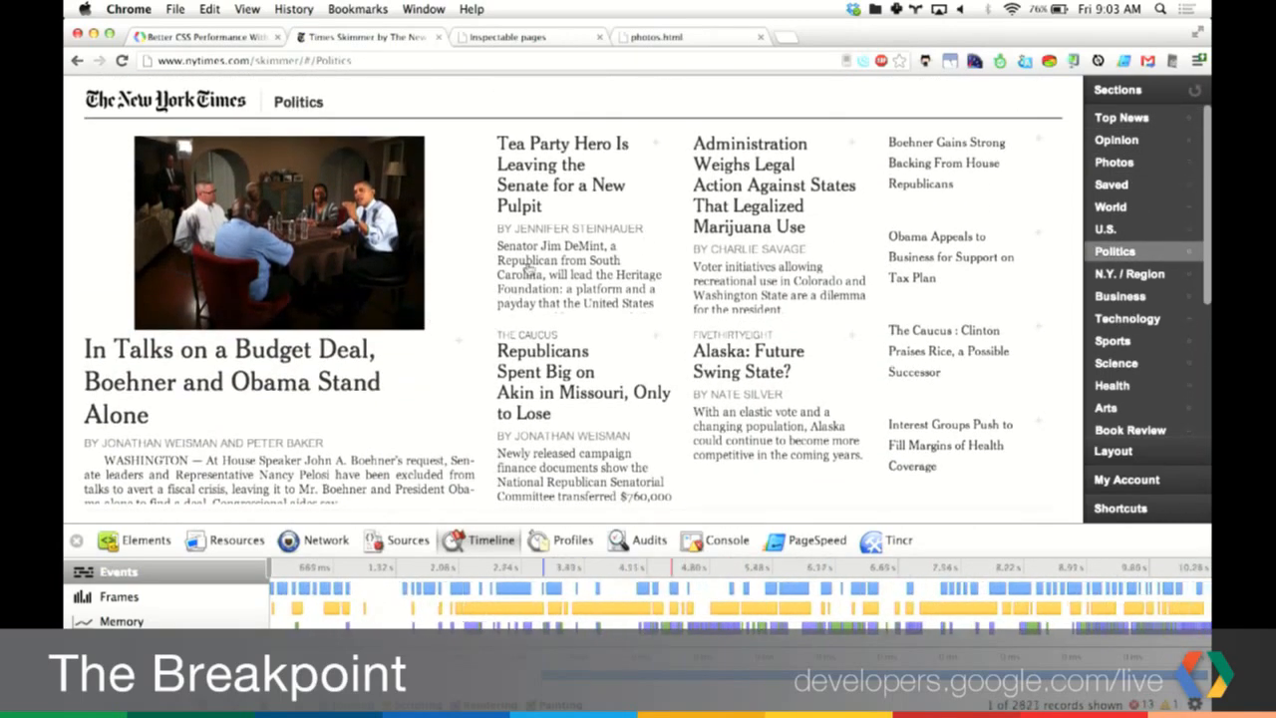
{"action": "left_click", "coordinate": [231, 382]}
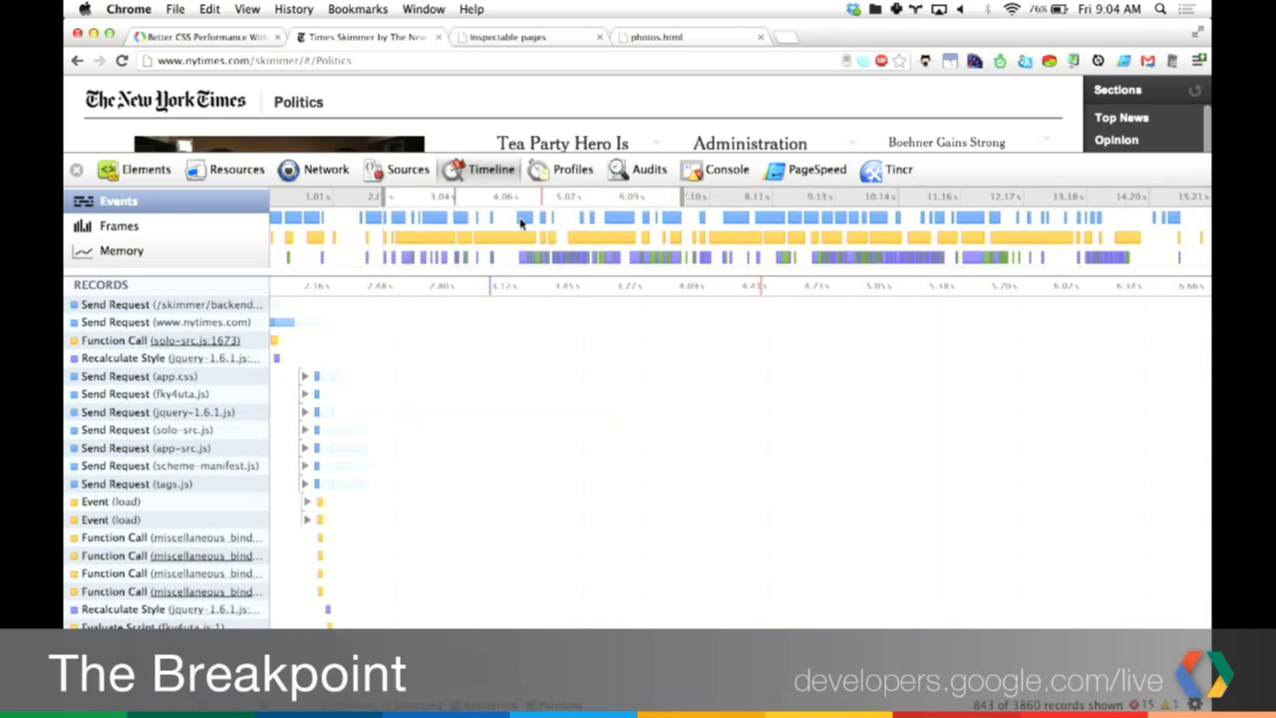
{"action": "mouse_move", "coordinate": [508, 246]}
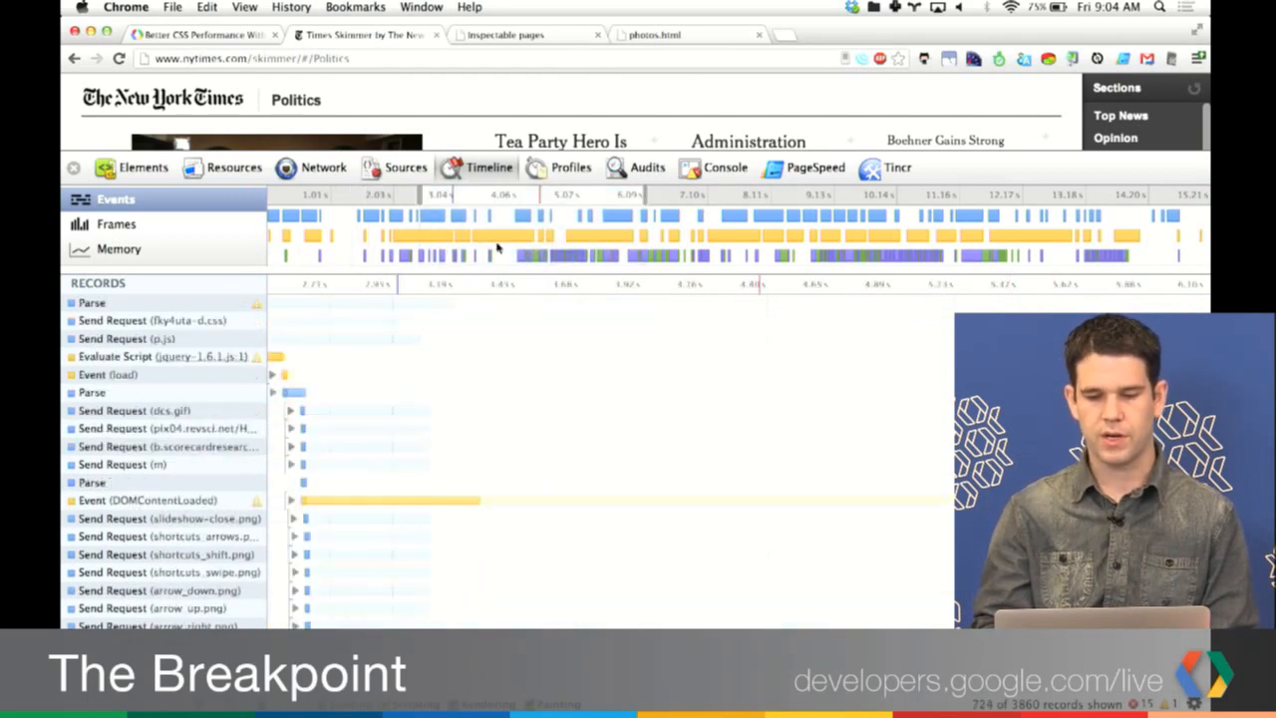
{"action": "mouse_move", "coordinate": [450, 207]}
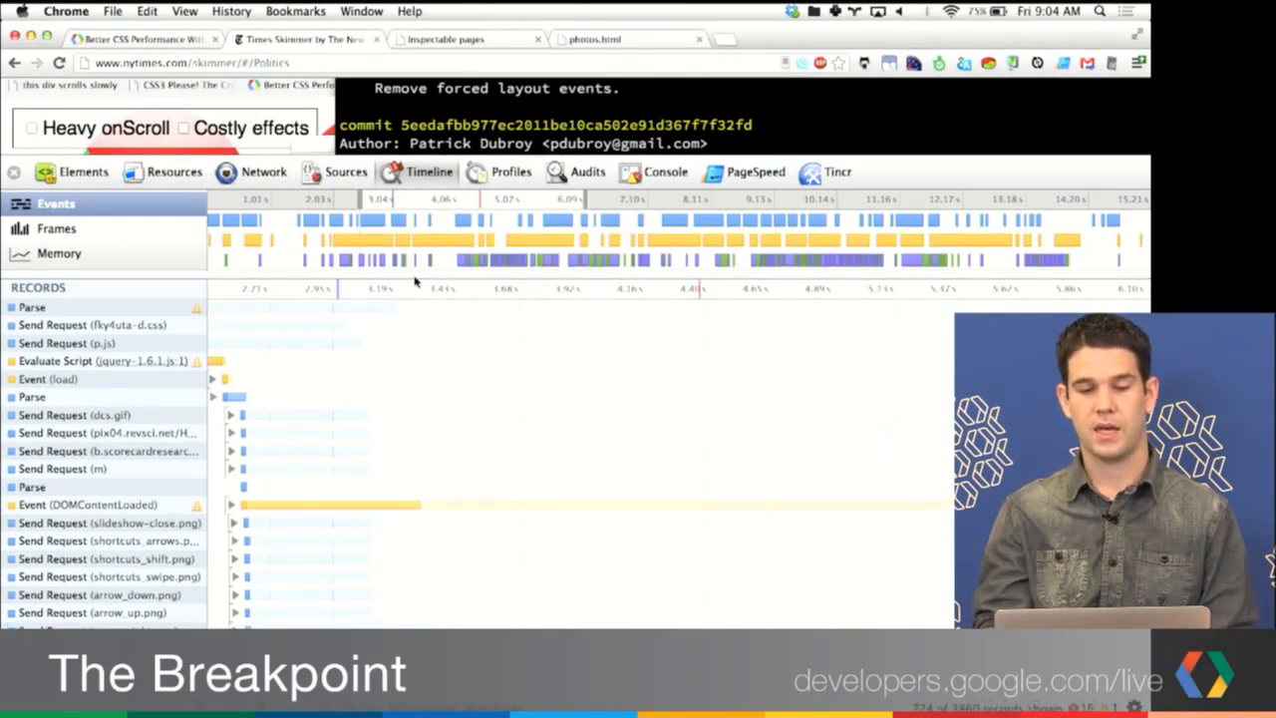
Step: Bring up the Inspectable pages tab after narrowing the timeline to about 3.04–6.09 s
{"action": "left_click", "coordinate": [444, 39]}
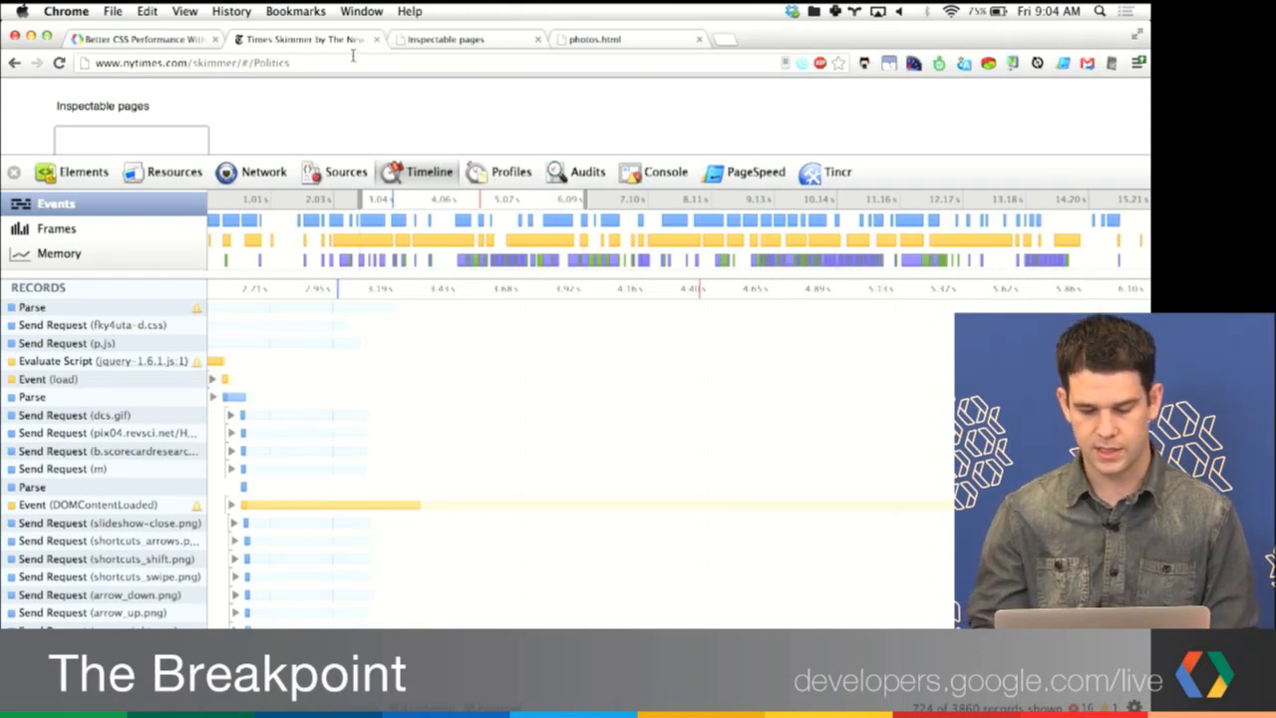
{"action": "mouse_move", "coordinate": [291, 122]}
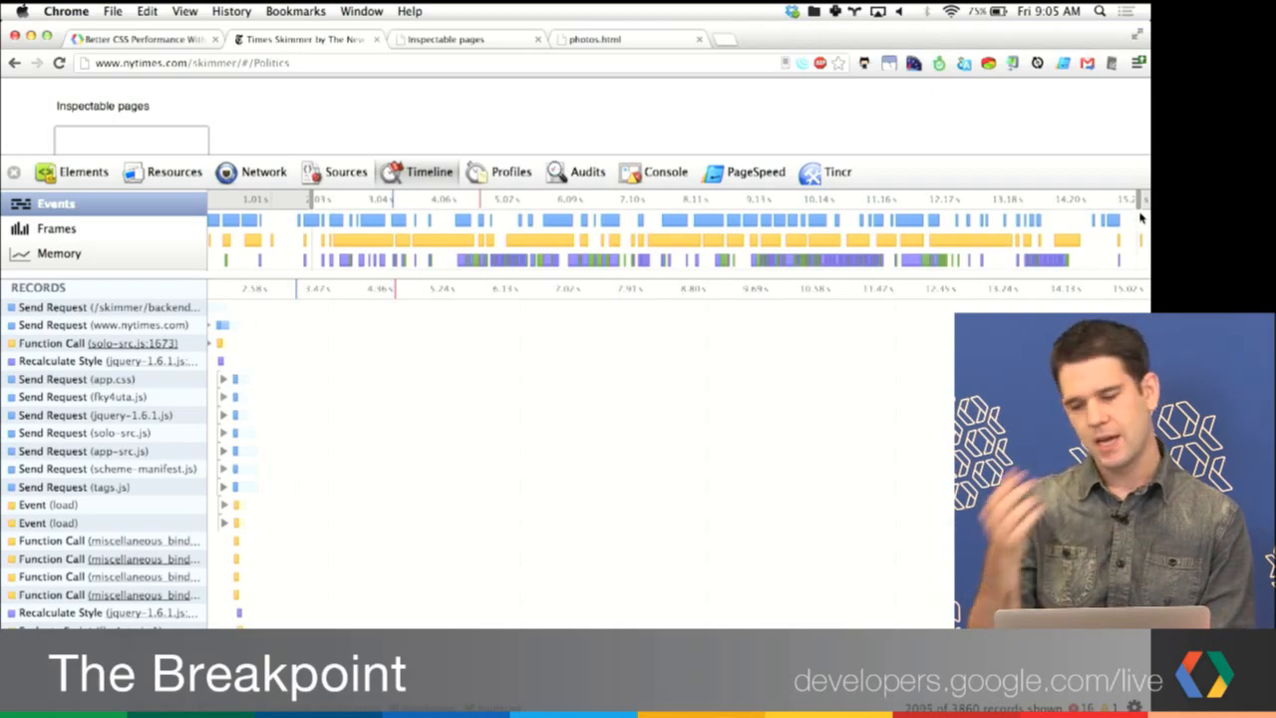
Step: Scroll the Records list to the layout, paint and composite records around 12–14 s
{"action": "scroll", "scroll_direction": "down", "scroll_amount": 3}
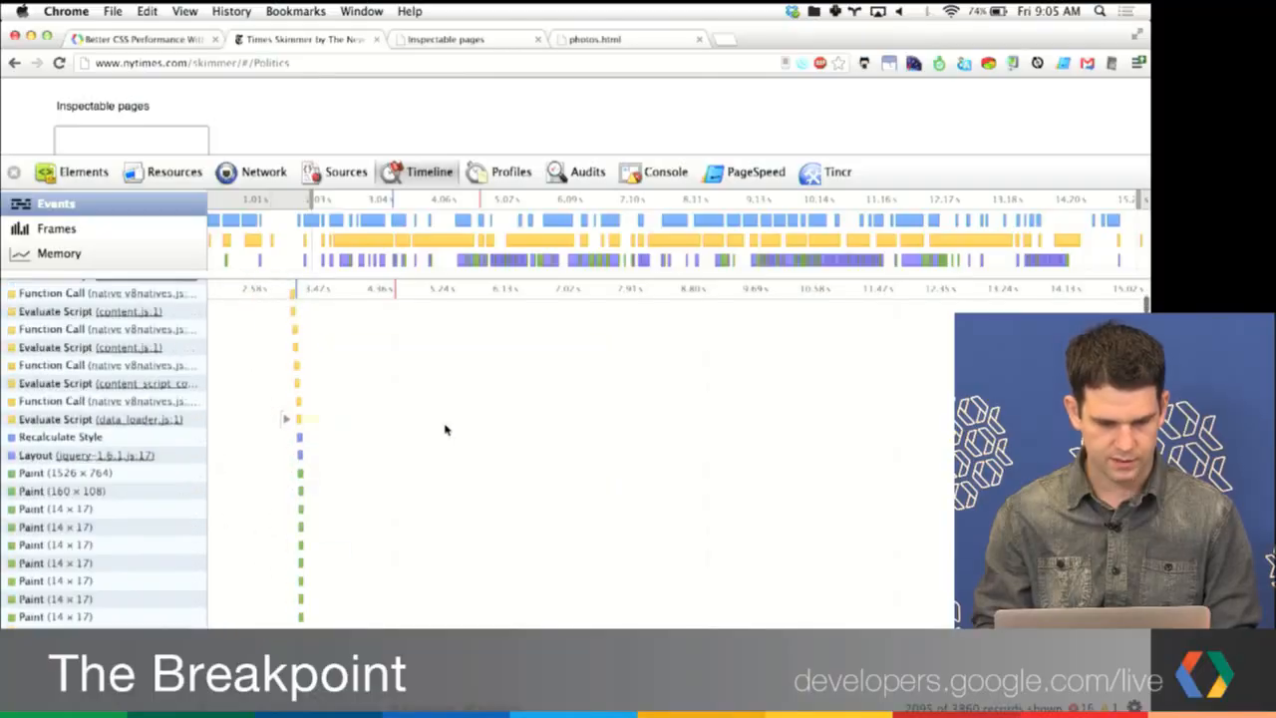
{"action": "scroll", "scroll_direction": "down", "scroll_amount": 3}
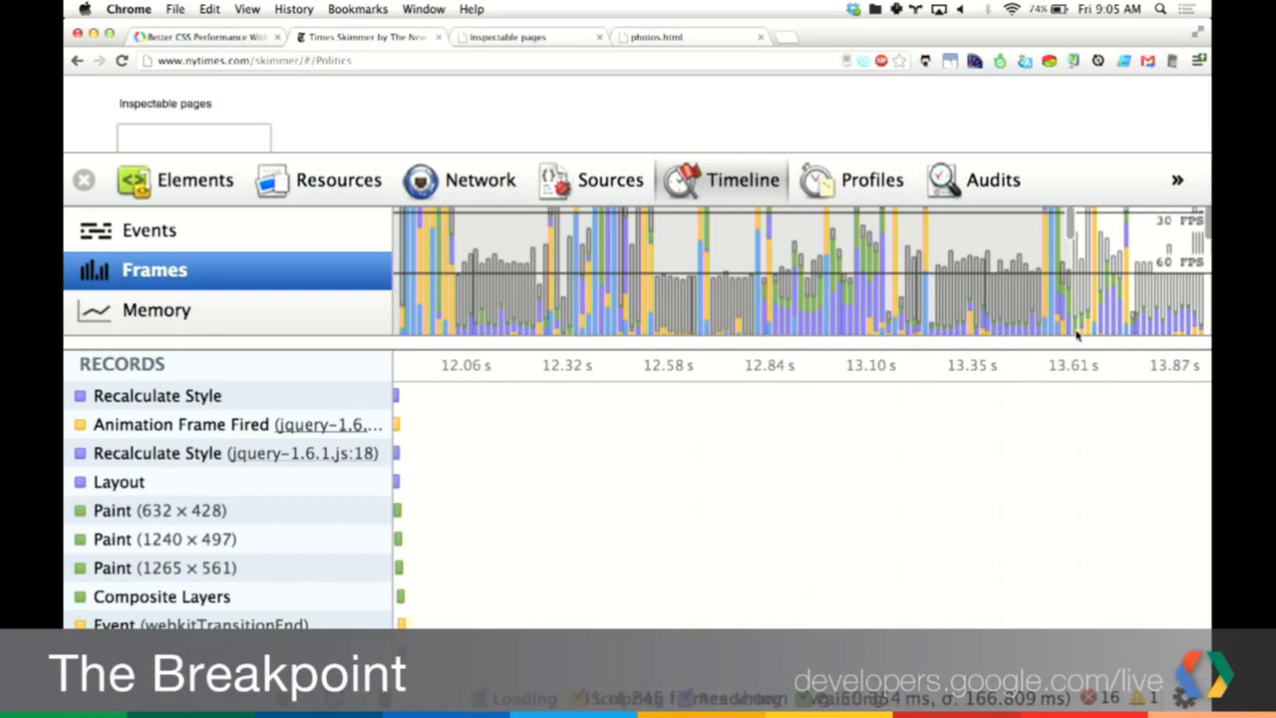
{"action": "mouse_move", "coordinate": [1135, 342]}
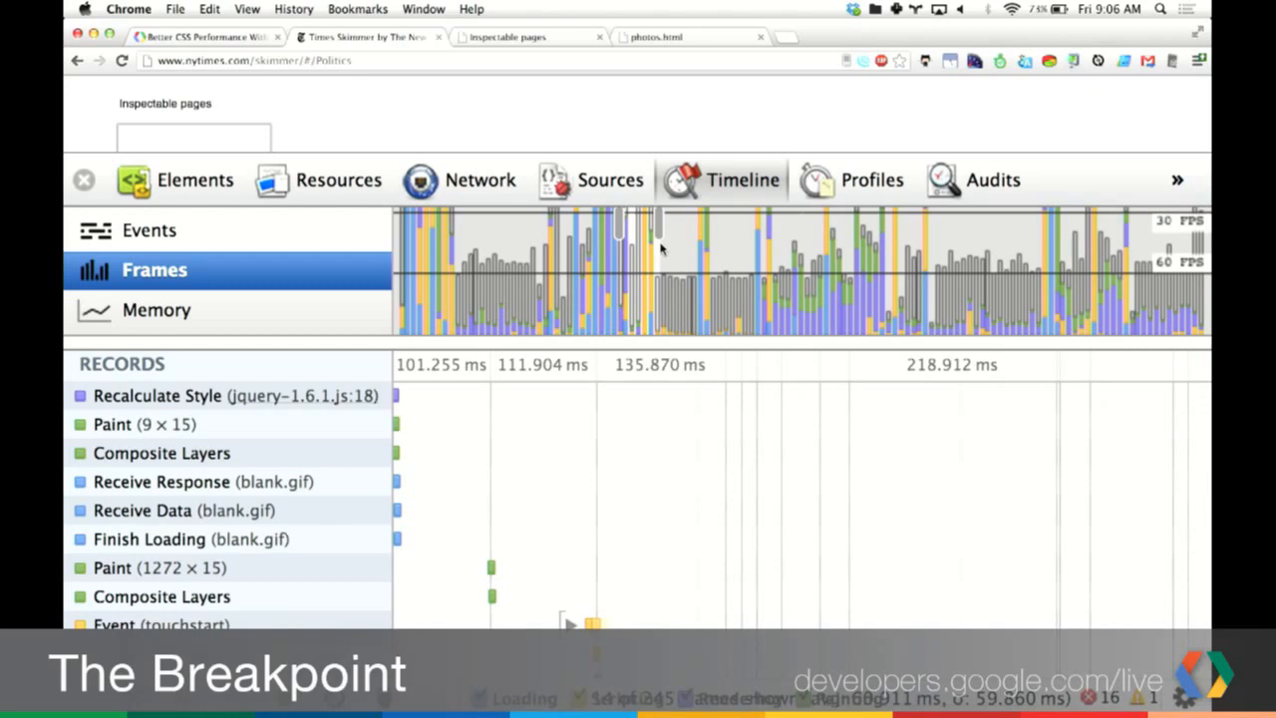
{"action": "mouse_move", "coordinate": [620, 271]}
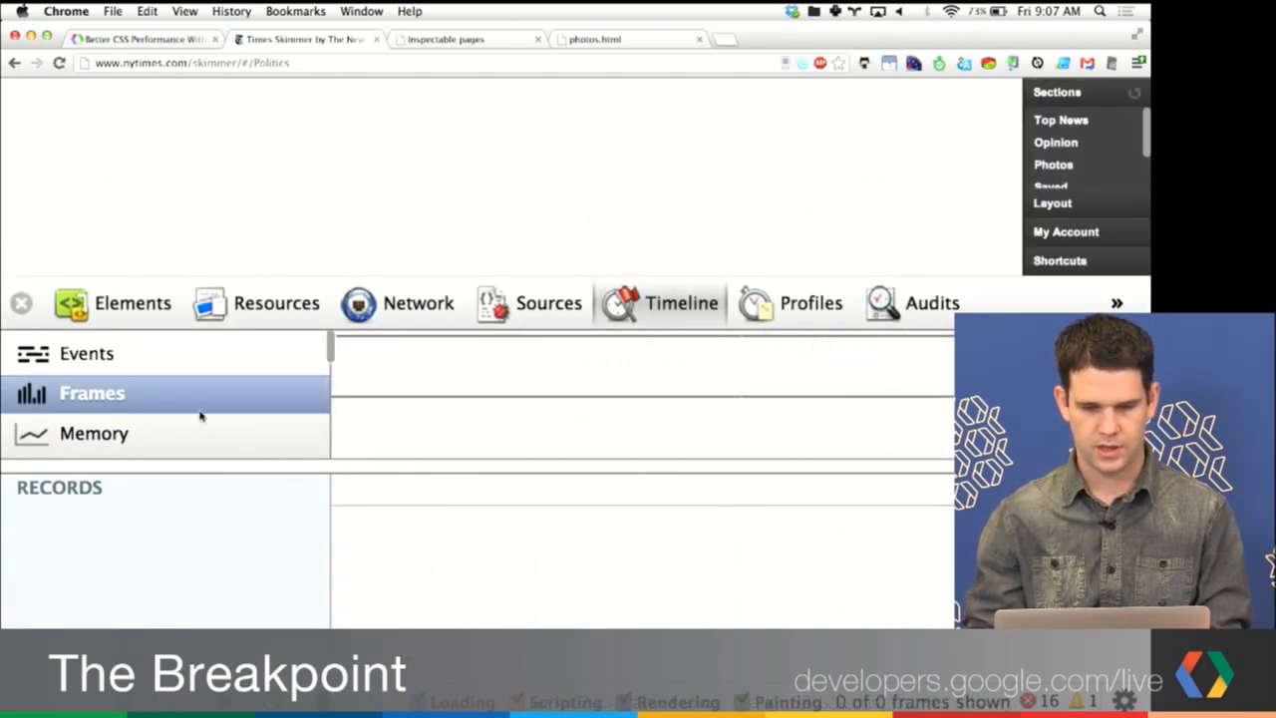
{"action": "mouse_move", "coordinate": [608, 231]}
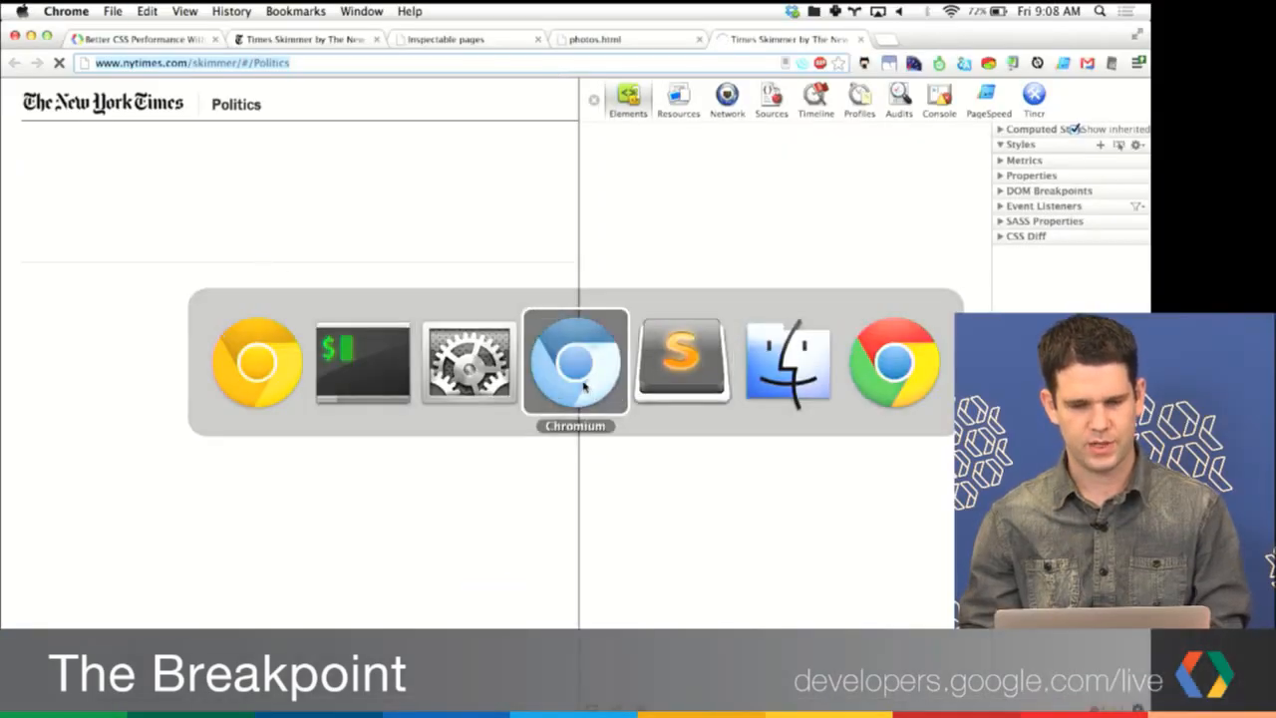
Step: Load nytimes.com/skimmer/#/Politics in a new tab and browse sections, including Saved
{"action": "left_click", "coordinate": [575, 361]}
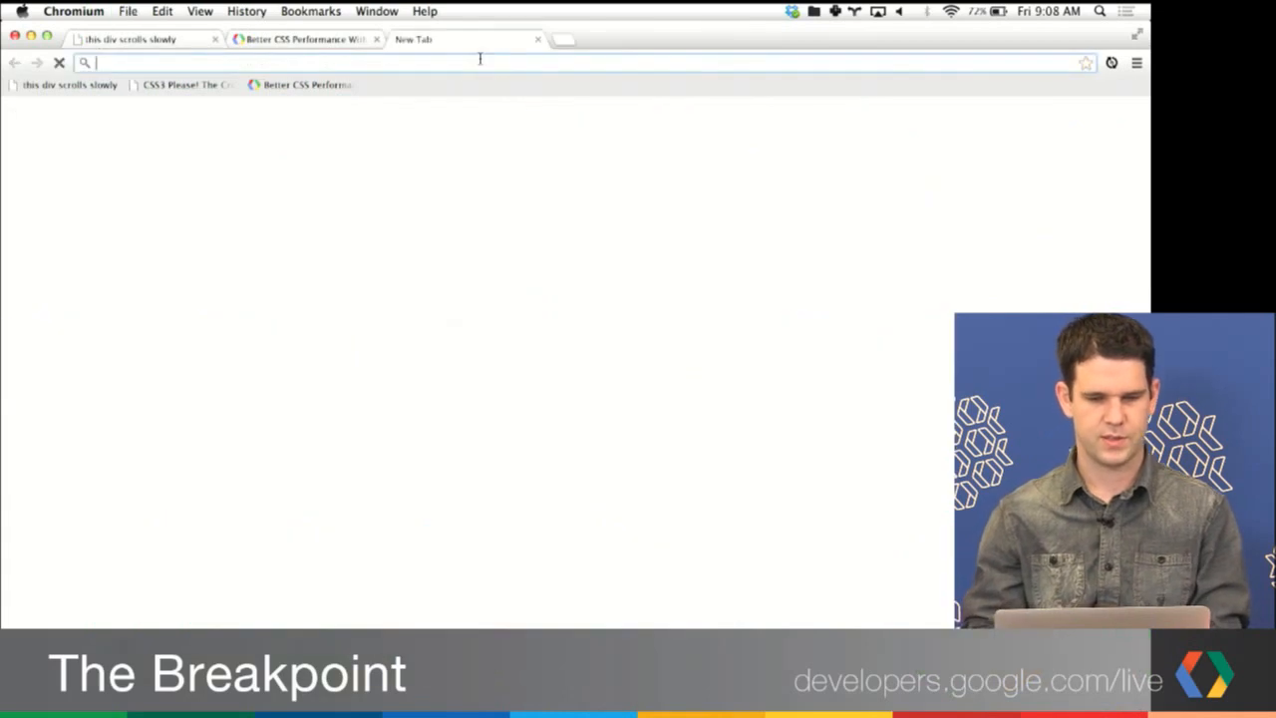
{"action": "type", "text": "www.nytimes.com/skimmer/#/Politics"}
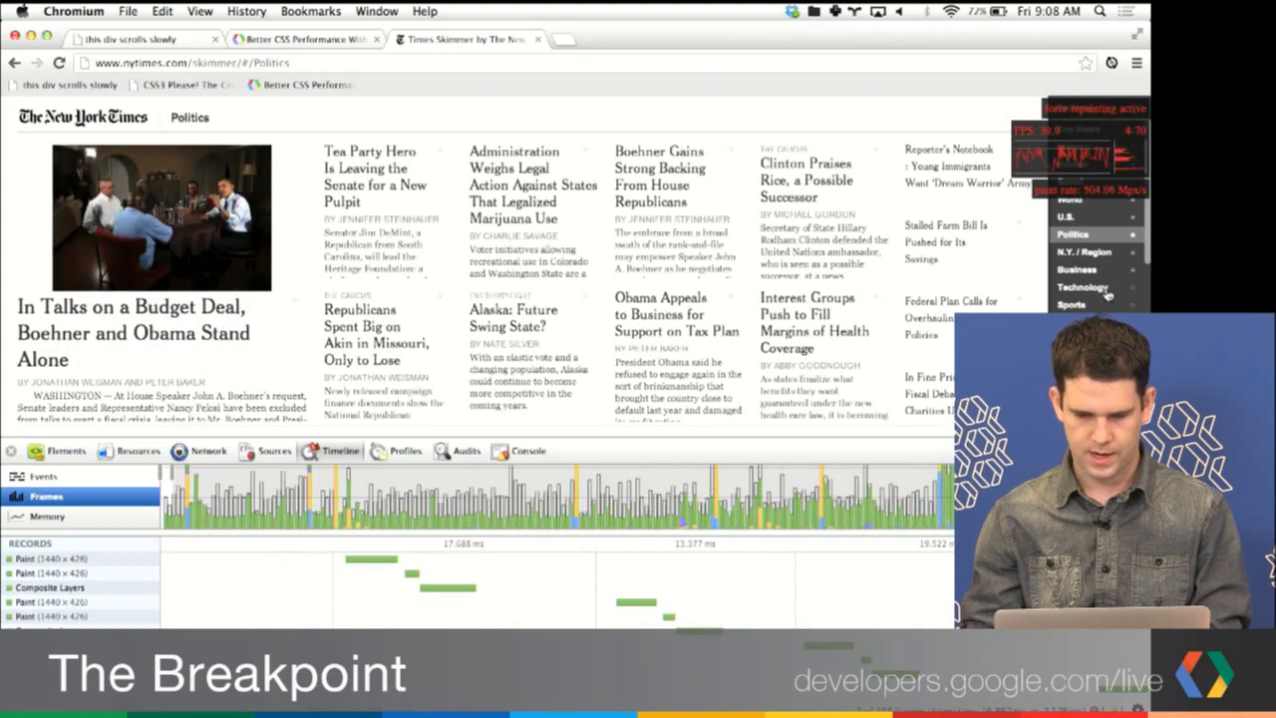
{"action": "left_click", "coordinate": [1082, 287]}
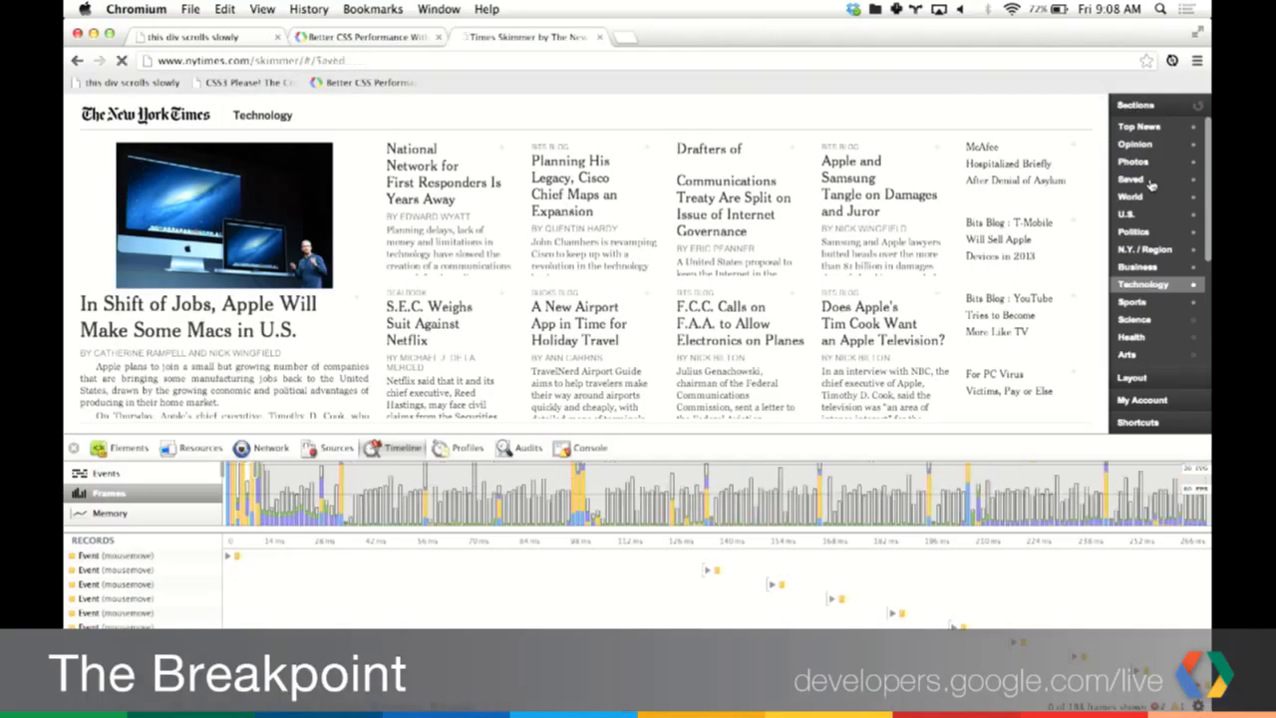
{"action": "left_click", "coordinate": [1131, 178]}
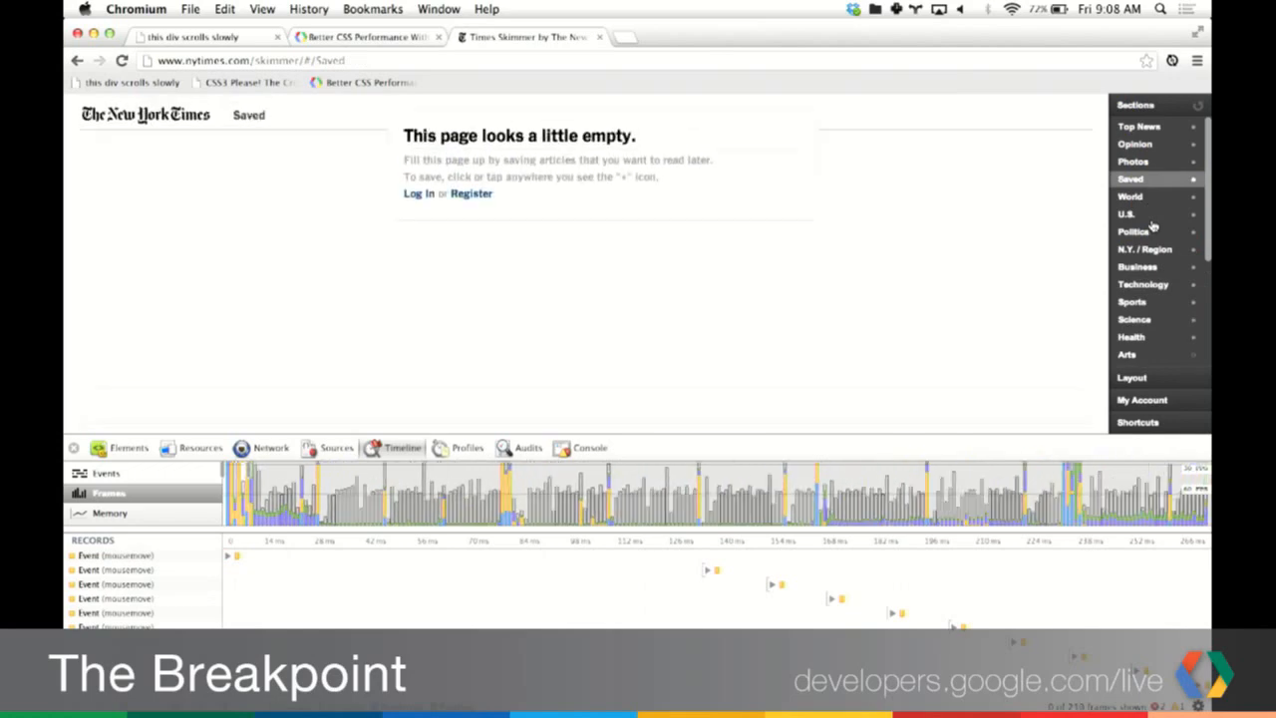
{"action": "left_click", "coordinate": [1127, 213]}
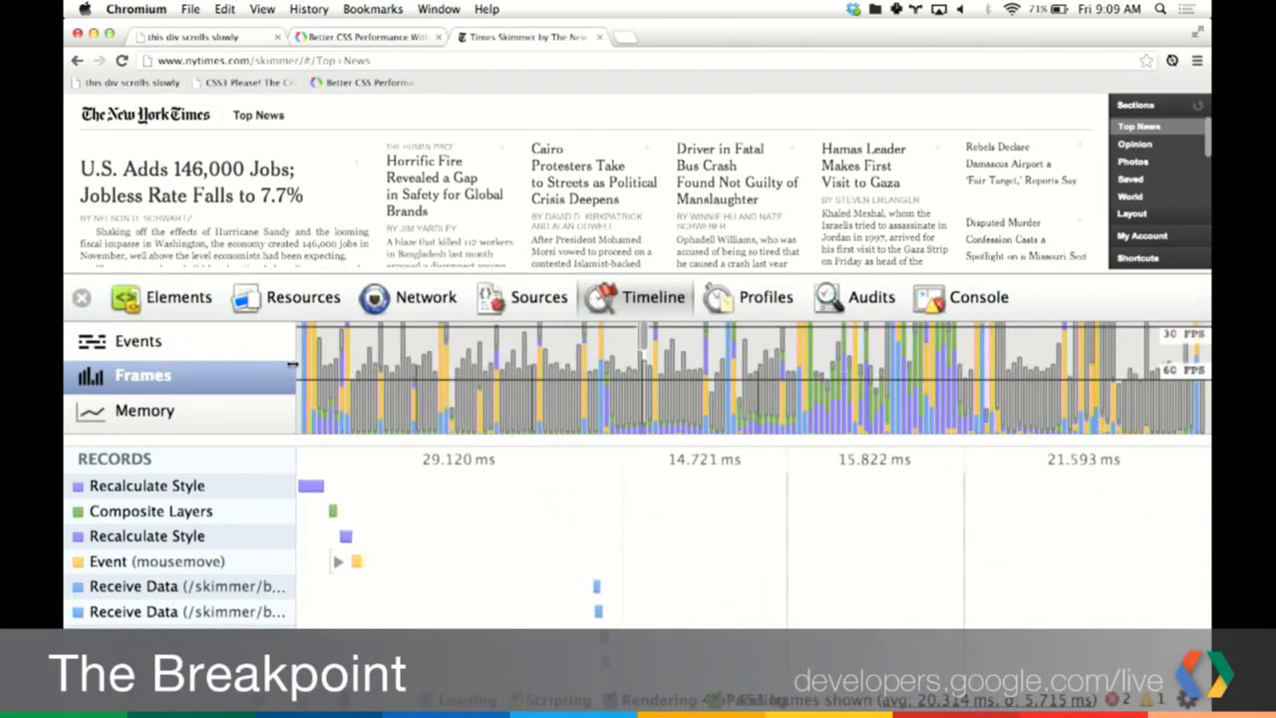
{"action": "mouse_move", "coordinate": [674, 356]}
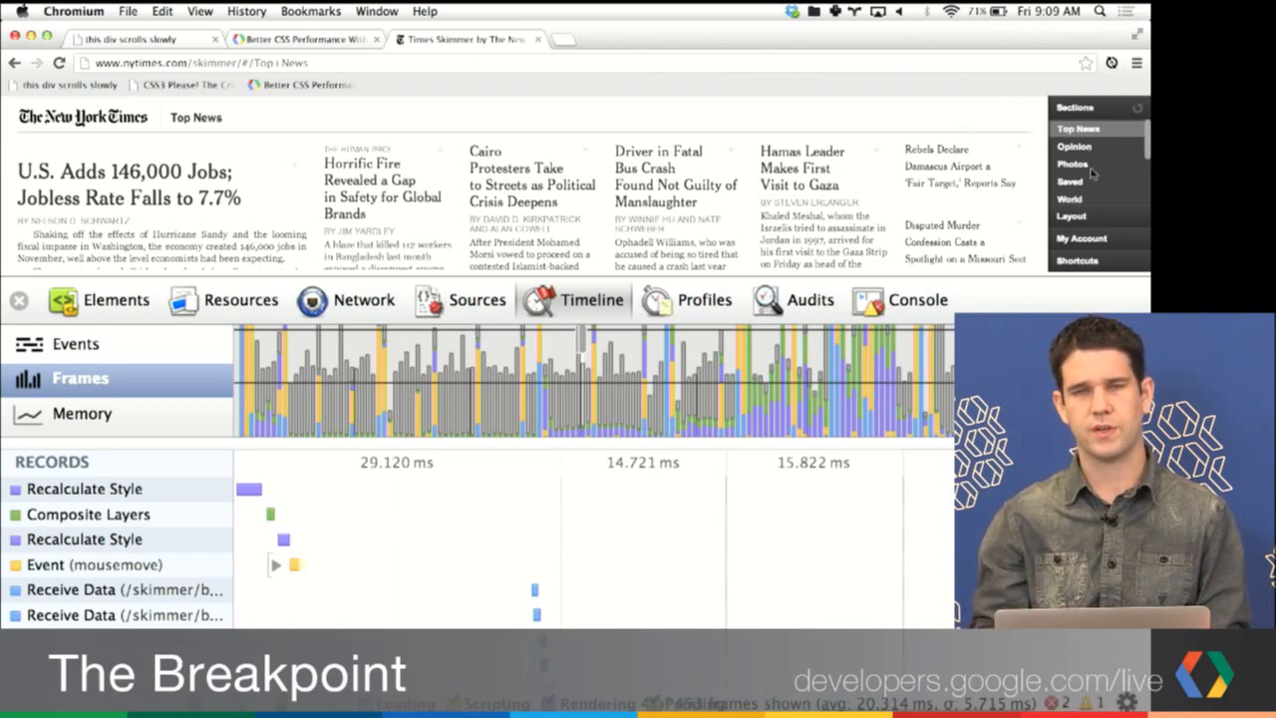
{"action": "mouse_move", "coordinate": [528, 514]}
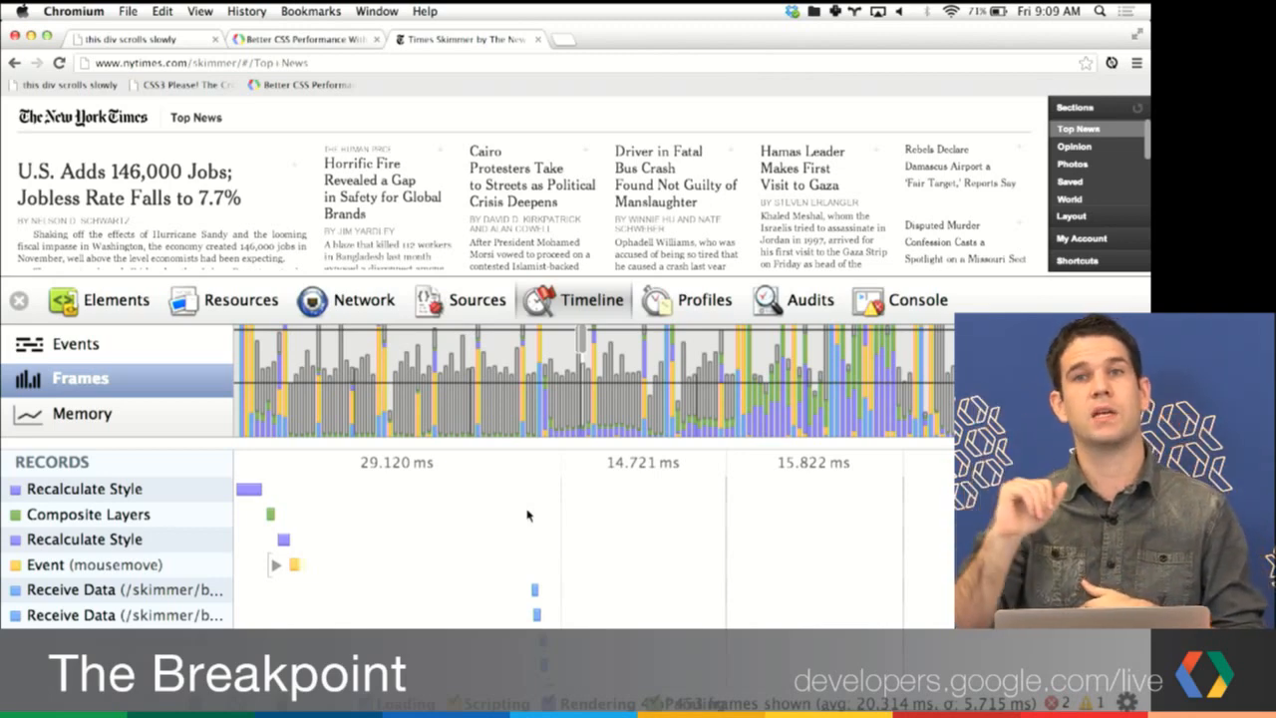
{"action": "mouse_move", "coordinate": [611, 617]}
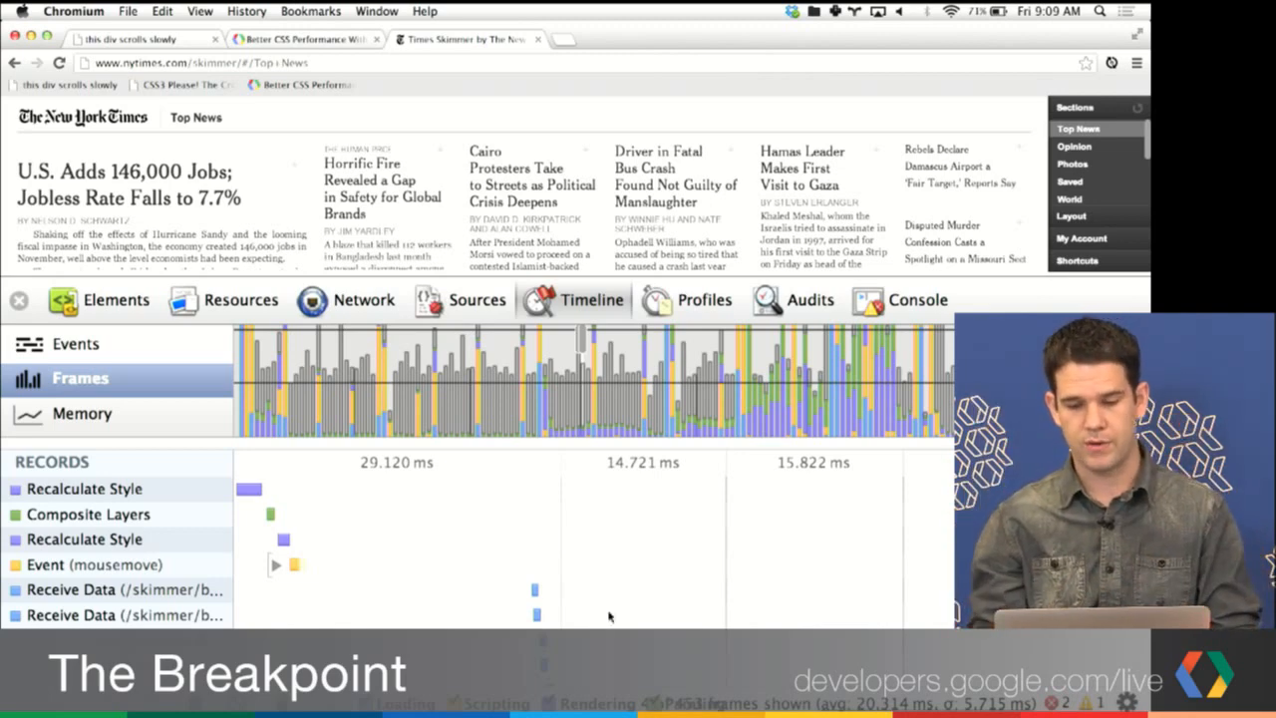
{"action": "mouse_move", "coordinate": [962, 274]}
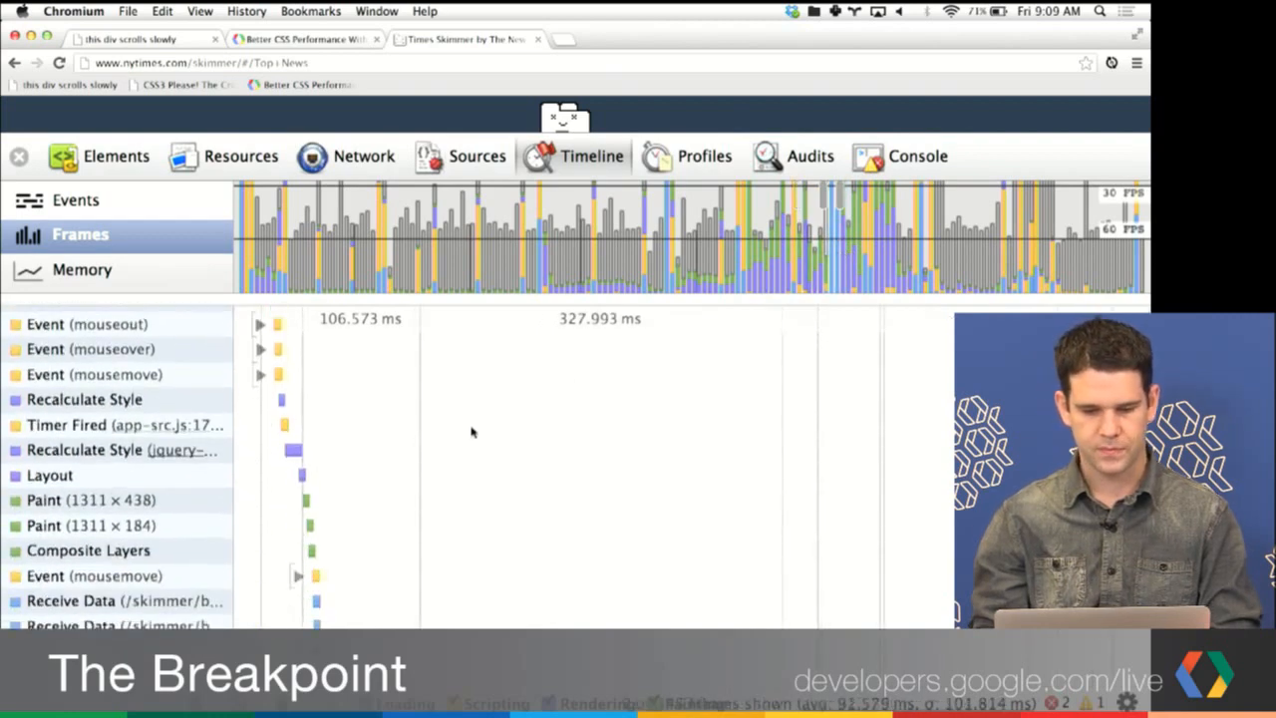
Step: Scroll through the Frames records of mouse events, timers, layout, paint and Receive Data
{"action": "scroll", "scroll_direction": "down", "scroll_amount": 3}
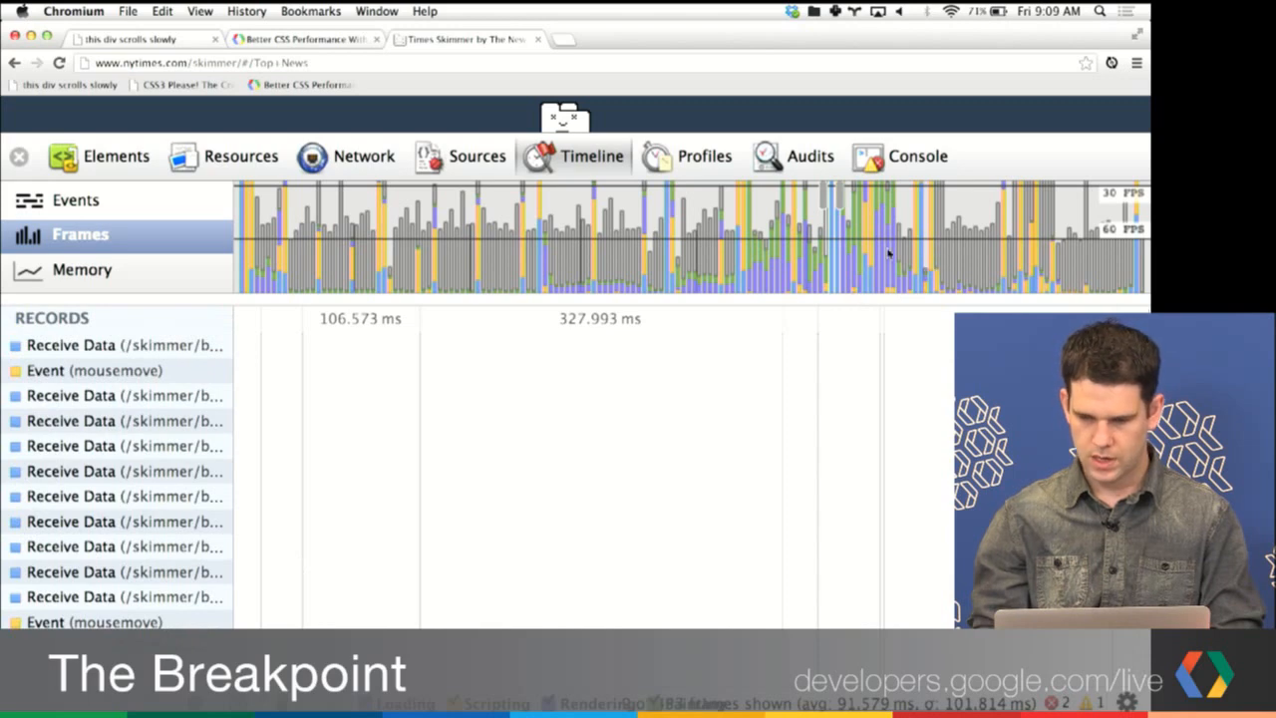
{"action": "mouse_move", "coordinate": [937, 259]}
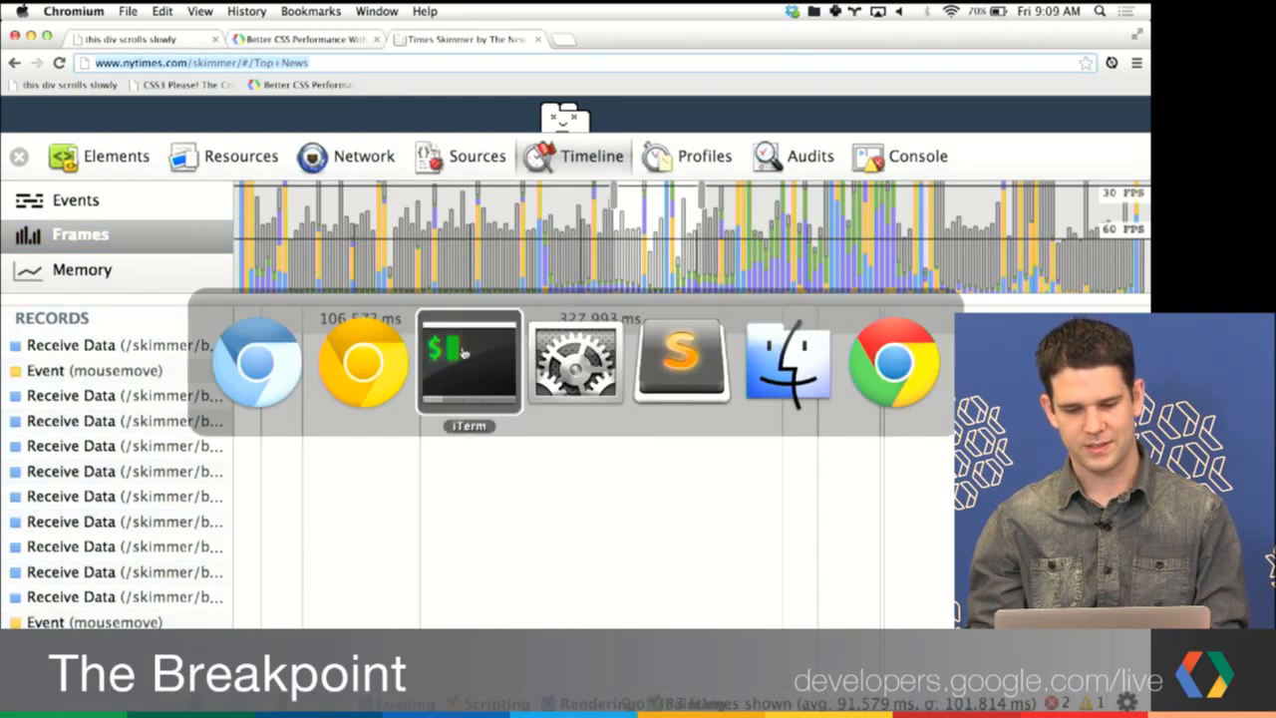
{"action": "left_click", "coordinate": [1137, 63]}
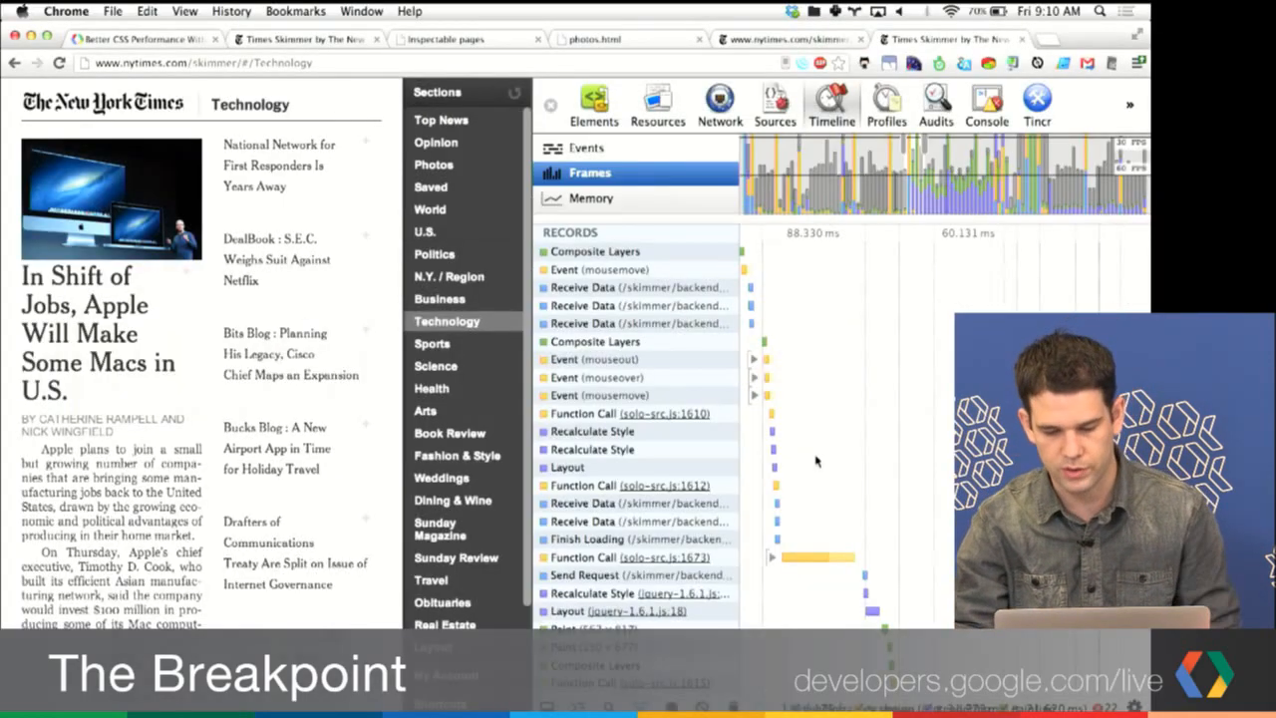
Step: Scroll the Timeline records down to the solo-src.js:1673 Function Call and its Parse records
{"action": "scroll", "scroll_direction": "down", "scroll_amount": 3}
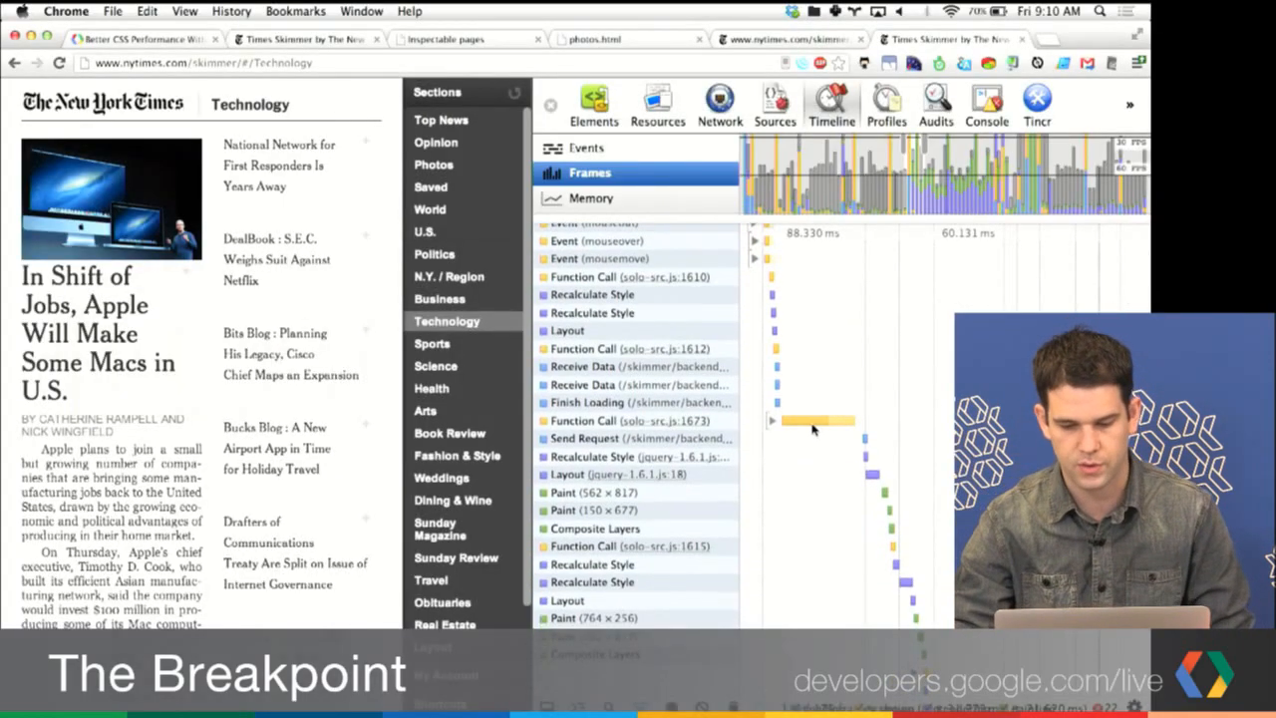
{"action": "mouse_move", "coordinate": [797, 294]}
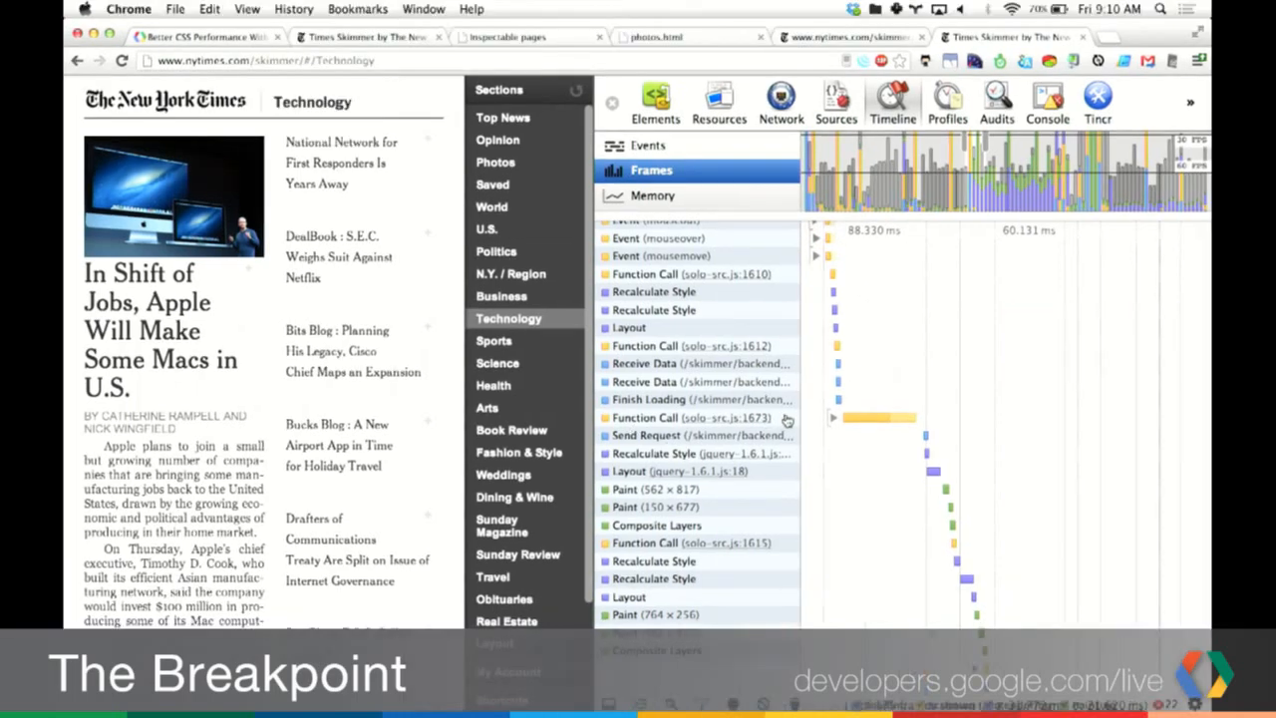
{"action": "mouse_move", "coordinate": [728, 417]}
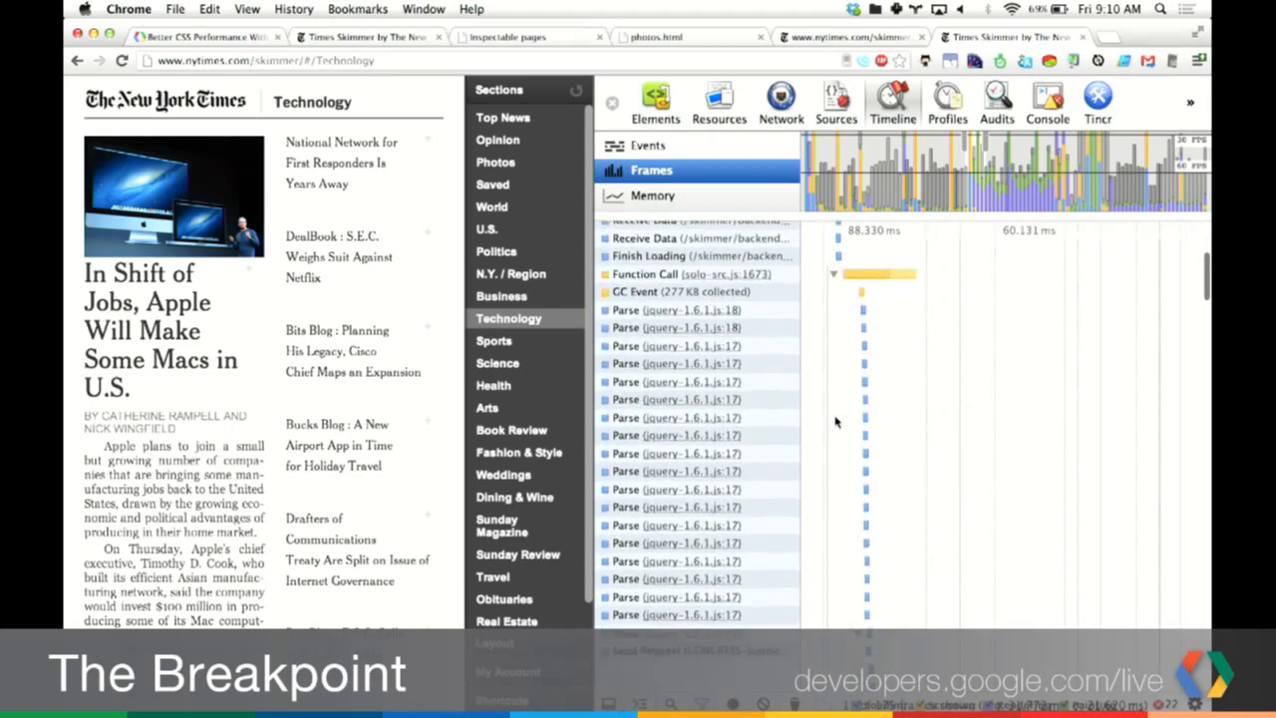
{"action": "mouse_move", "coordinate": [855, 315]}
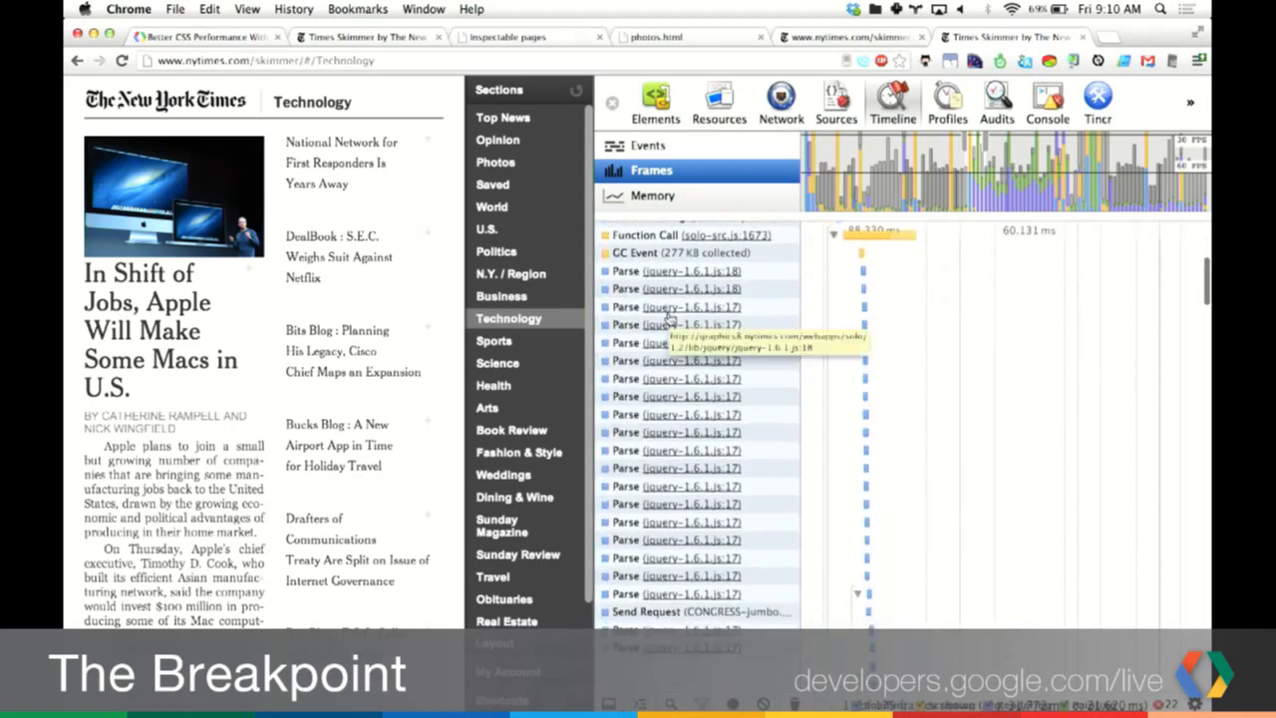
{"action": "scroll", "scroll_direction": "down", "scroll_amount": 3}
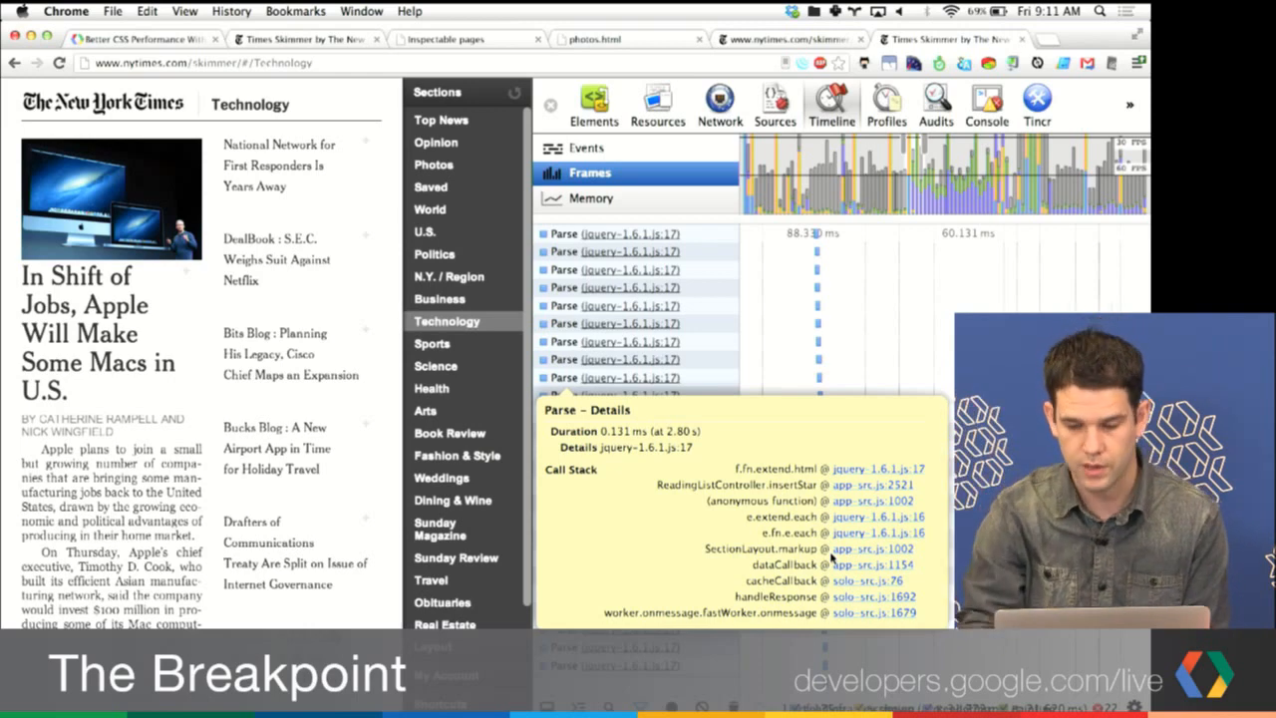
Step: Follow Parse record links to jquery-1.6.1.js line 2185's innerHTML assignment, then return to Frames
{"action": "left_click", "coordinate": [775, 103]}
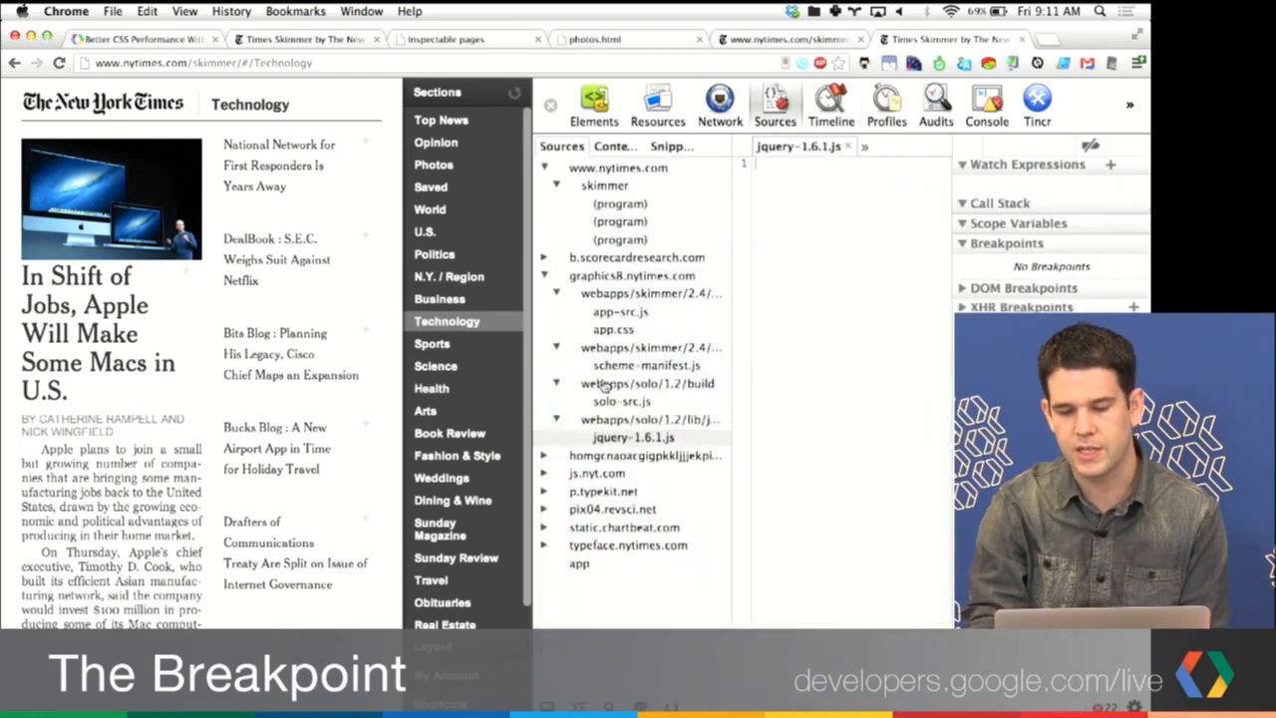
{"action": "left_click", "coordinate": [633, 436]}
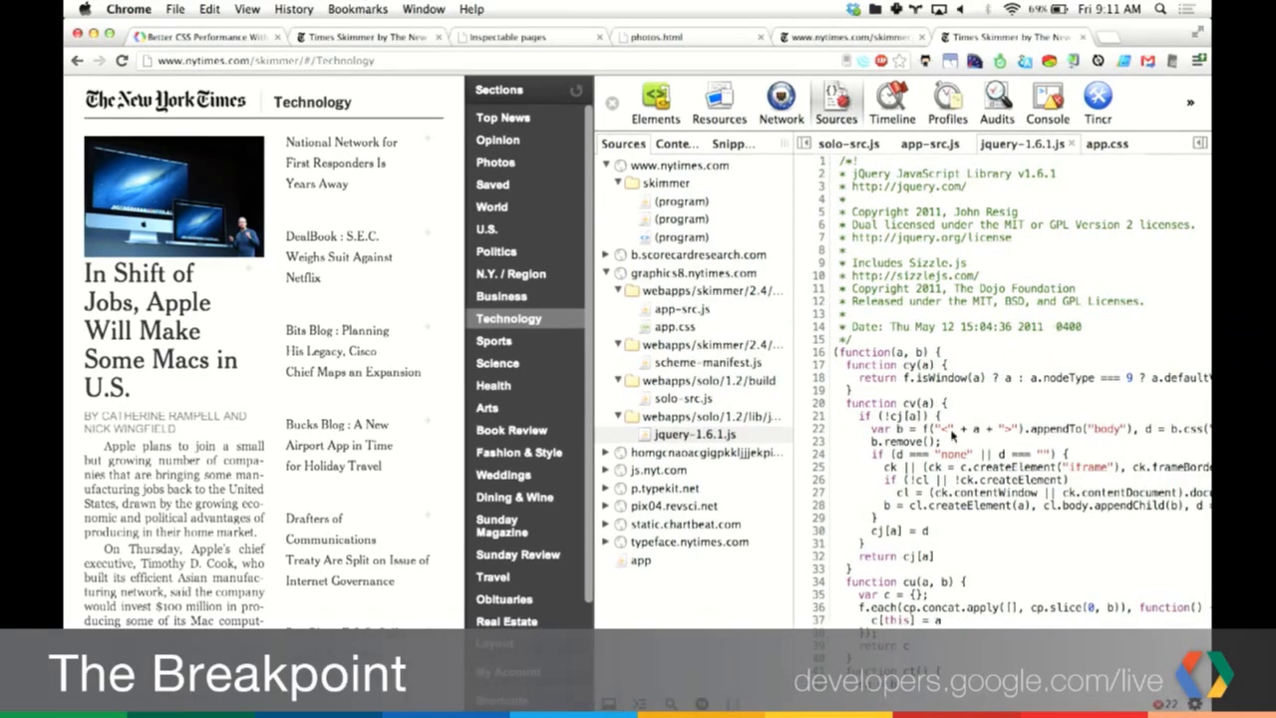
{"action": "left_click", "coordinate": [890, 103]}
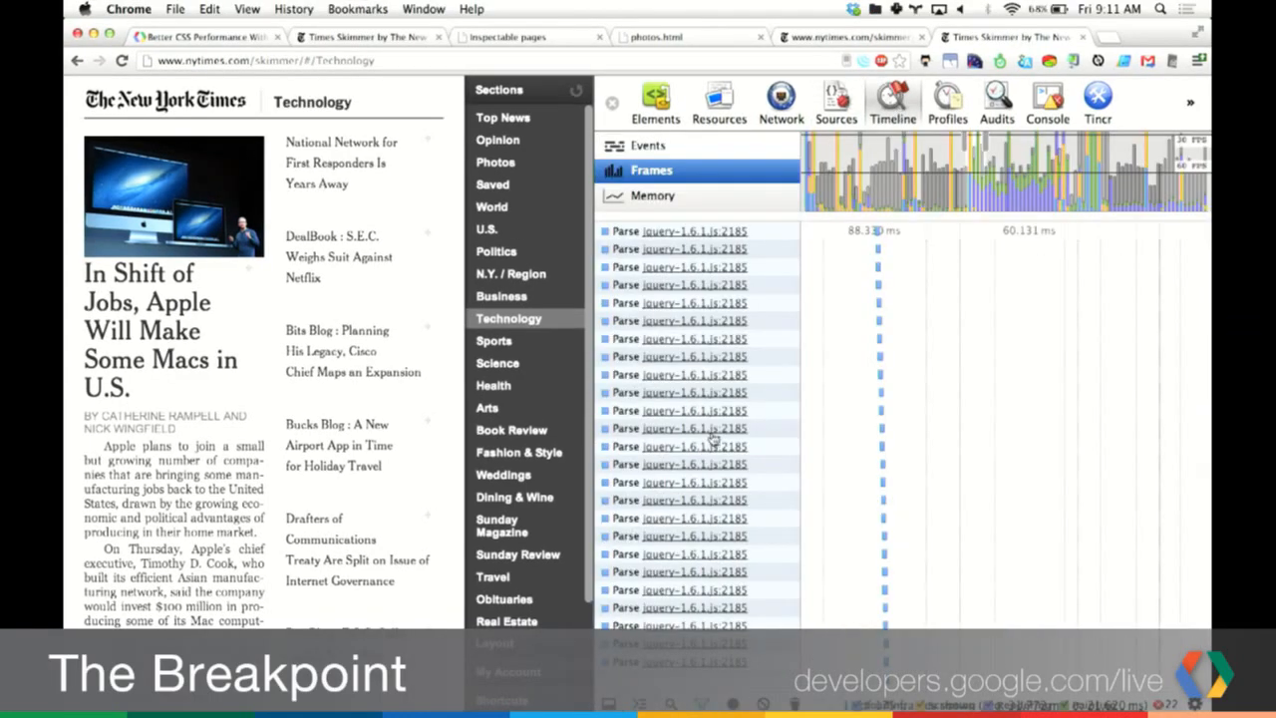
{"action": "mouse_move", "coordinate": [681, 446]}
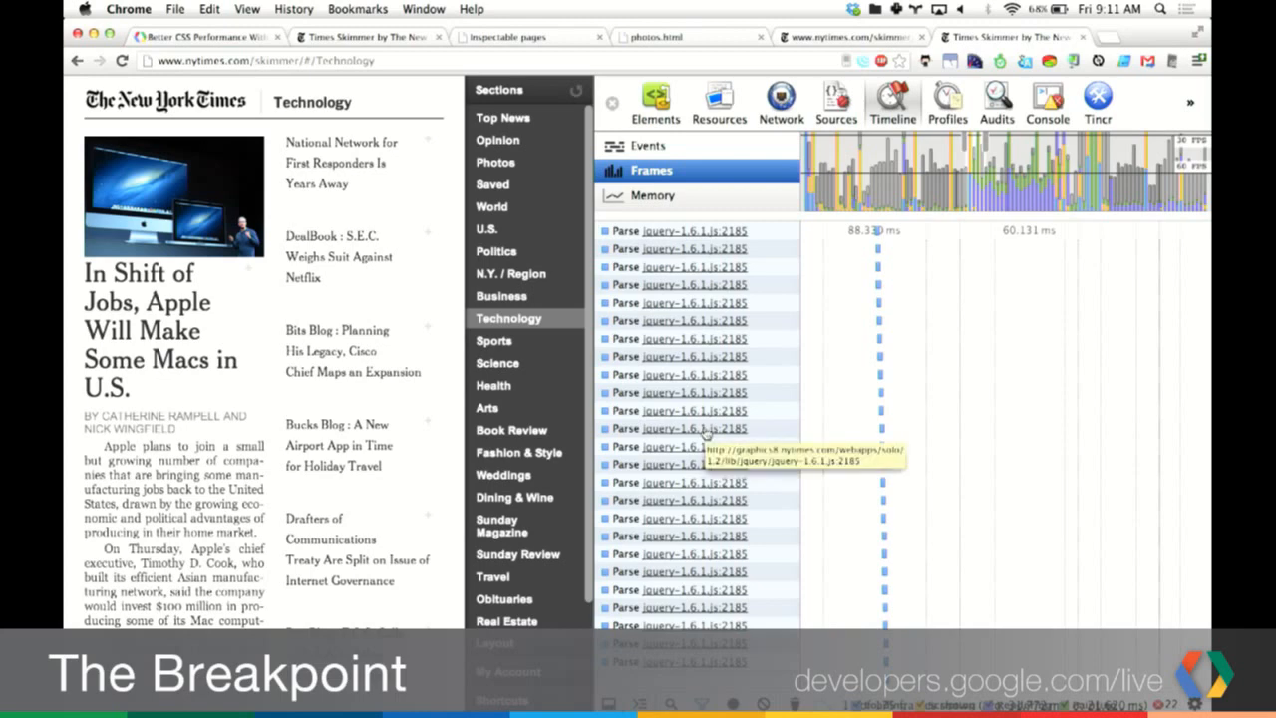
{"action": "left_click", "coordinate": [836, 102]}
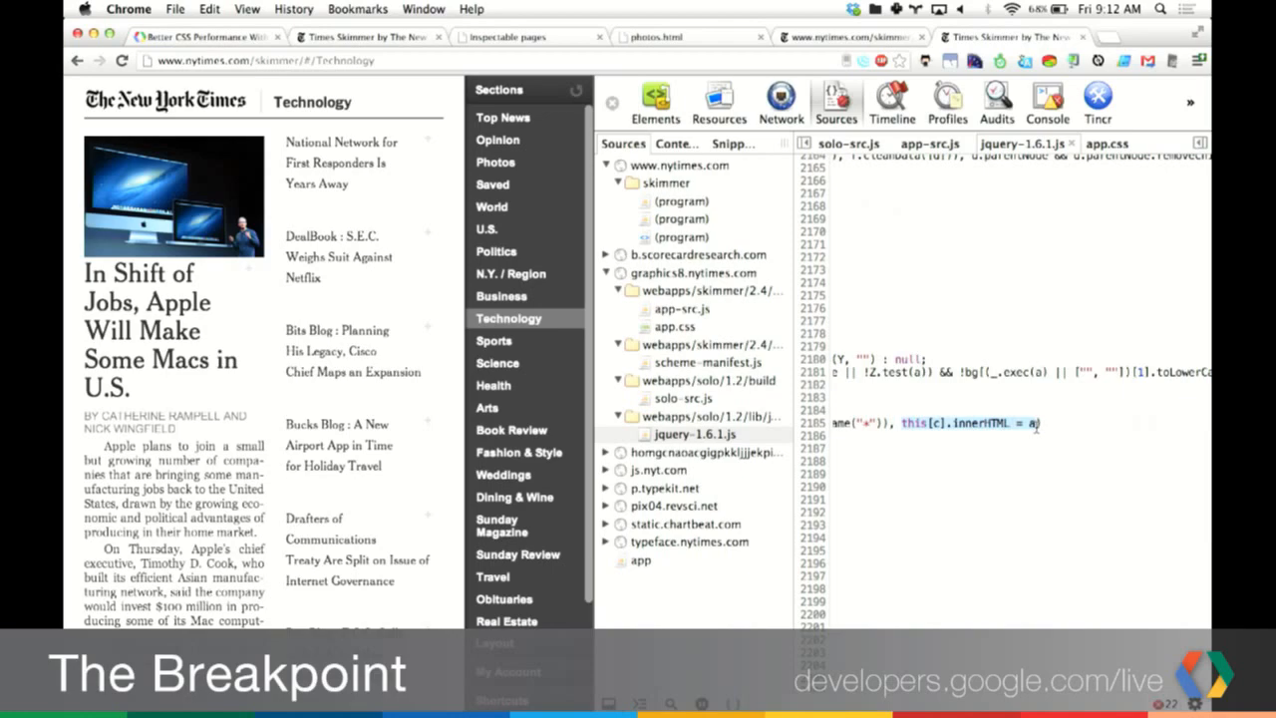
{"action": "left_click", "coordinate": [832, 104]}
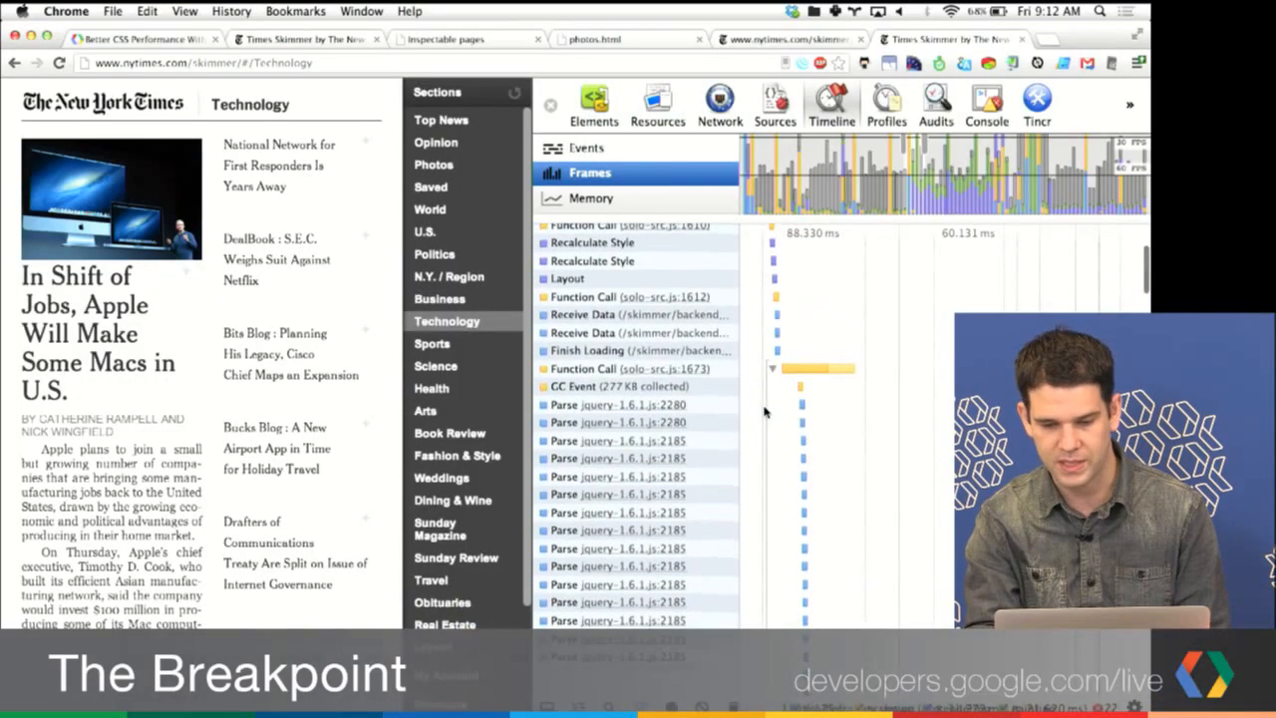
{"action": "scroll", "scroll_direction": "down", "scroll_amount": 3}
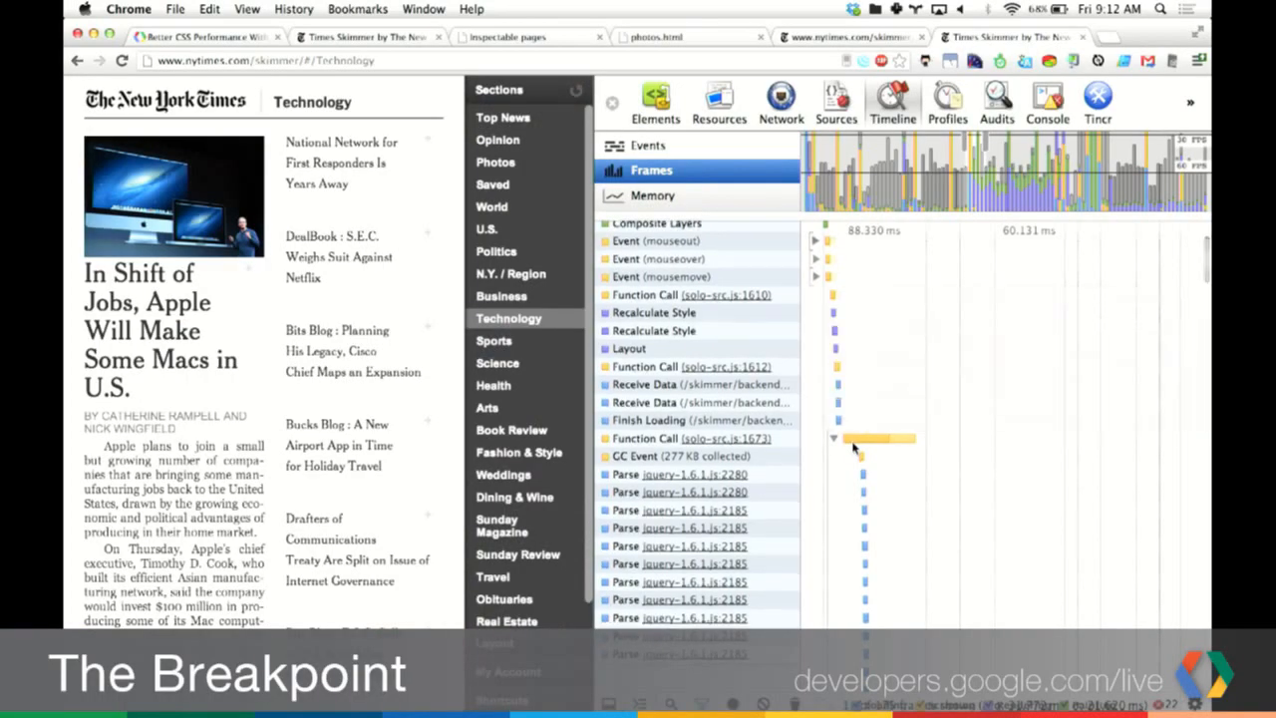
{"action": "scroll", "scroll_direction": "down", "scroll_amount": 3}
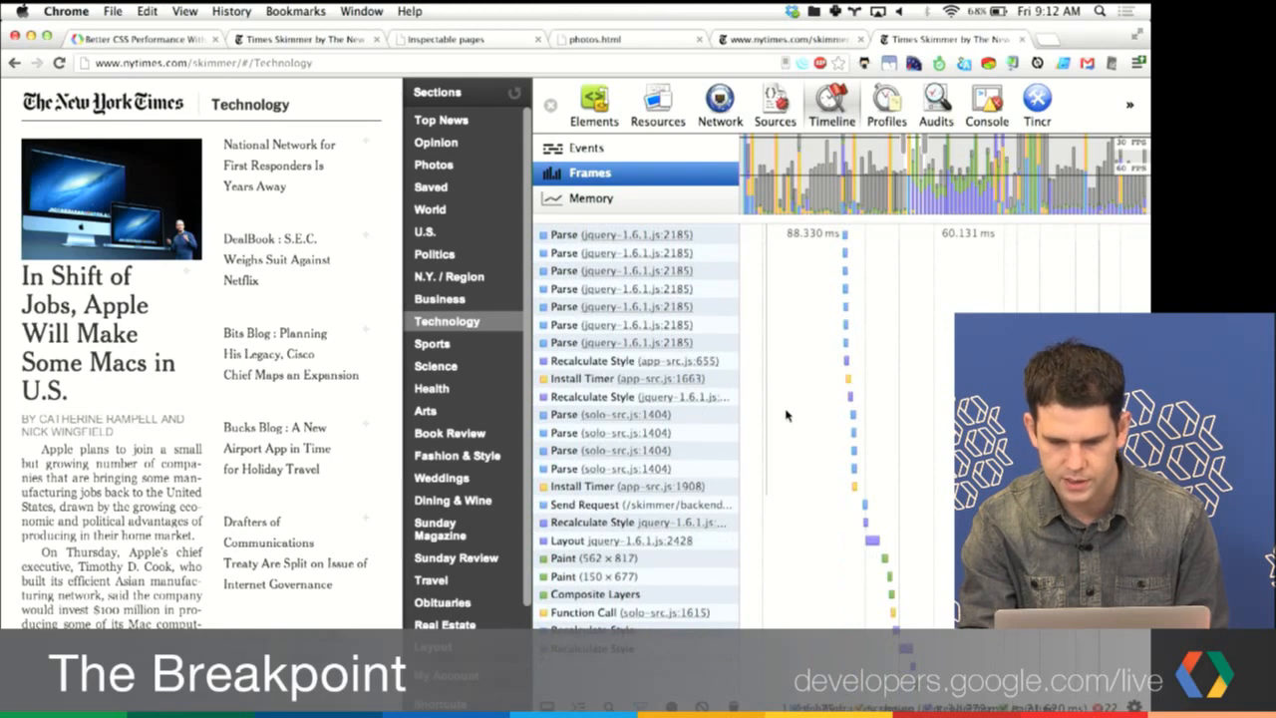
{"action": "mouse_move", "coordinate": [628, 362]}
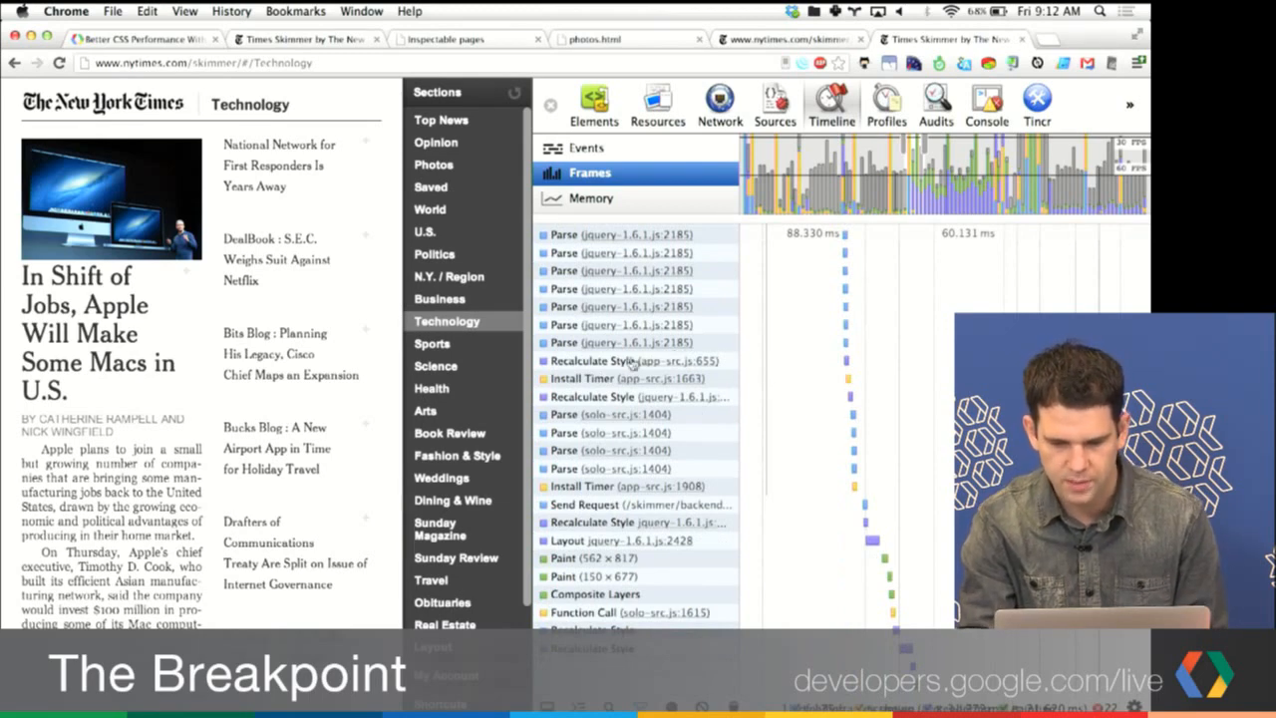
{"action": "left_click", "coordinate": [601, 361]}
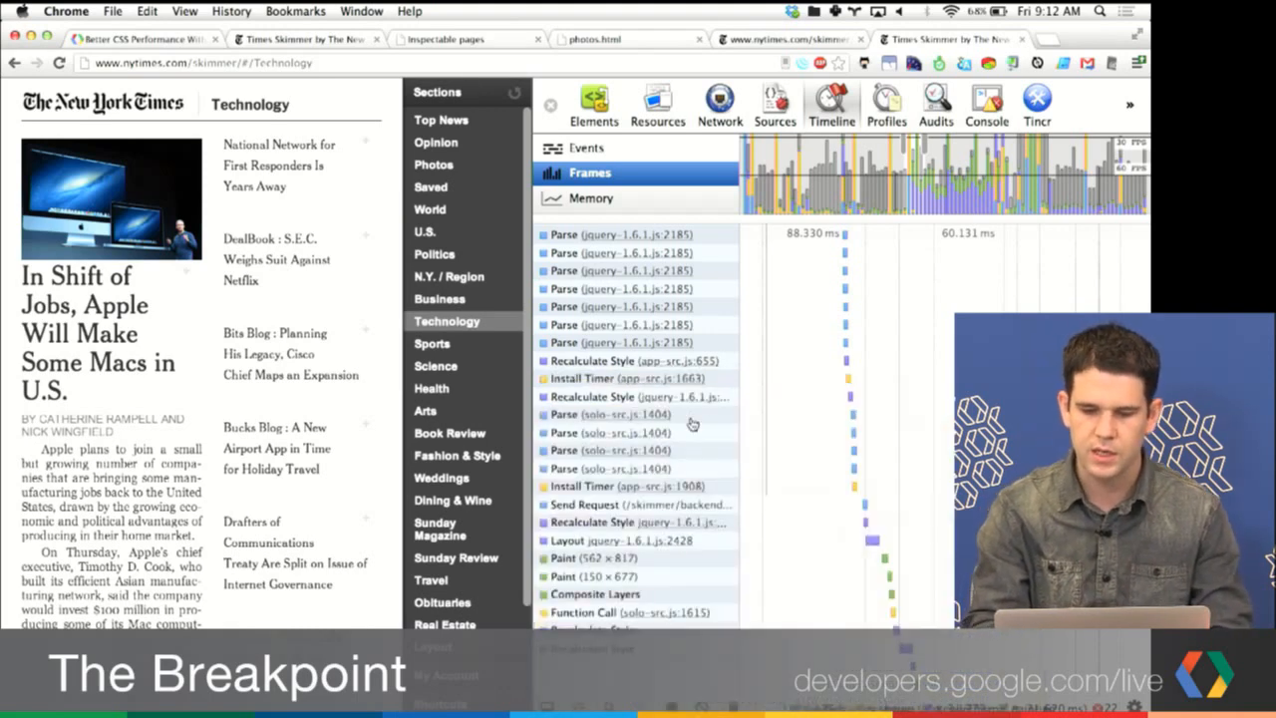
{"action": "scroll", "scroll_direction": "up", "scroll_amount": 3}
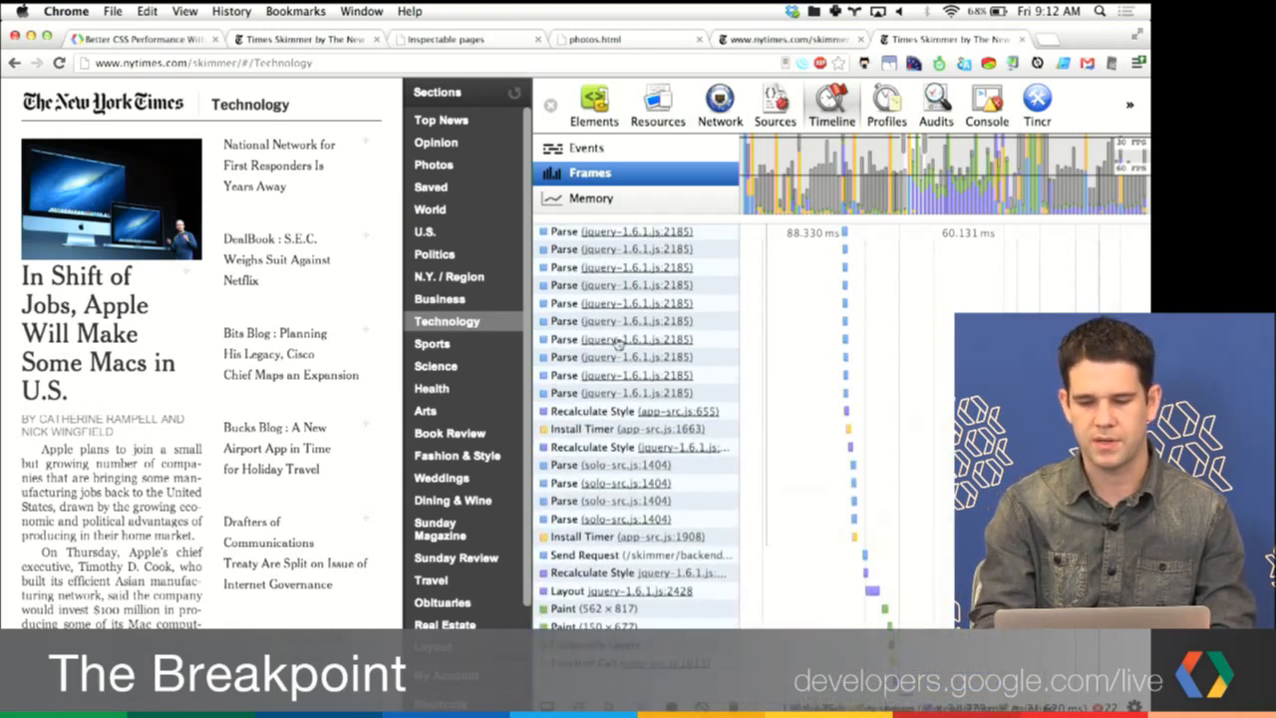
{"action": "left_click", "coordinate": [618, 411]}
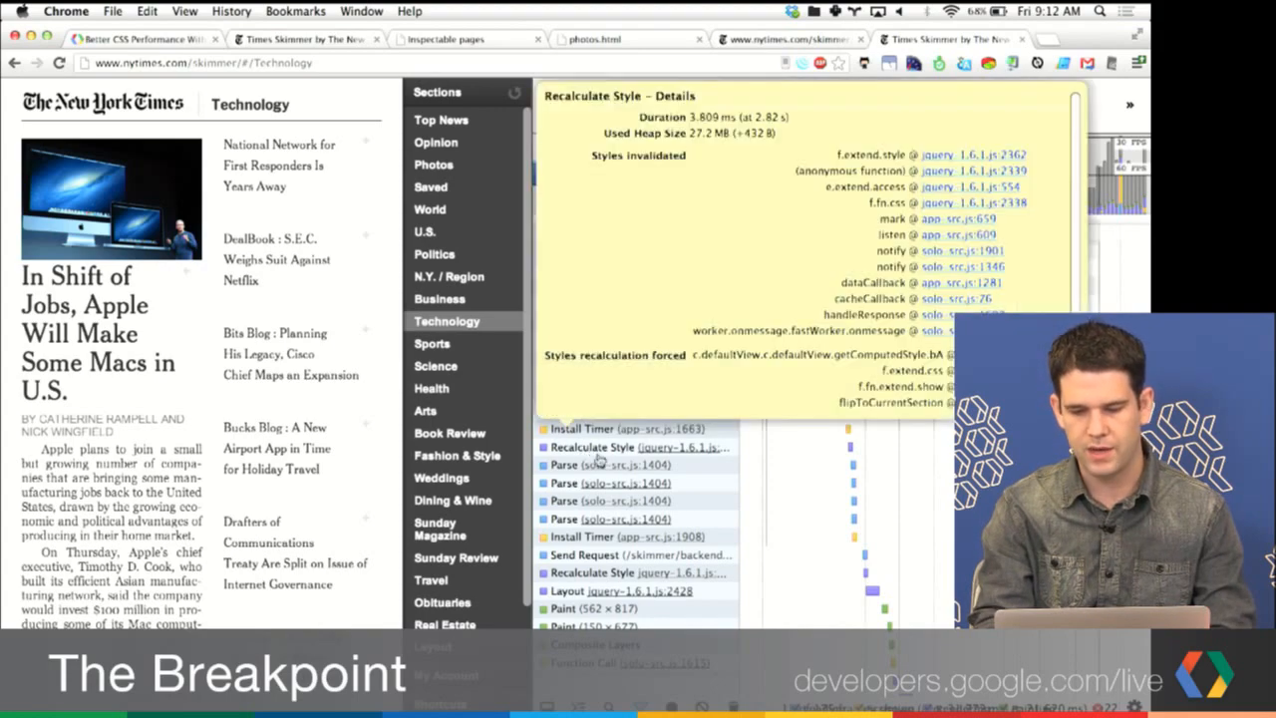
{"action": "left_click", "coordinate": [551, 104]}
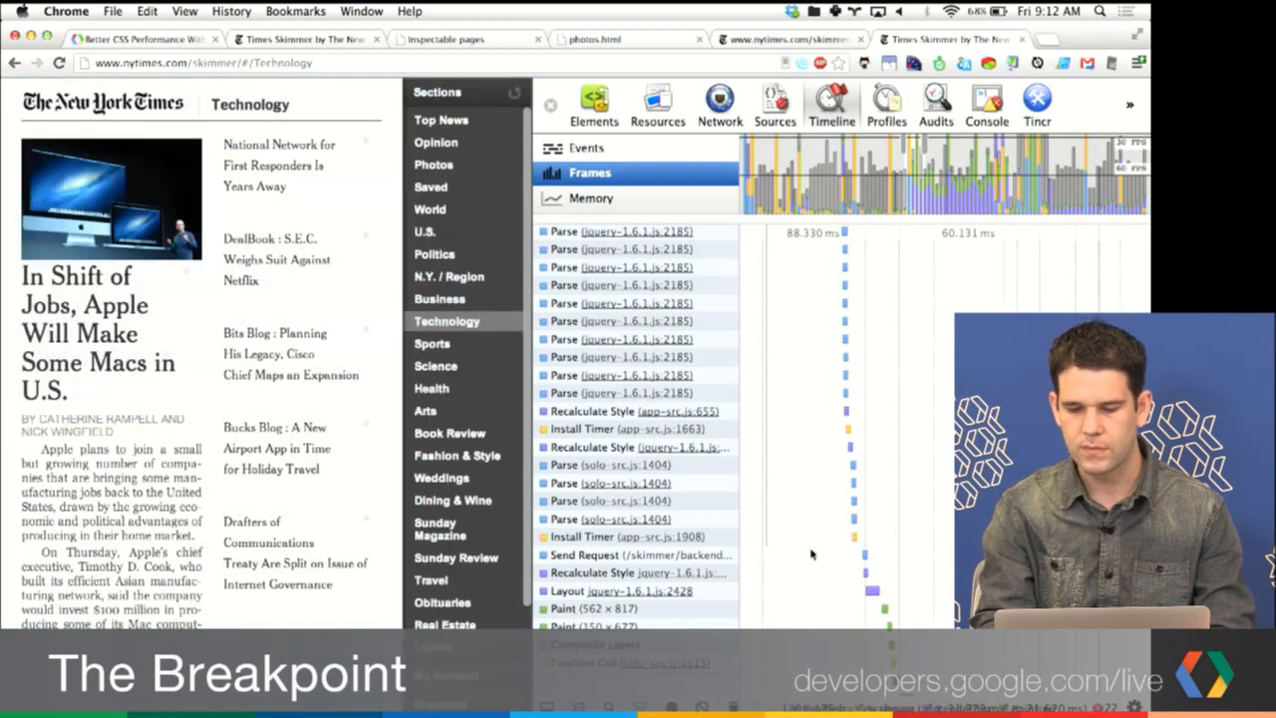
{"action": "mouse_move", "coordinate": [784, 391]}
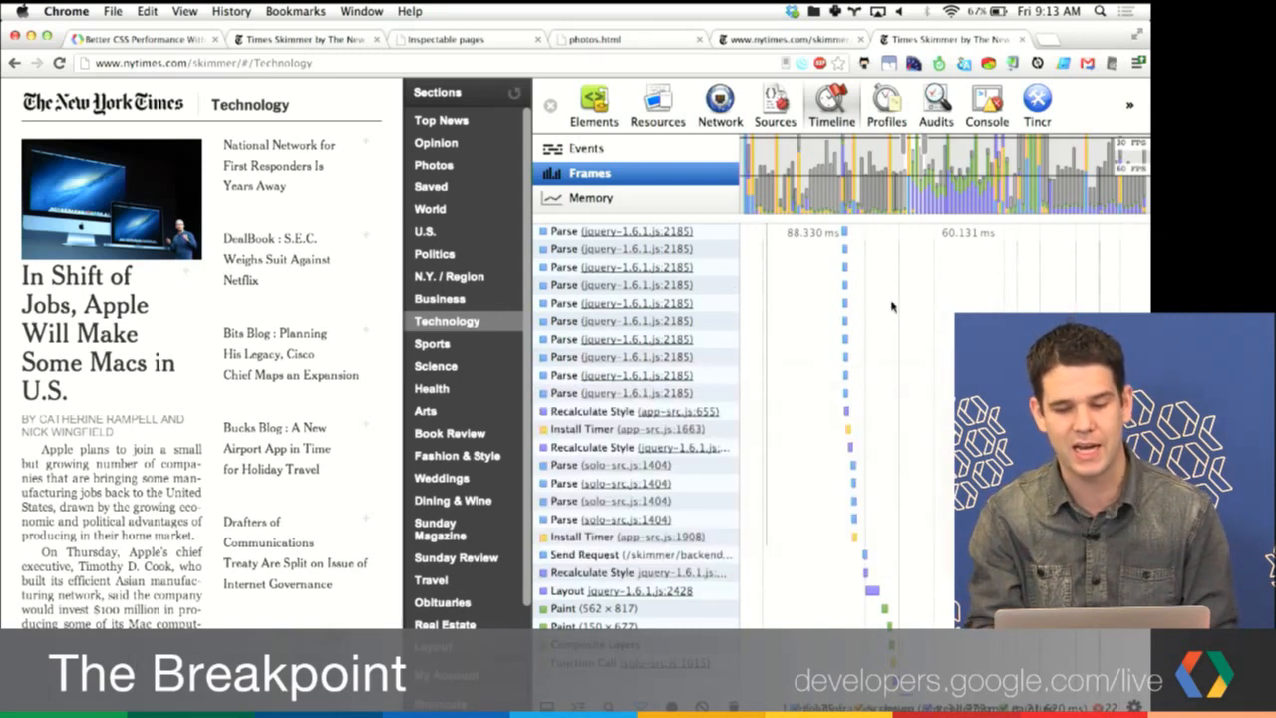
Step: Trace a Recalculate Style record to jQuery's addClass, then app-src.js line 655
{"action": "left_click", "coordinate": [593, 411]}
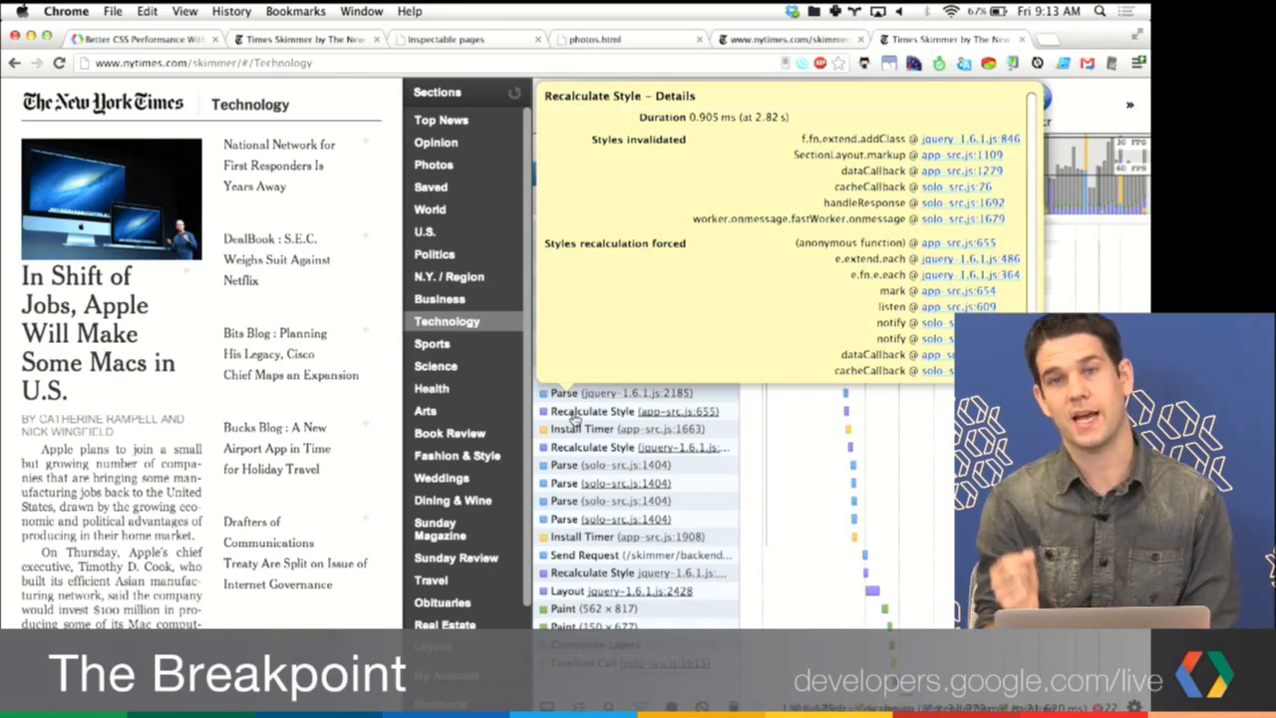
{"action": "left_click", "coordinate": [775, 103]}
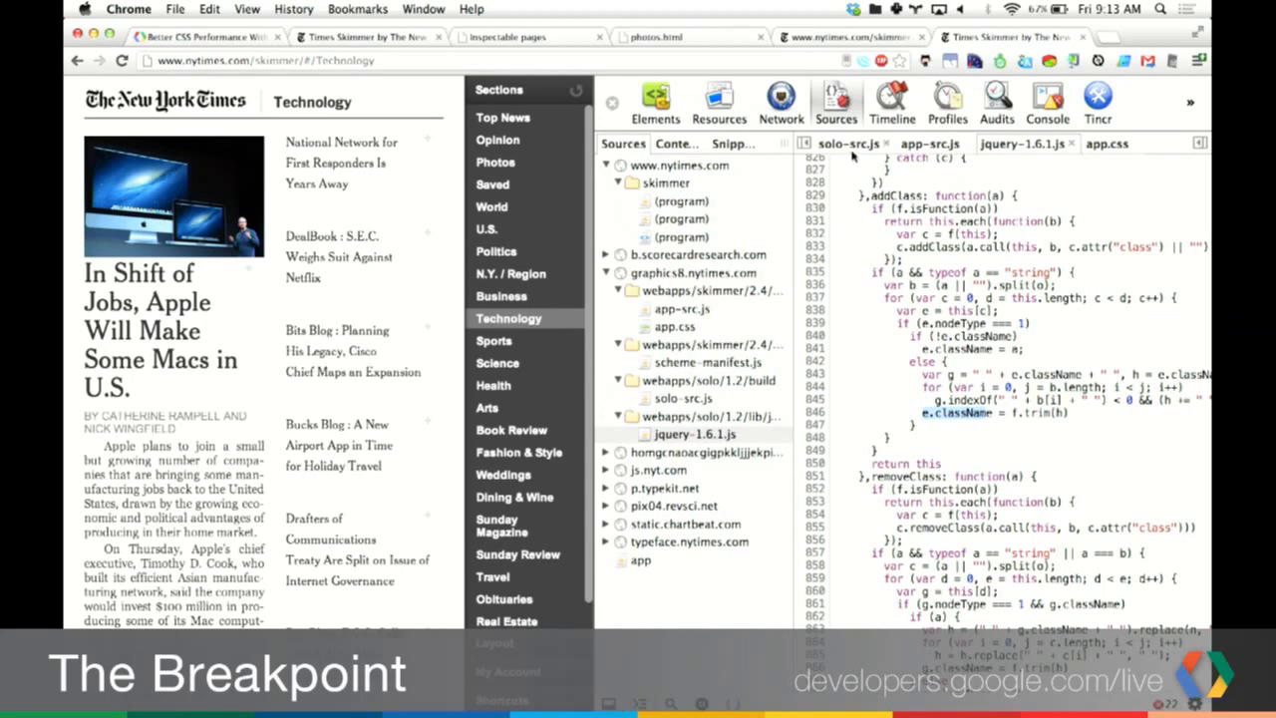
{"action": "left_click", "coordinate": [892, 101]}
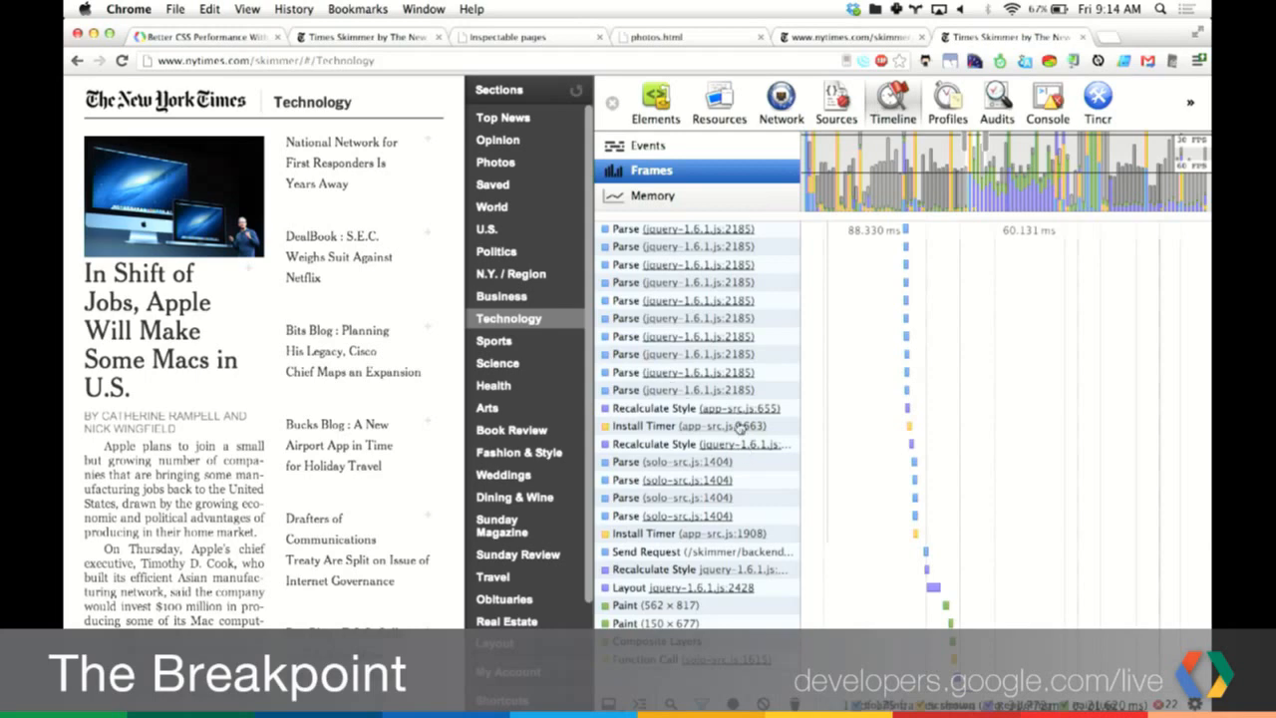
{"action": "left_click", "coordinate": [681, 426]}
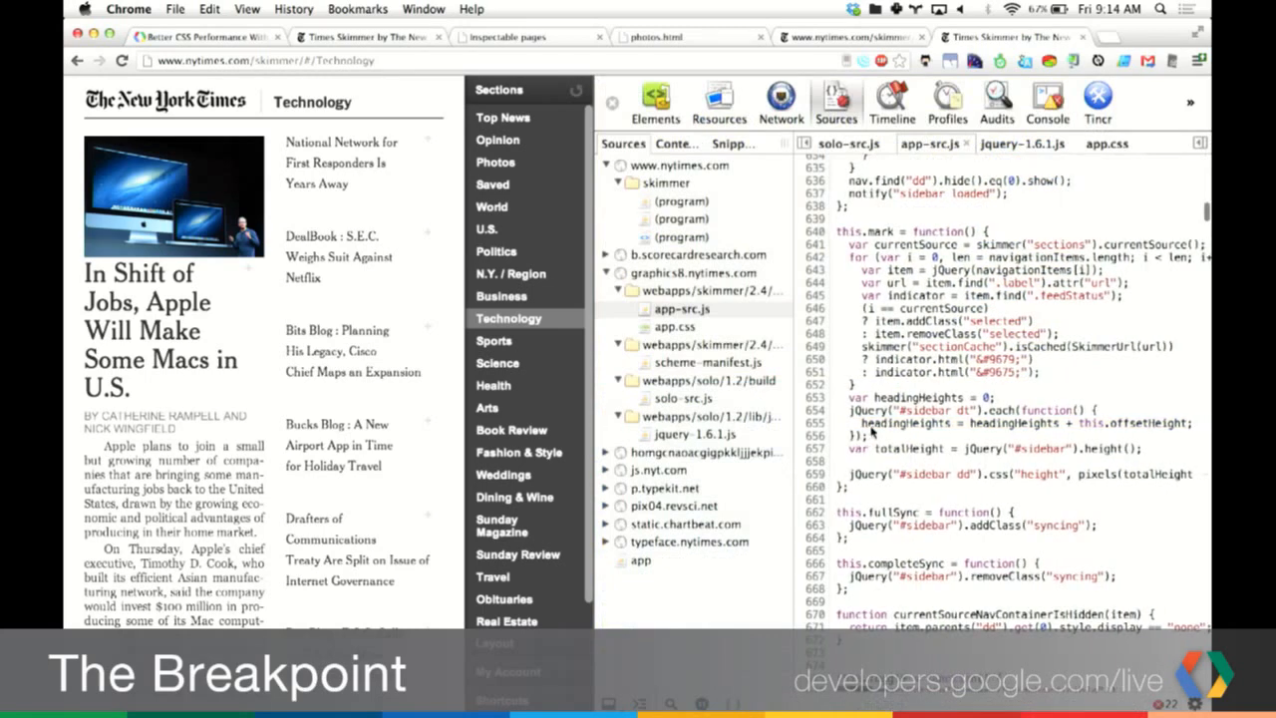
Step: Scroll the Skimmer source view sideways before opening a blank new tab
{"action": "scroll", "scroll_direction": "right", "scroll_amount": 3}
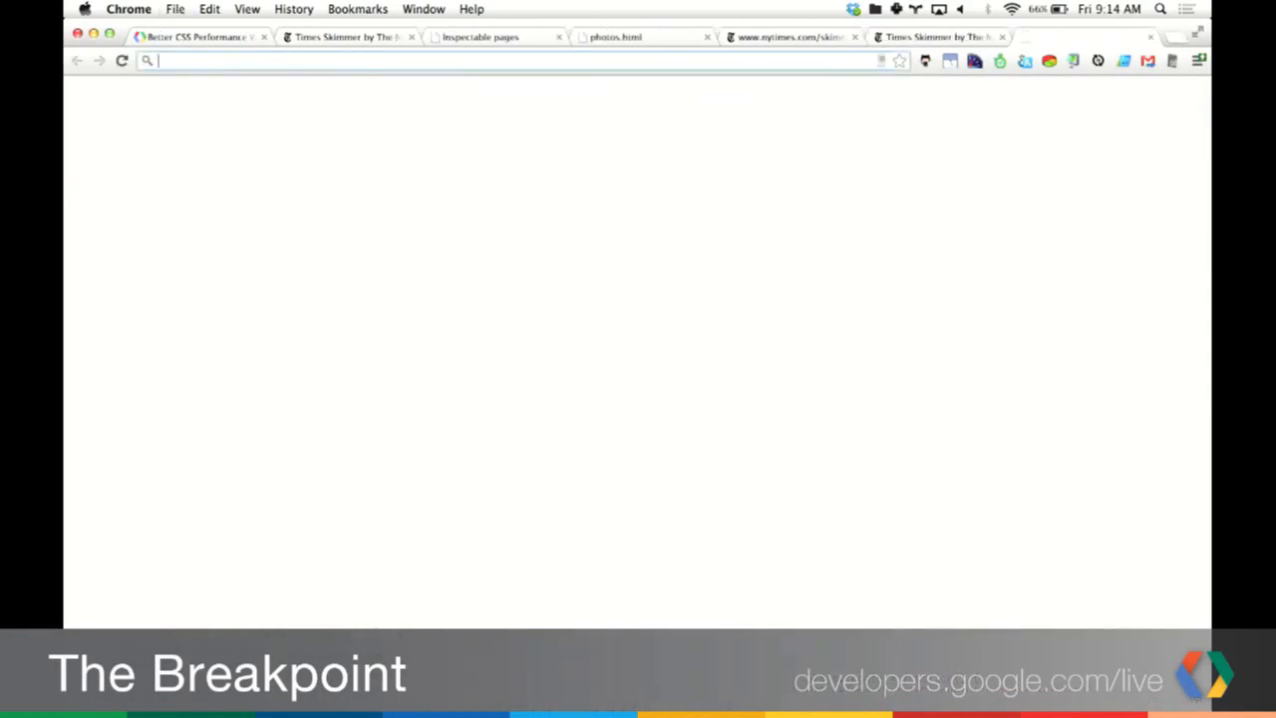
Step: Search 'tony gen' and open Tony Gentilcore's Fastersite layout post
{"action": "type", "text": "tony gen"}
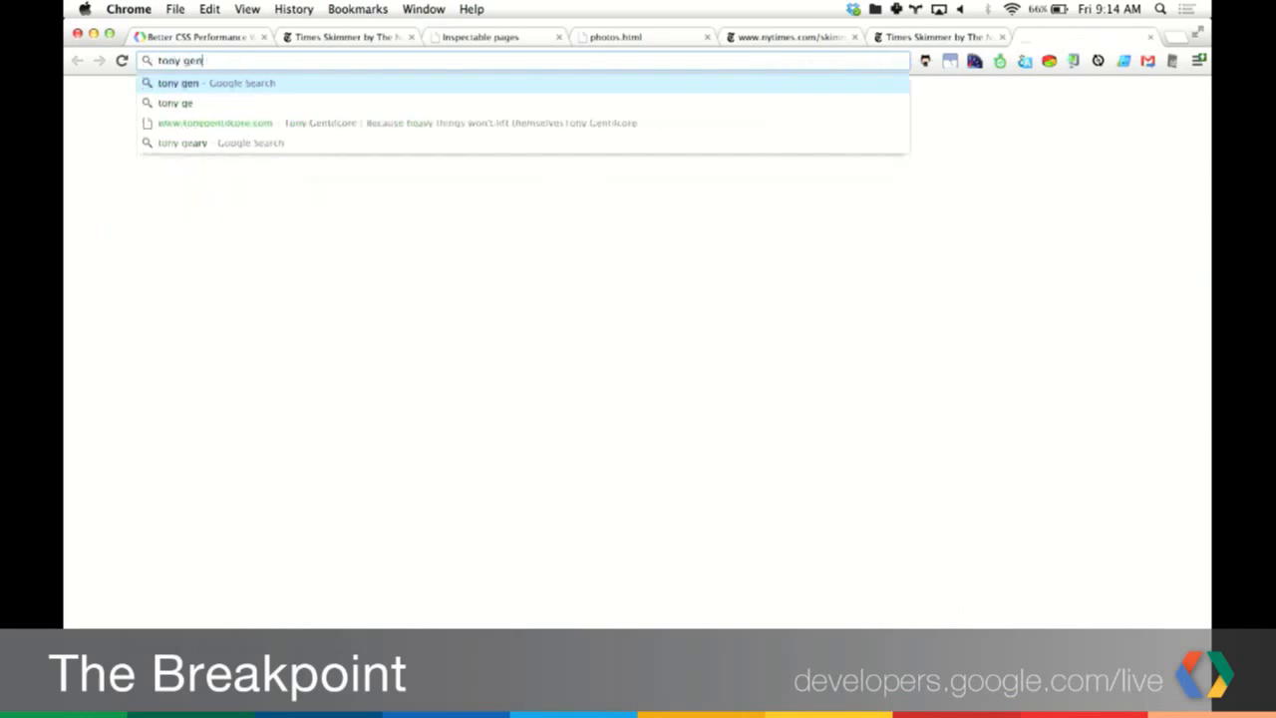
{"action": "left_click", "coordinate": [214, 123]}
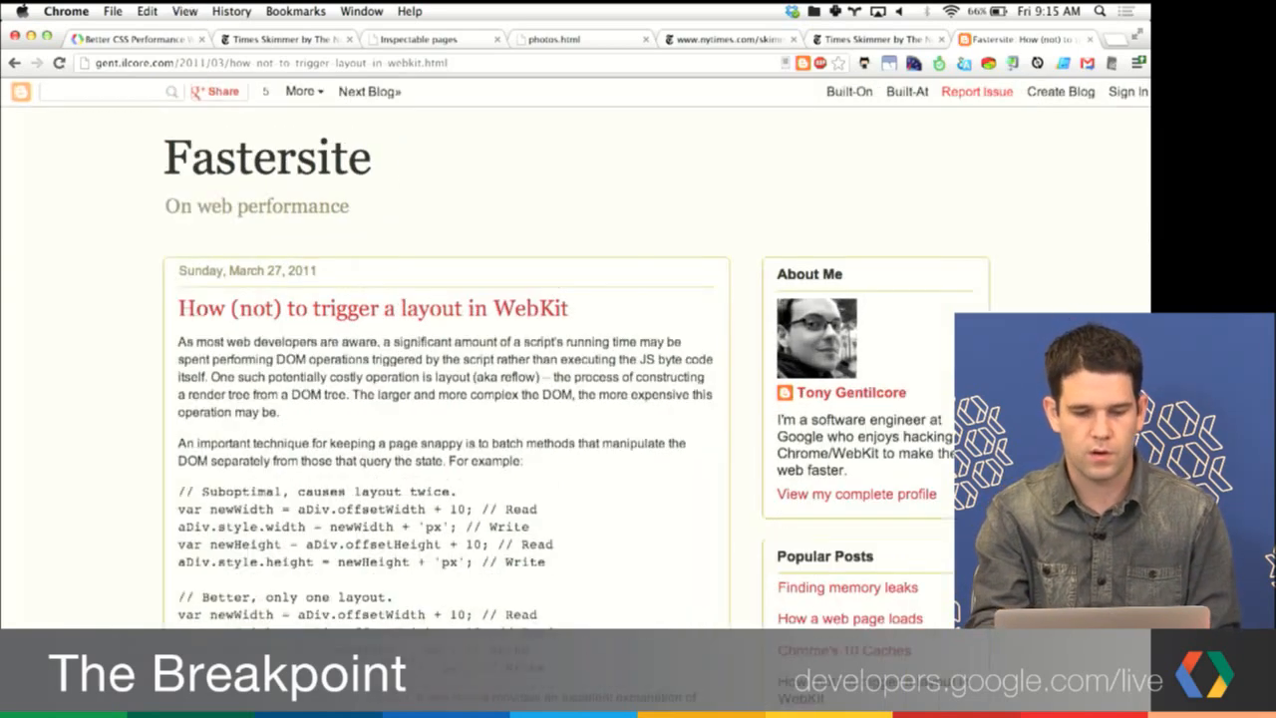
Step: Read down to the layout-trigger list, highlight offsetWidth, and return to the Times Skimmer tab
{"action": "scroll", "scroll_direction": "down", "scroll_amount": 3}
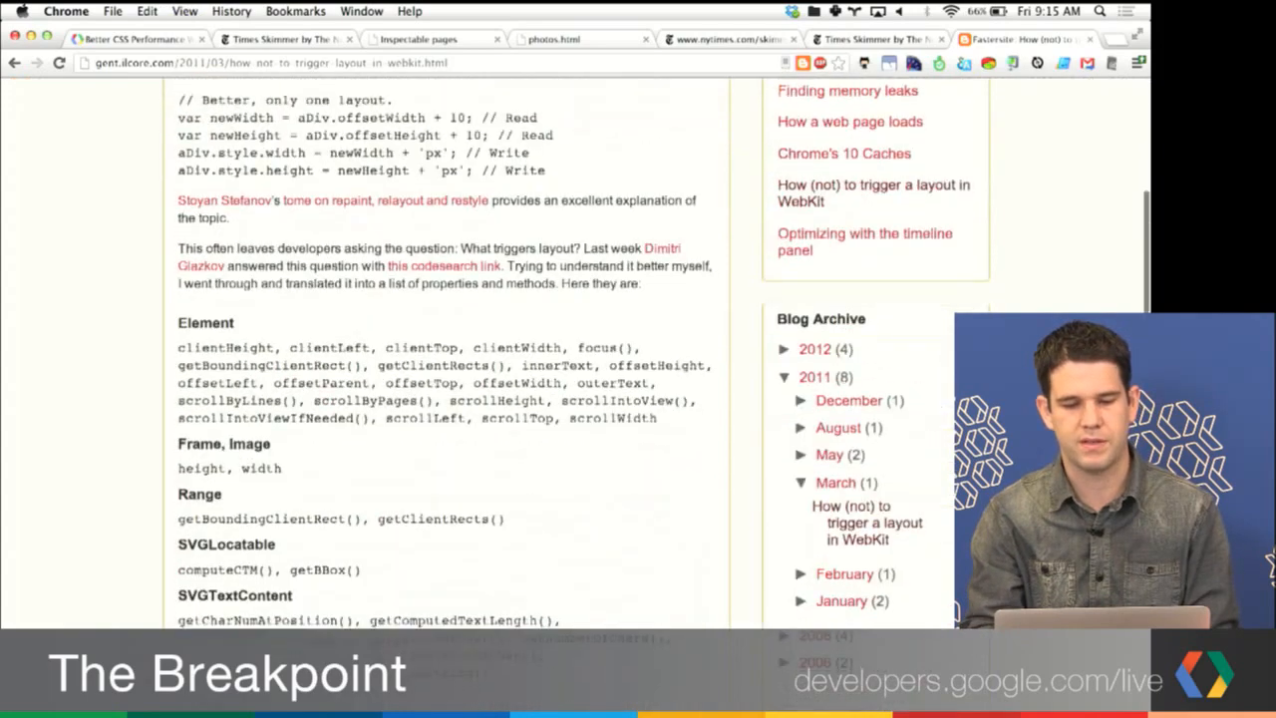
{"action": "scroll", "scroll_direction": "down", "scroll_amount": 3}
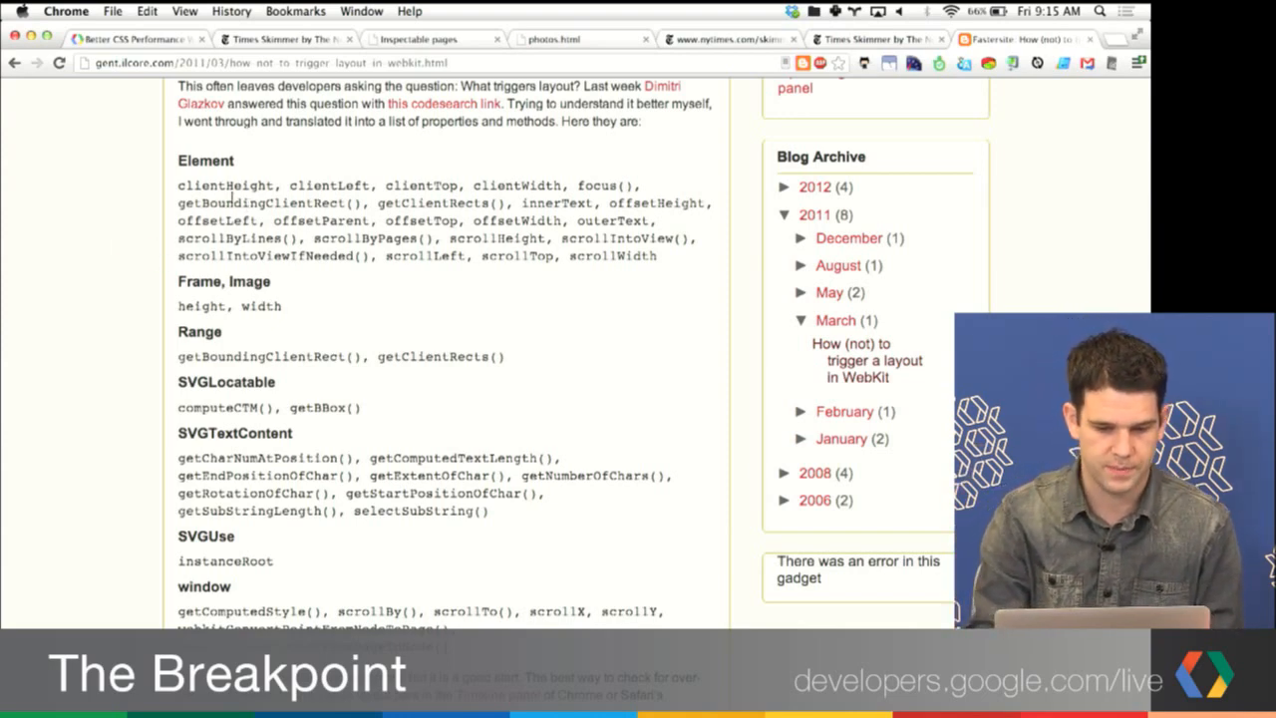
{"action": "scroll", "scroll_direction": "down", "scroll_amount": 3}
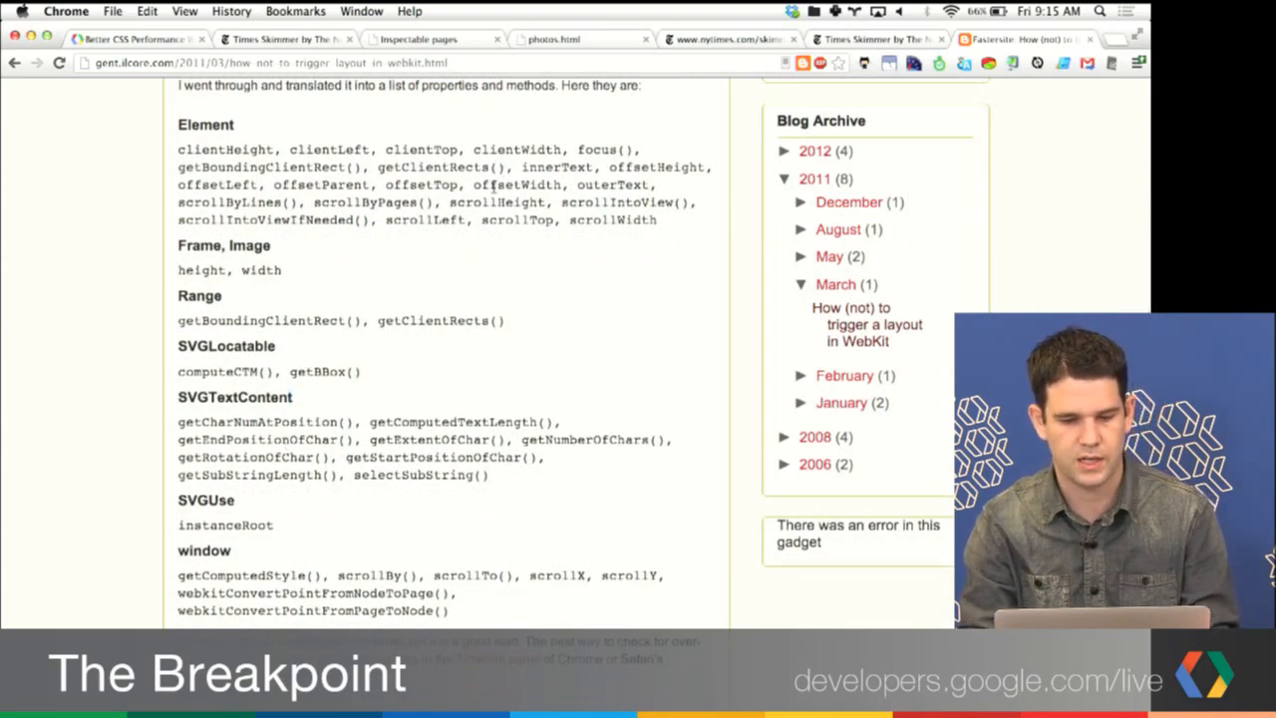
{"action": "double_click", "coordinate": [516, 184]}
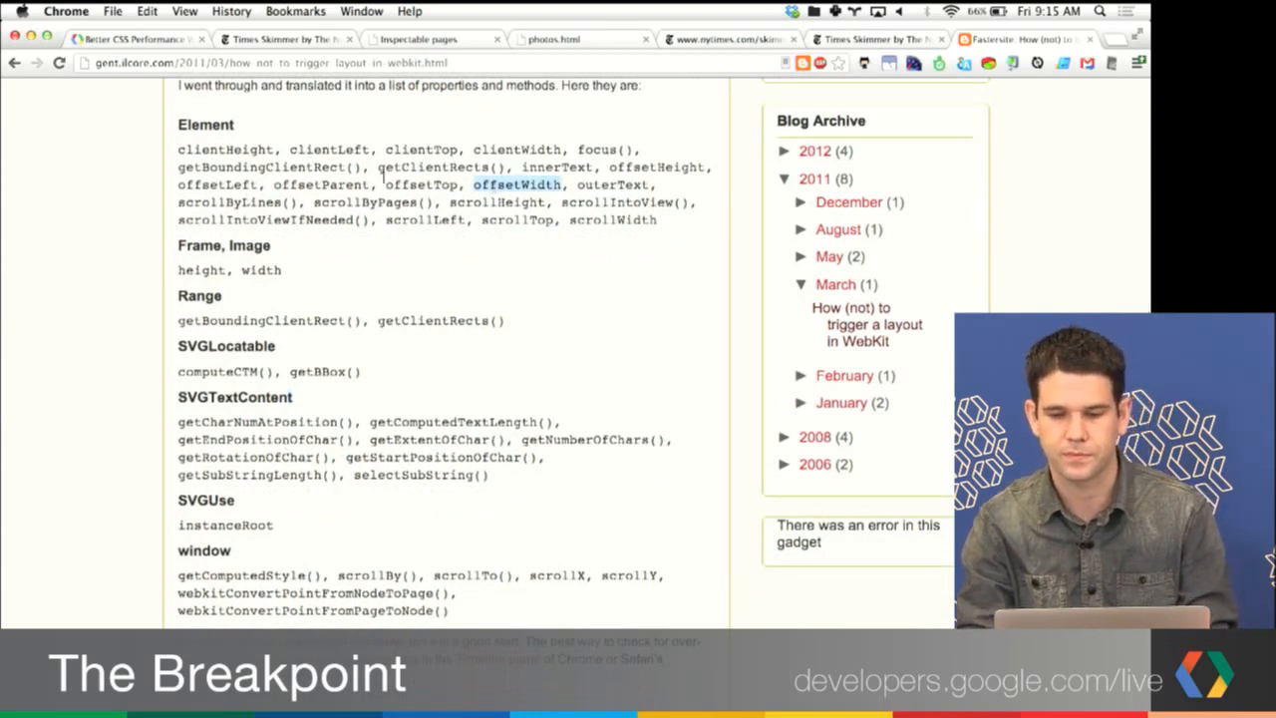
{"action": "left_click", "coordinate": [728, 39]}
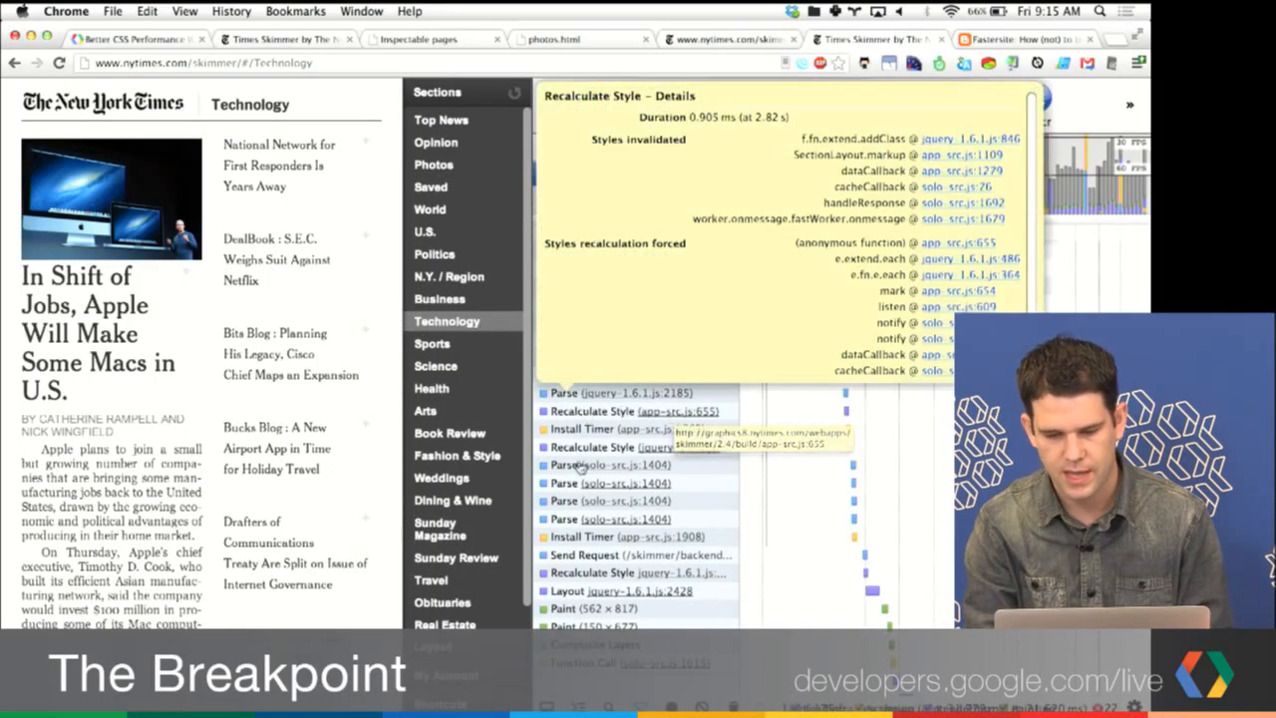
{"action": "left_click", "coordinate": [775, 103]}
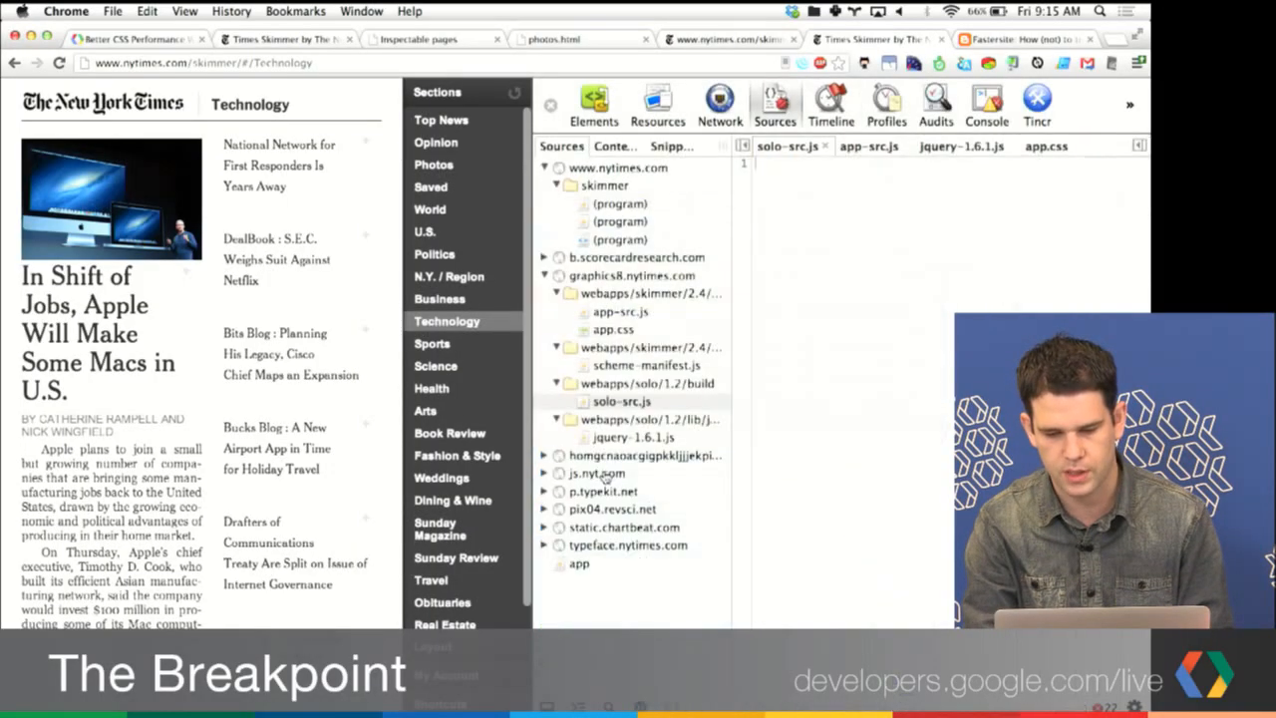
{"action": "left_click", "coordinate": [622, 401]}
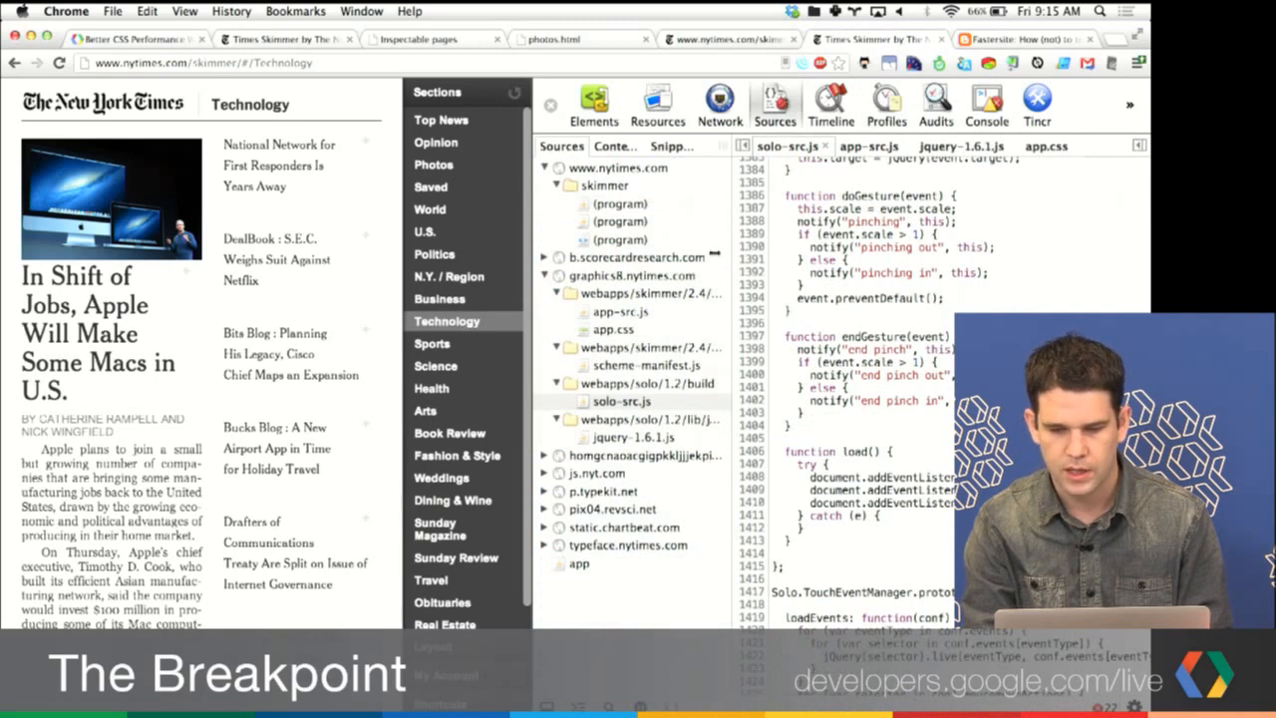
{"action": "left_click", "coordinate": [831, 104]}
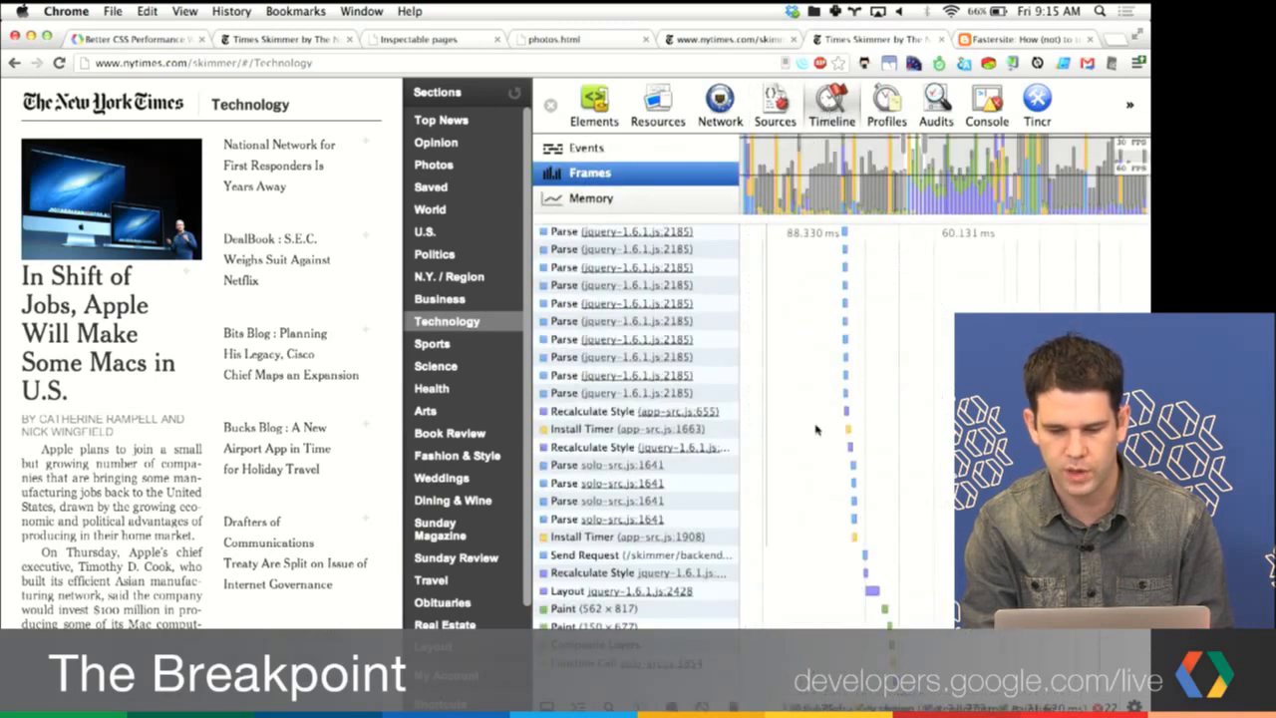
{"action": "mouse_move", "coordinate": [847, 456]}
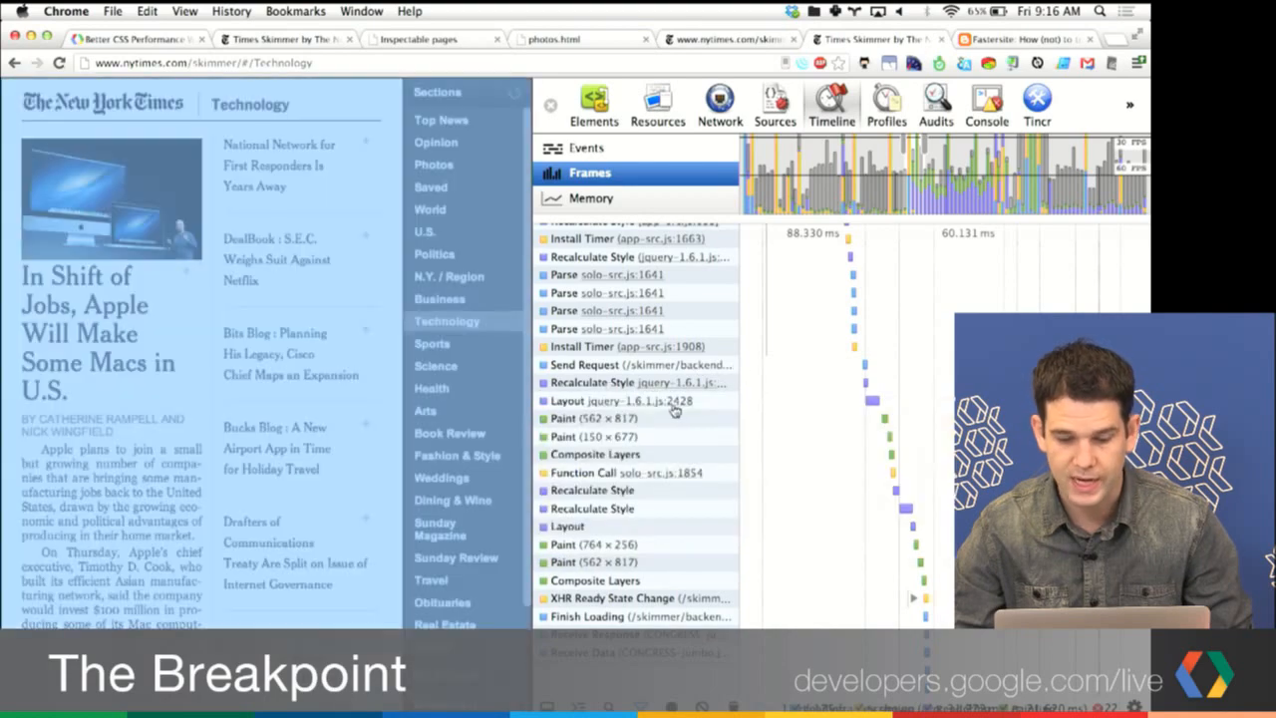
{"action": "left_click", "coordinate": [605, 400]}
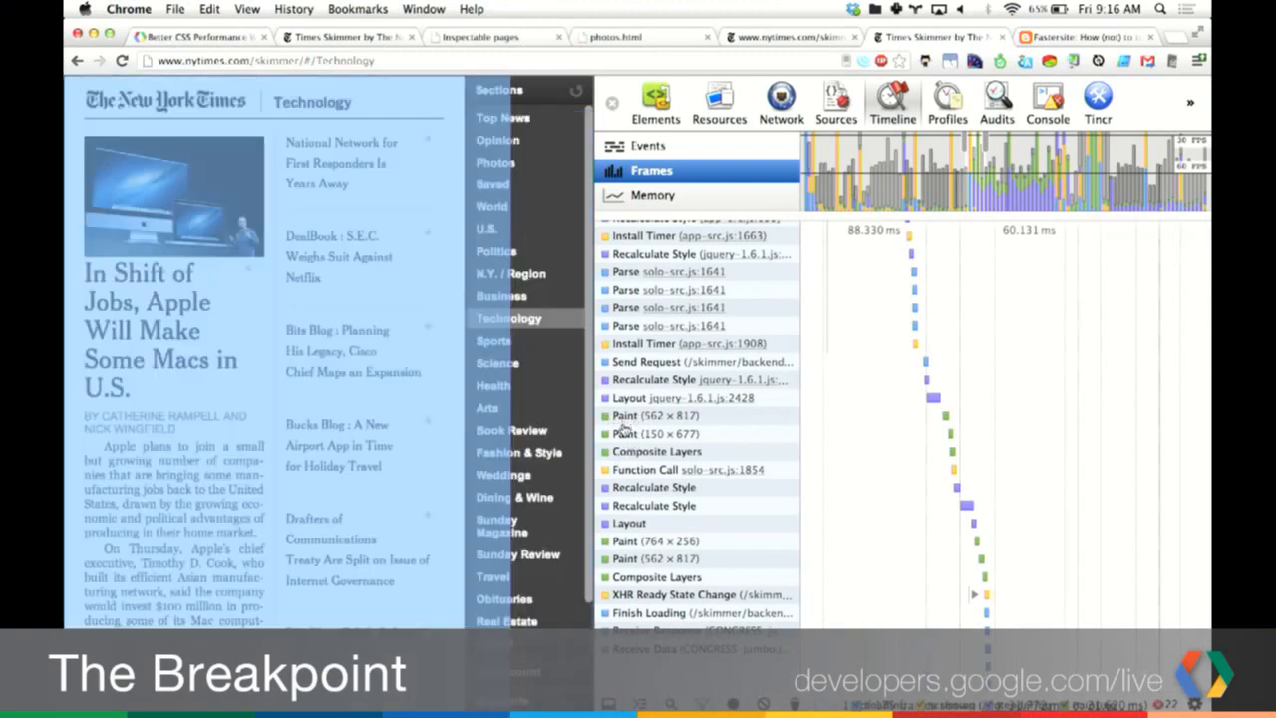
{"action": "mouse_move", "coordinate": [638, 415]}
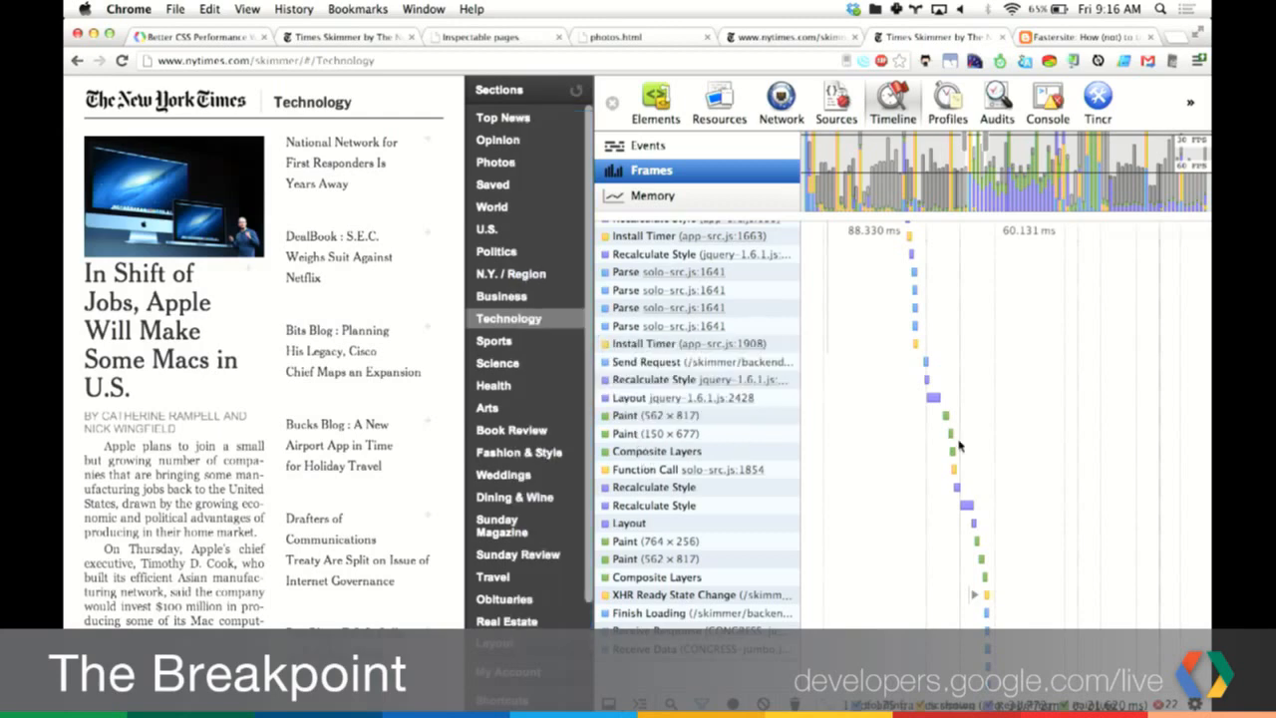
{"action": "scroll", "scroll_direction": "down", "scroll_amount": 3}
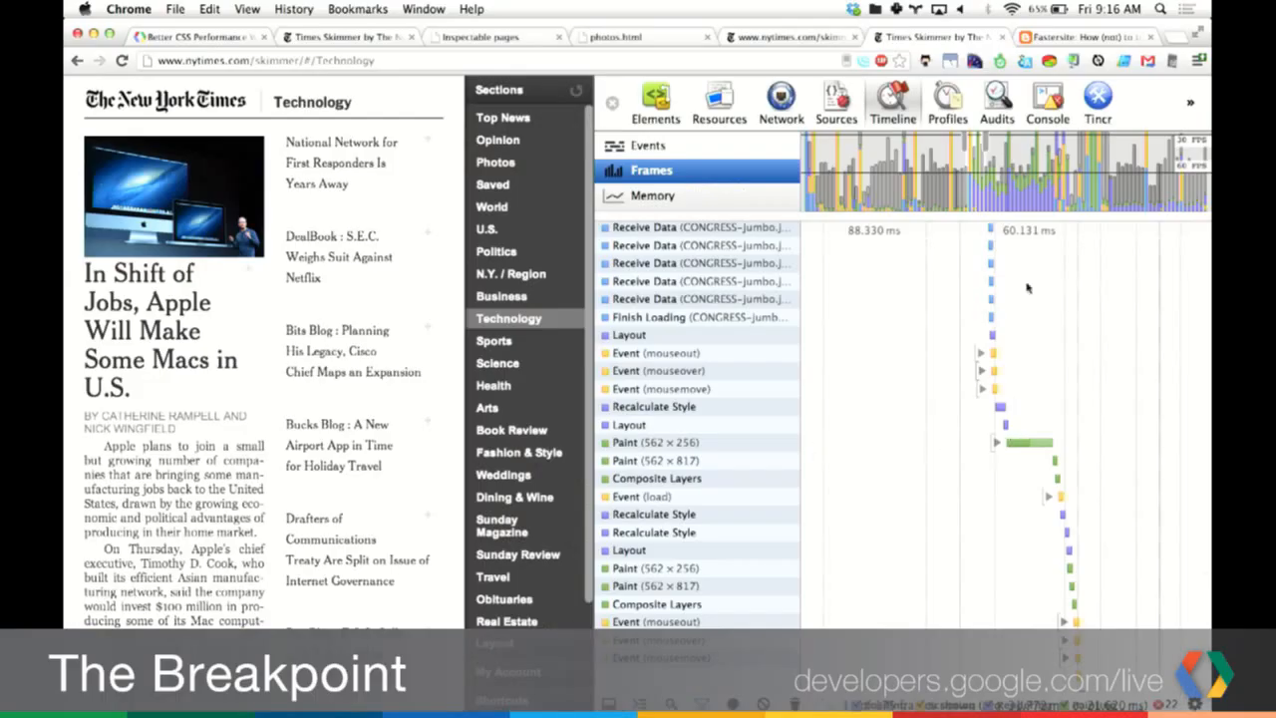
{"action": "mouse_move", "coordinate": [1023, 452]}
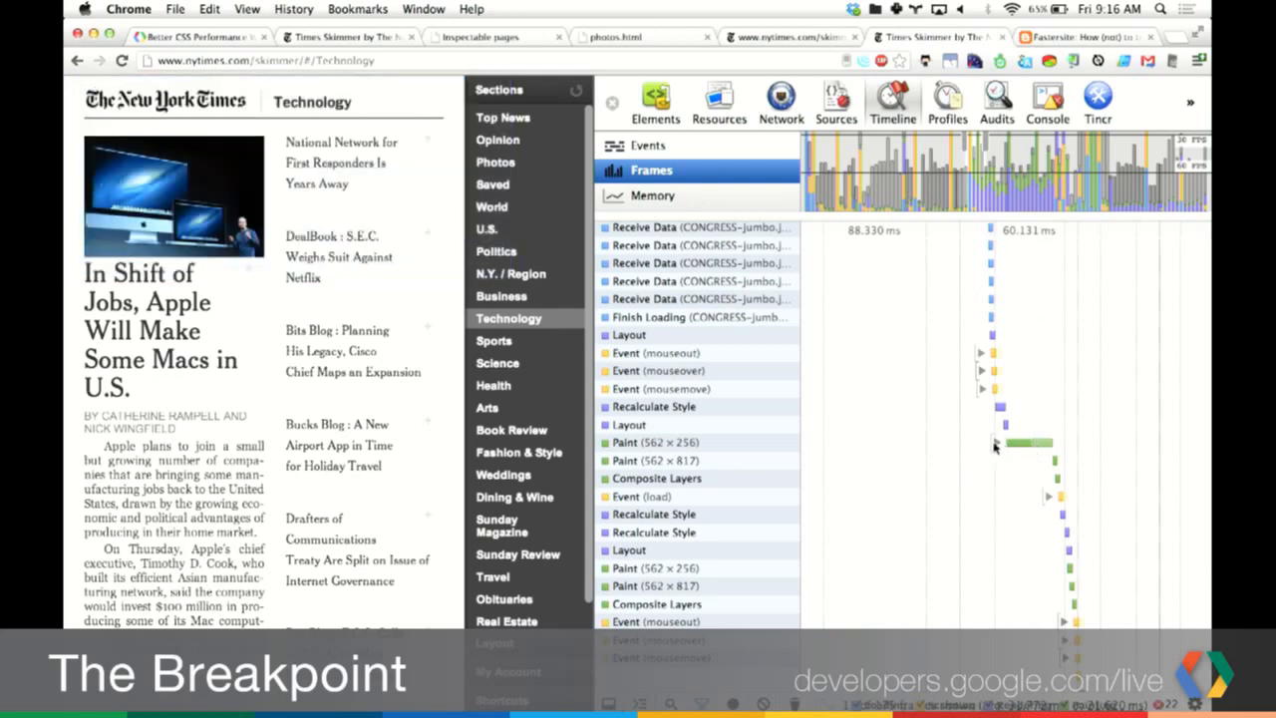
{"action": "mouse_move", "coordinate": [1027, 442]}
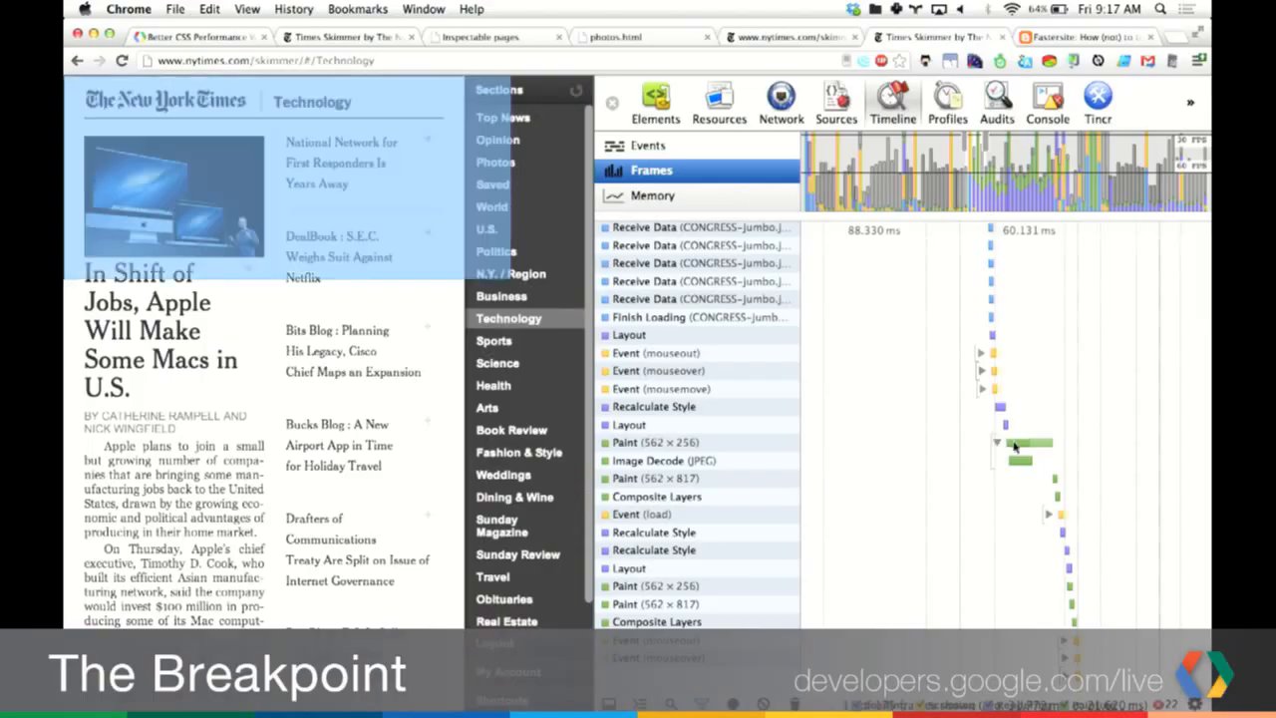
{"action": "mouse_move", "coordinate": [1017, 461]}
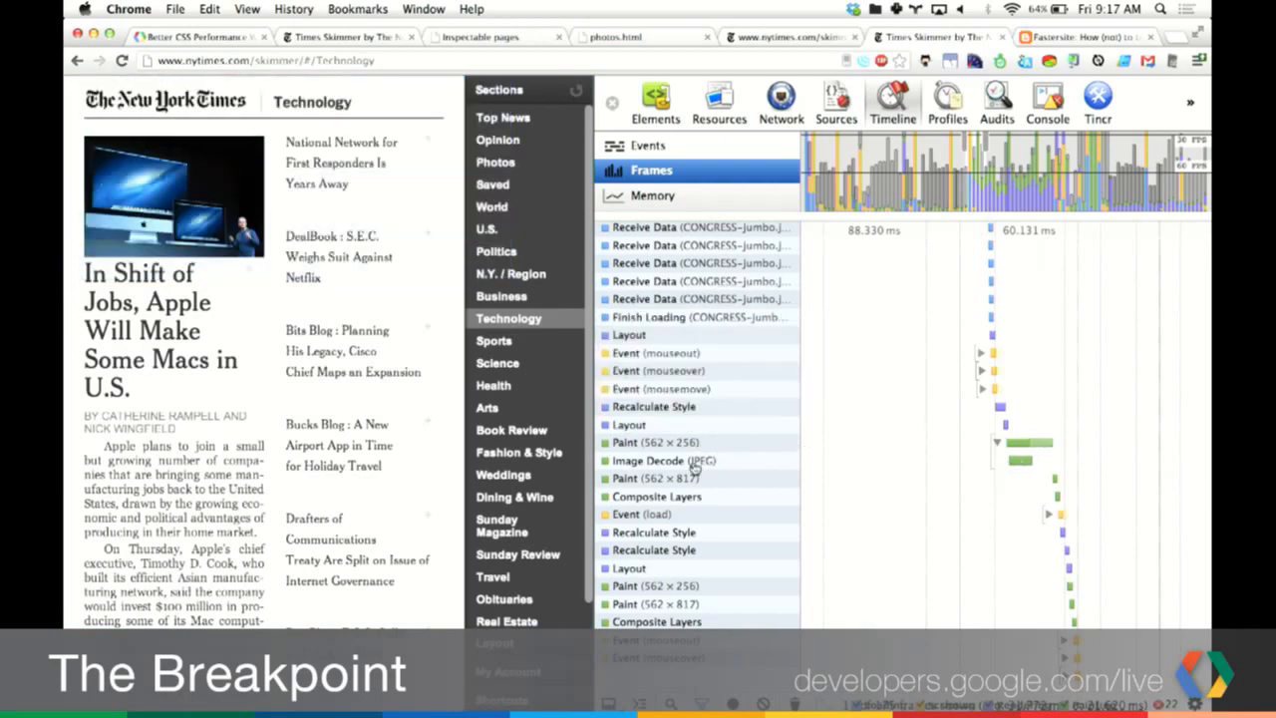
{"action": "mouse_move", "coordinate": [665, 460]}
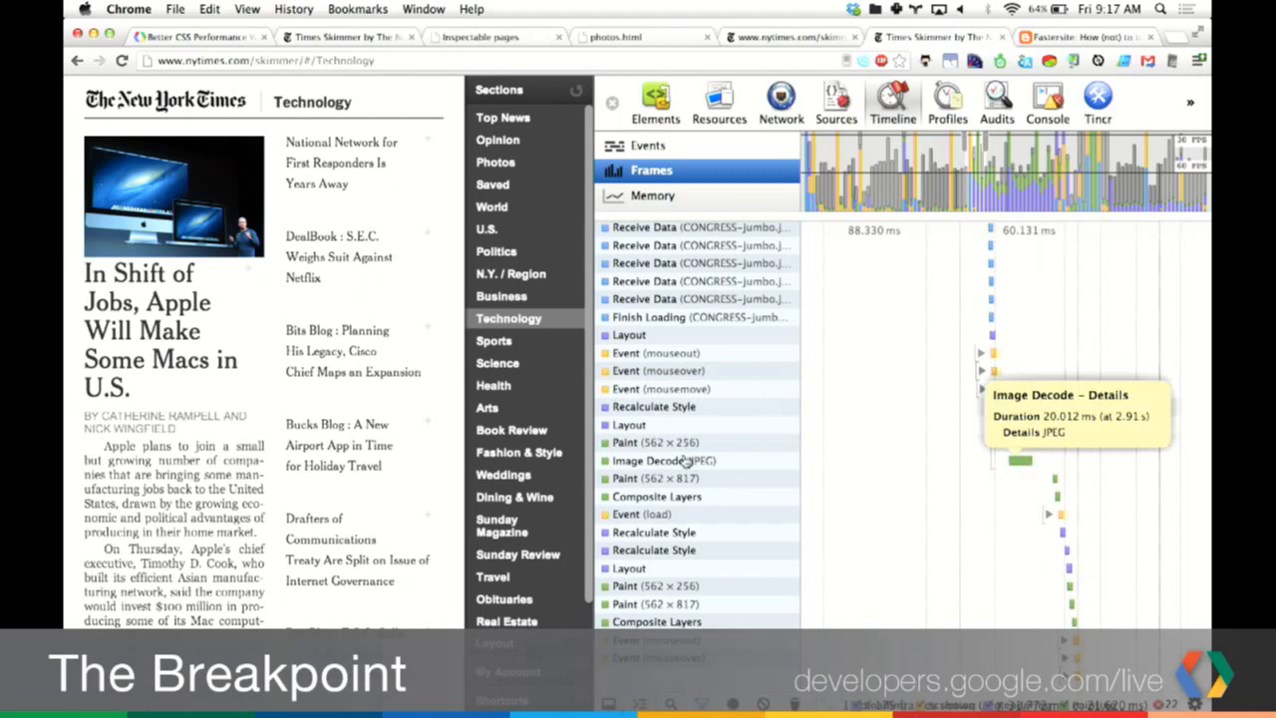
{"action": "mouse_move", "coordinate": [683, 461]}
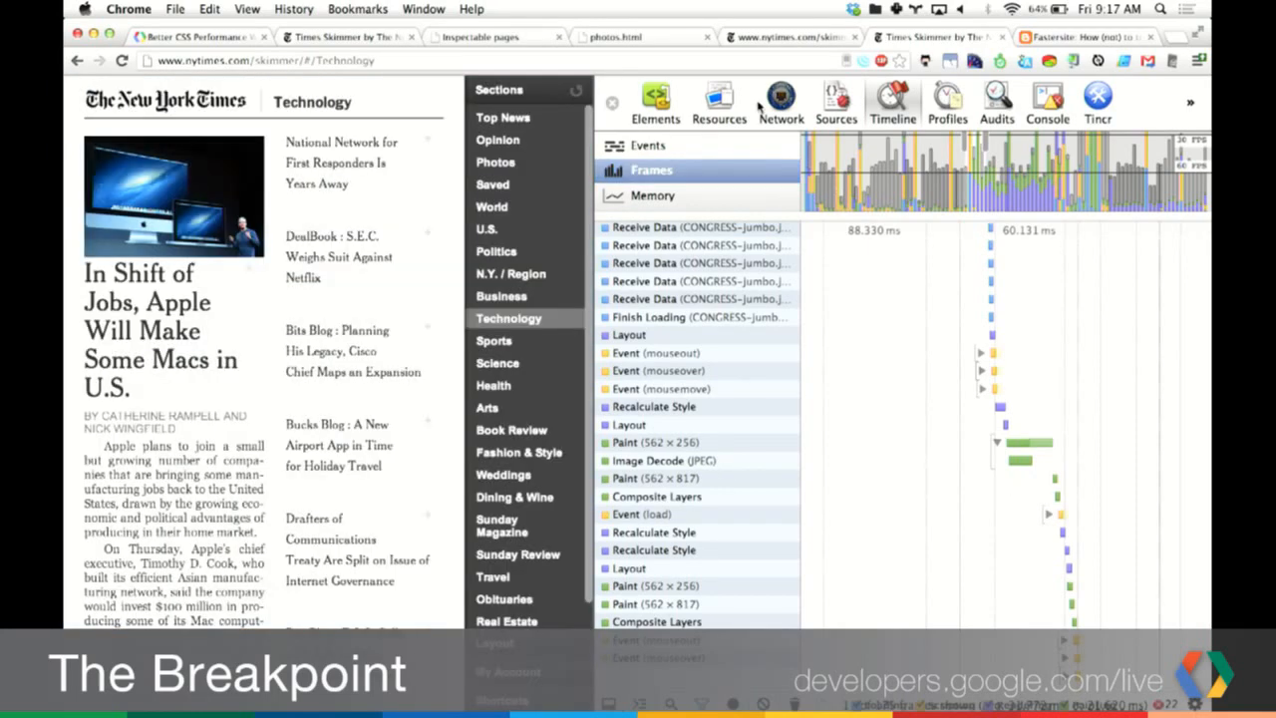
Step: Preview the 08jobs-jumbo.jpg request in Network, then show solo-src.js in Sources
{"action": "left_click", "coordinate": [781, 100]}
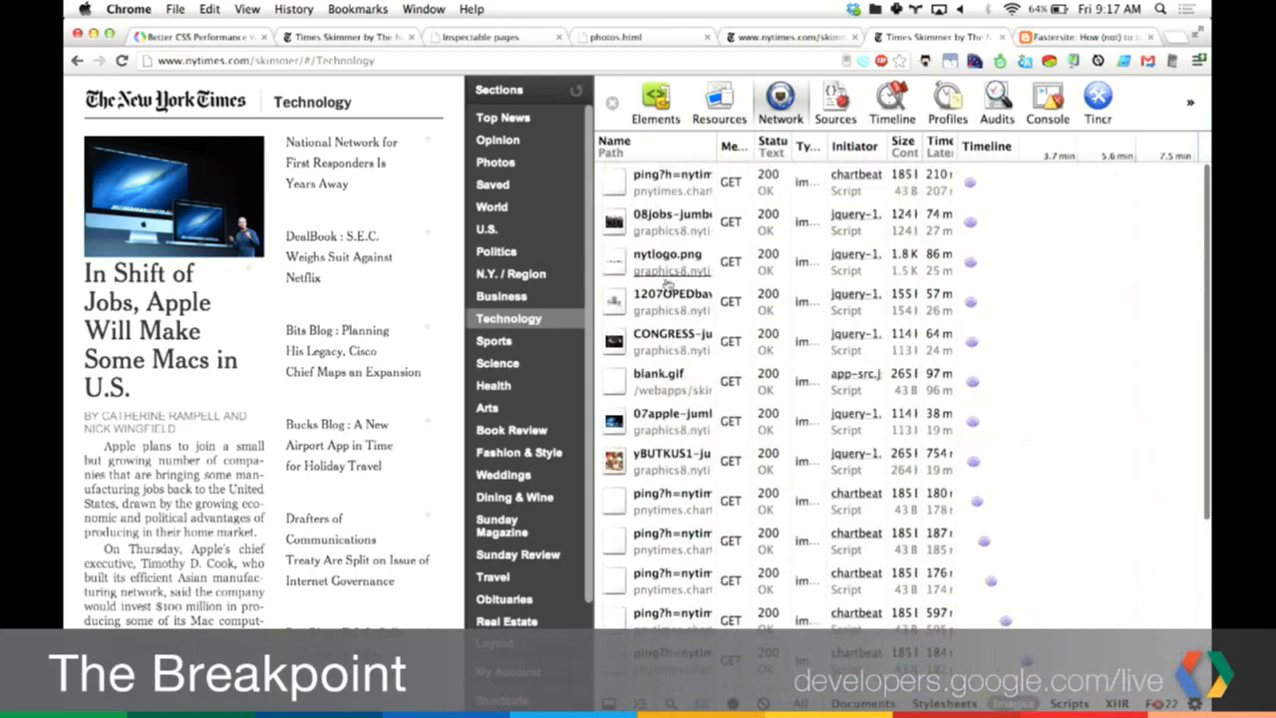
{"action": "left_click", "coordinate": [672, 220]}
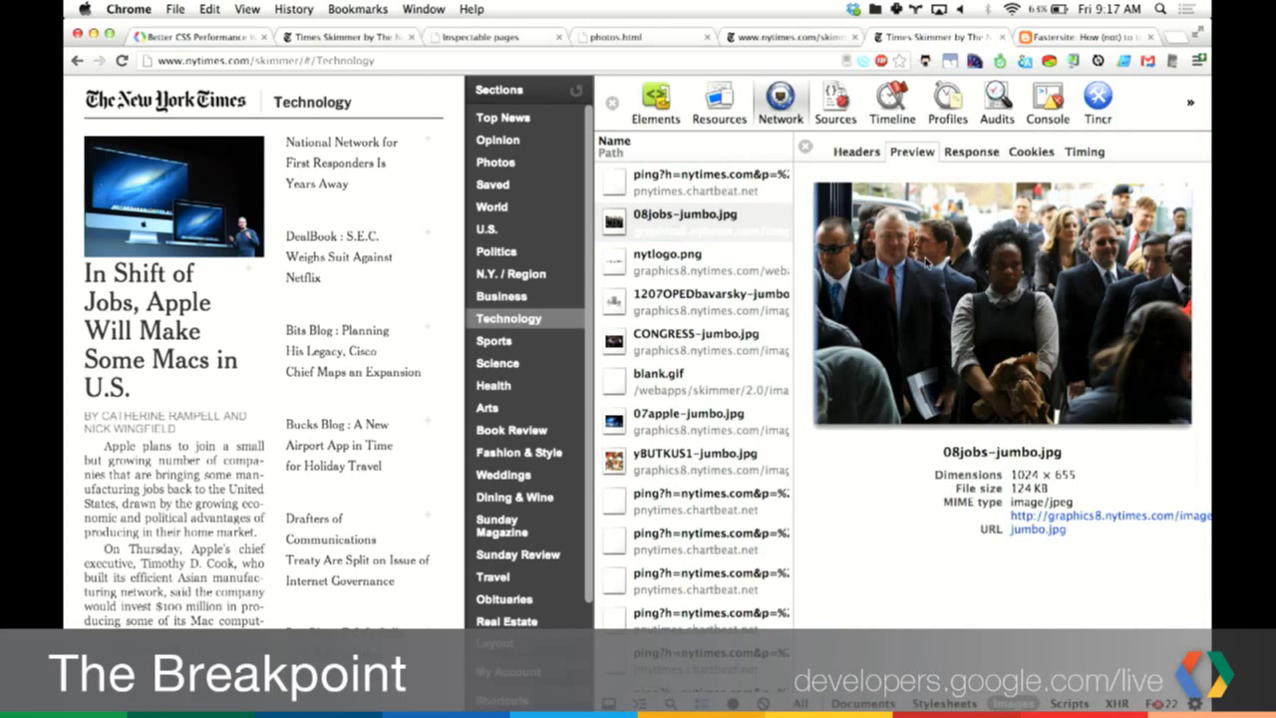
{"action": "mouse_move", "coordinate": [1201, 409]}
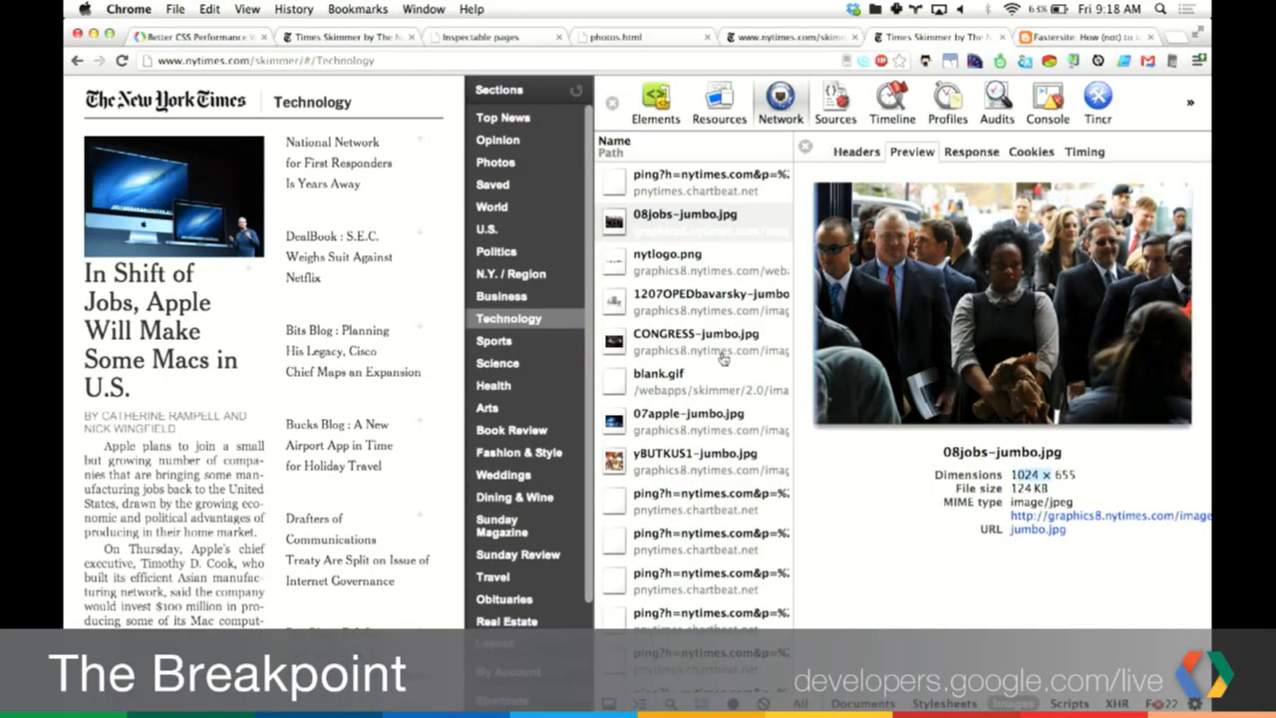
{"action": "mouse_move", "coordinate": [723, 356]}
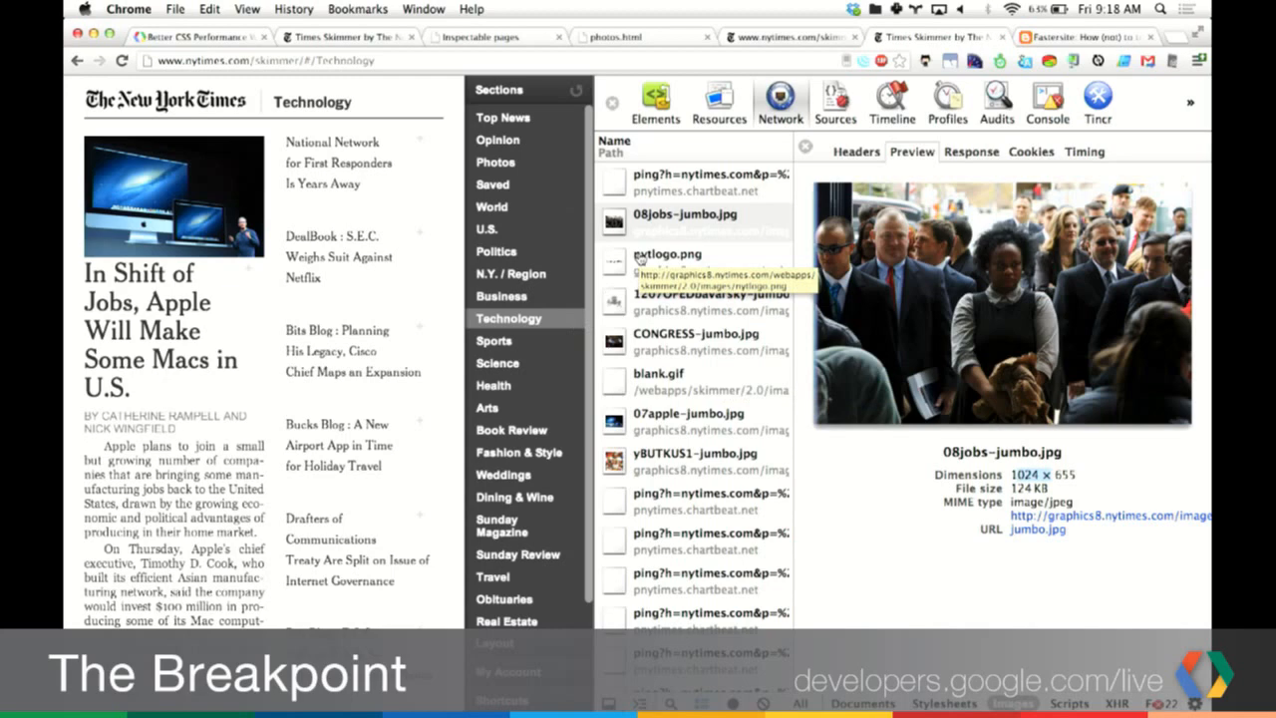
{"action": "left_click", "coordinate": [836, 103]}
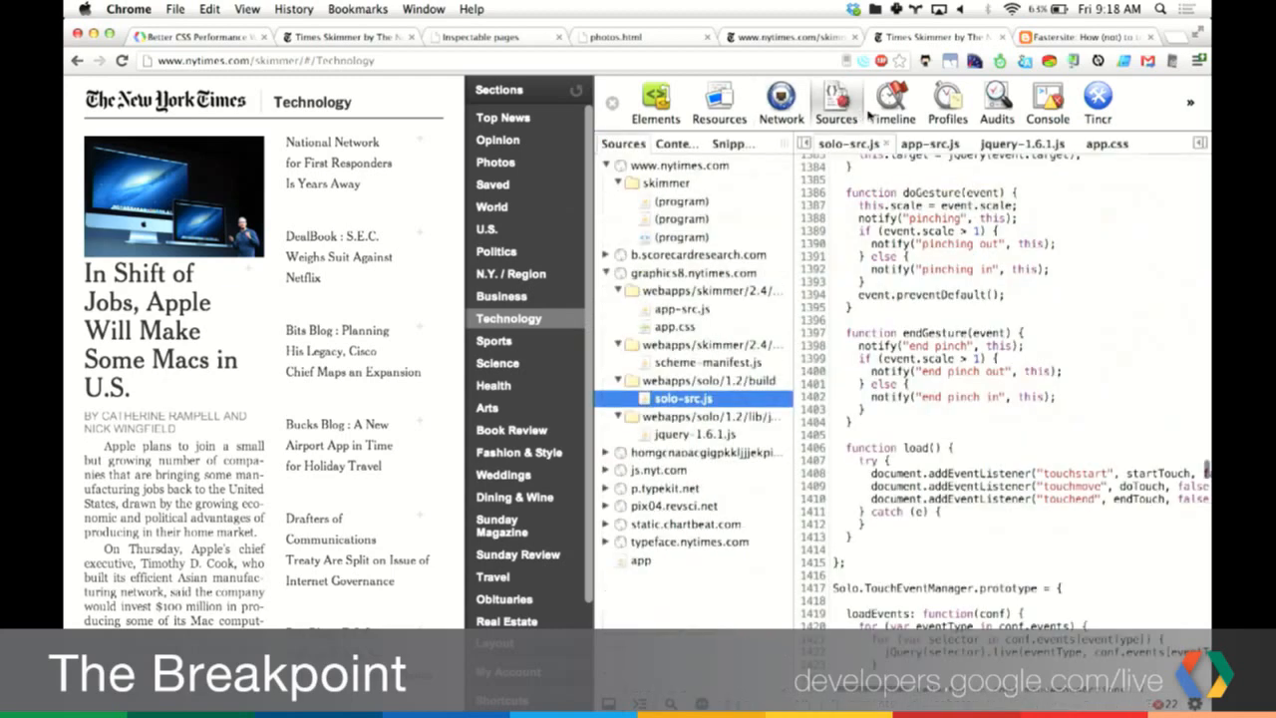
Step: Switch back to the Timeline panel to see the Paint record's JPEG Image Decode
{"action": "left_click", "coordinate": [891, 102]}
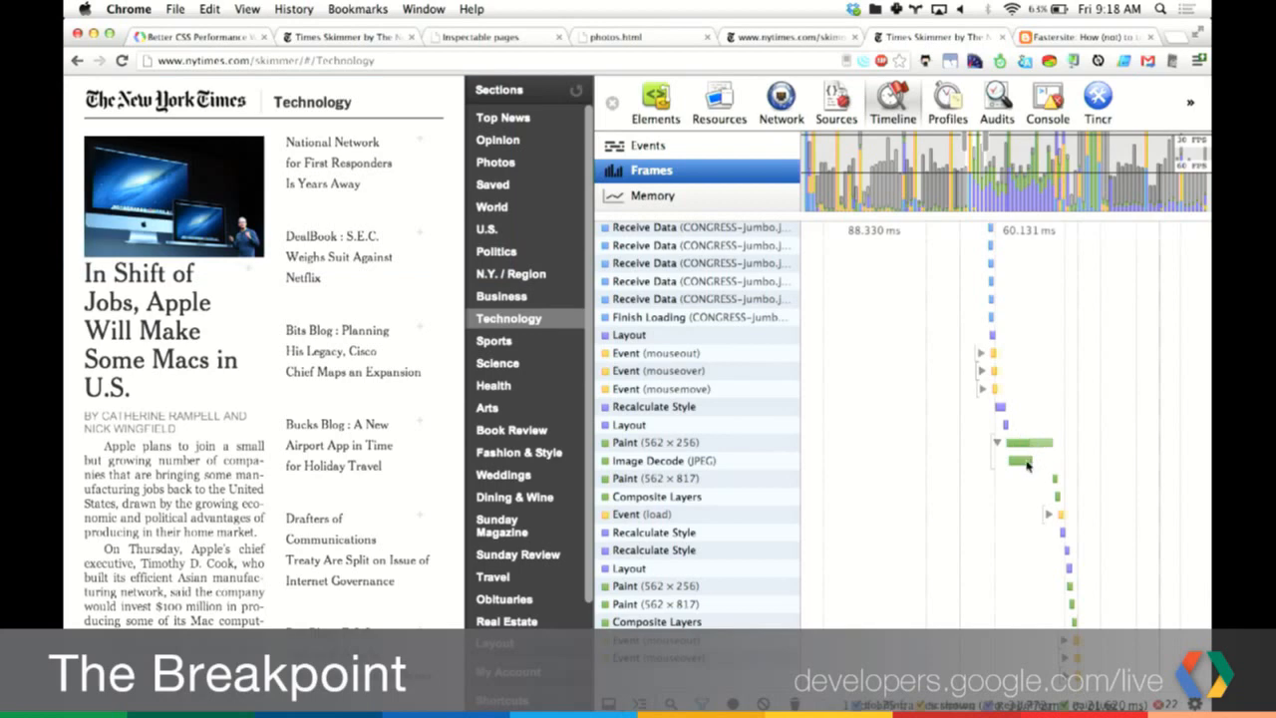
{"action": "mouse_move", "coordinate": [1022, 460]}
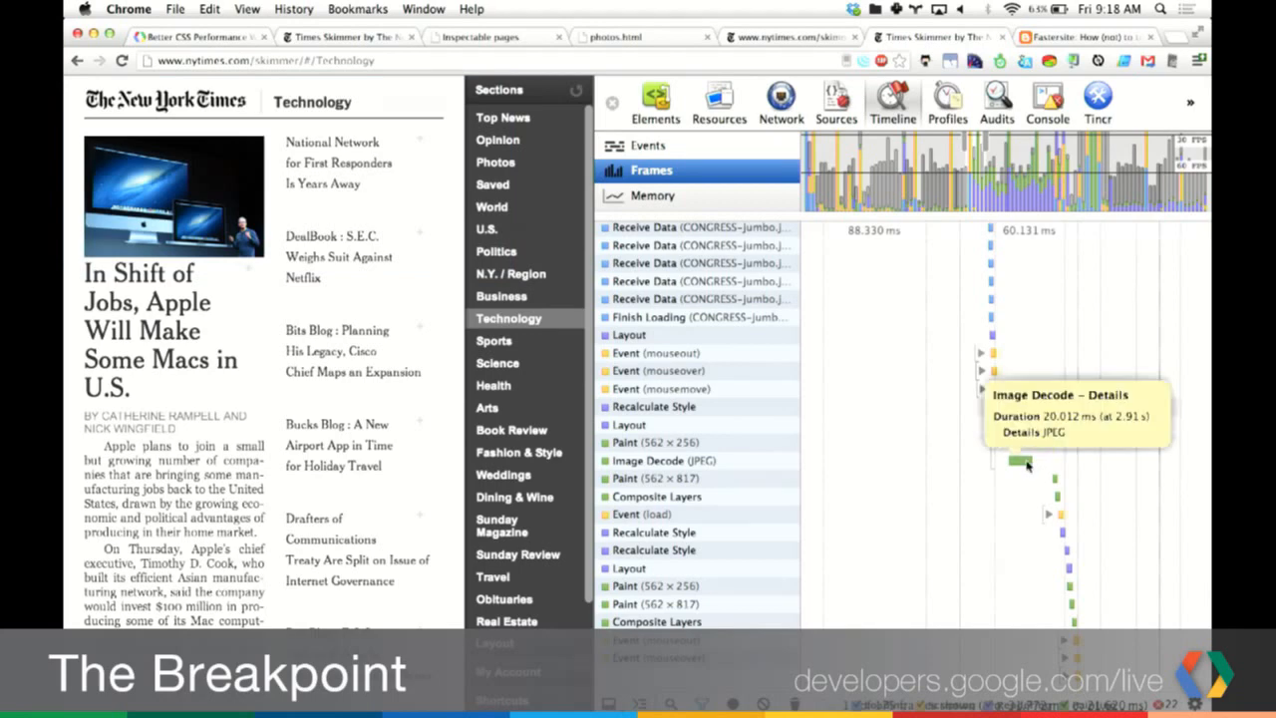
{"action": "mouse_move", "coordinate": [1042, 466]}
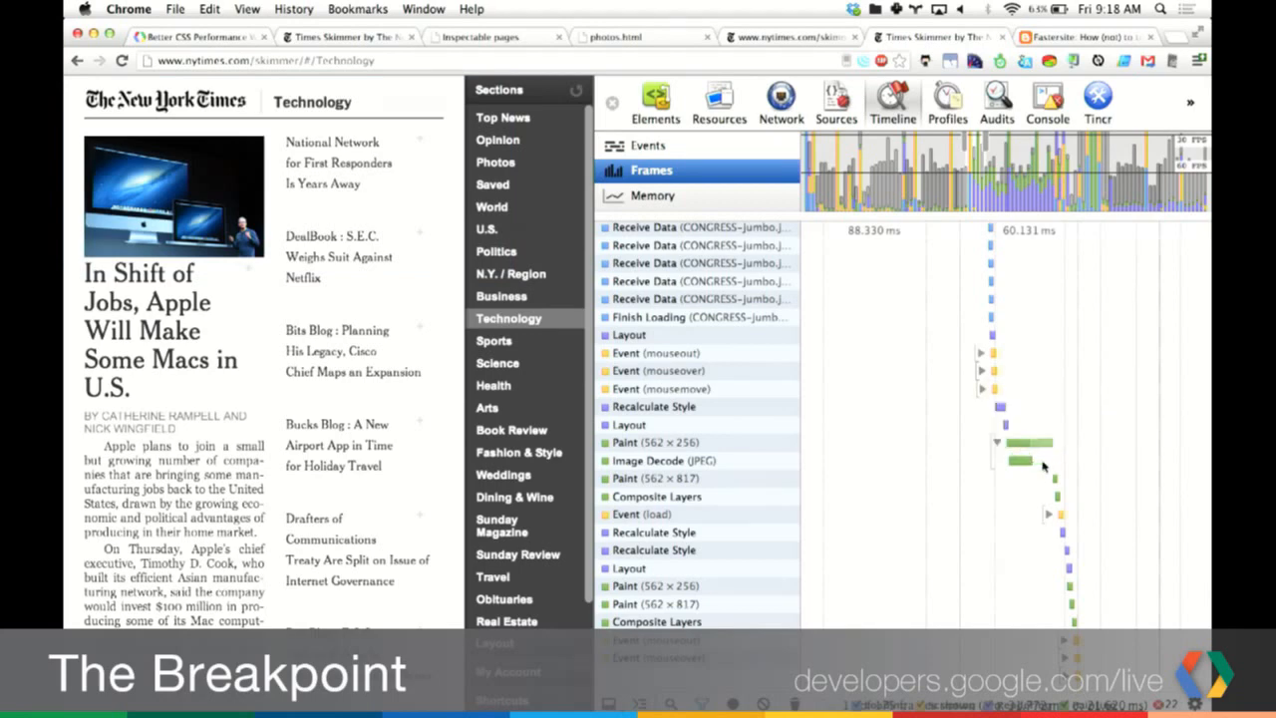
{"action": "mouse_move", "coordinate": [1027, 443]}
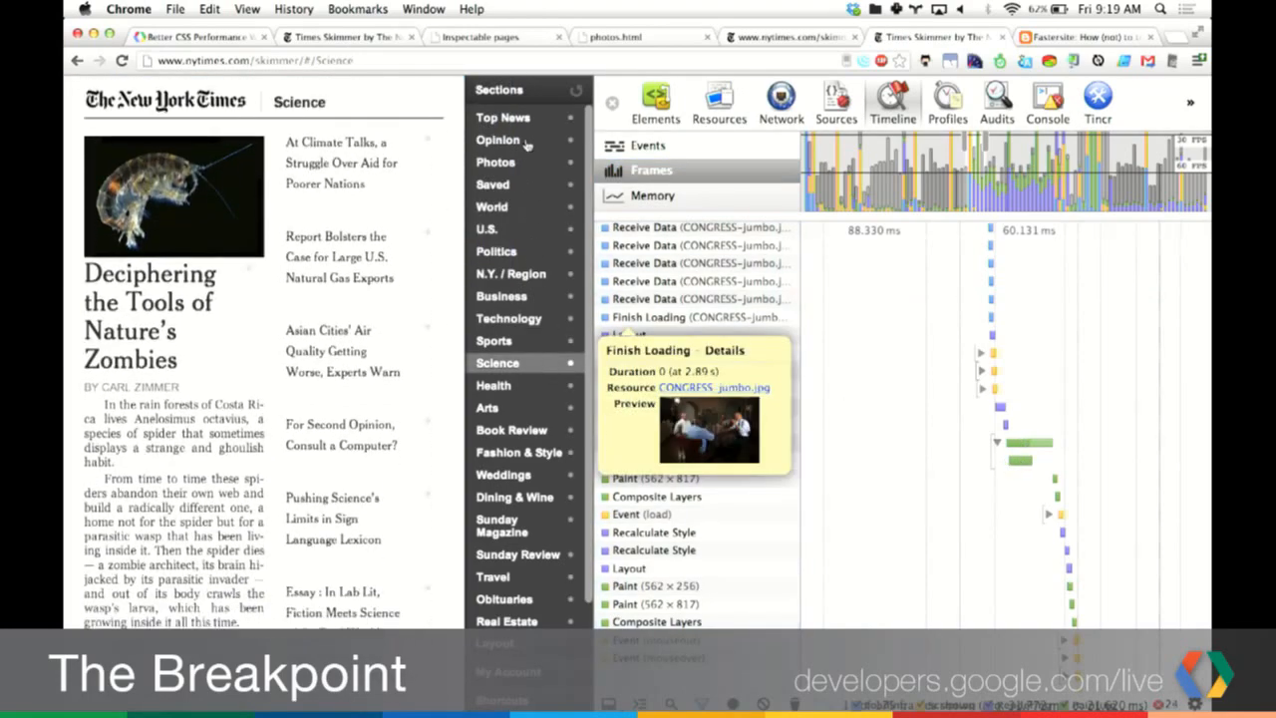
Step: Switch the Skimmer from Opinion to Top News and select the timeline records list
{"action": "left_click", "coordinate": [498, 140]}
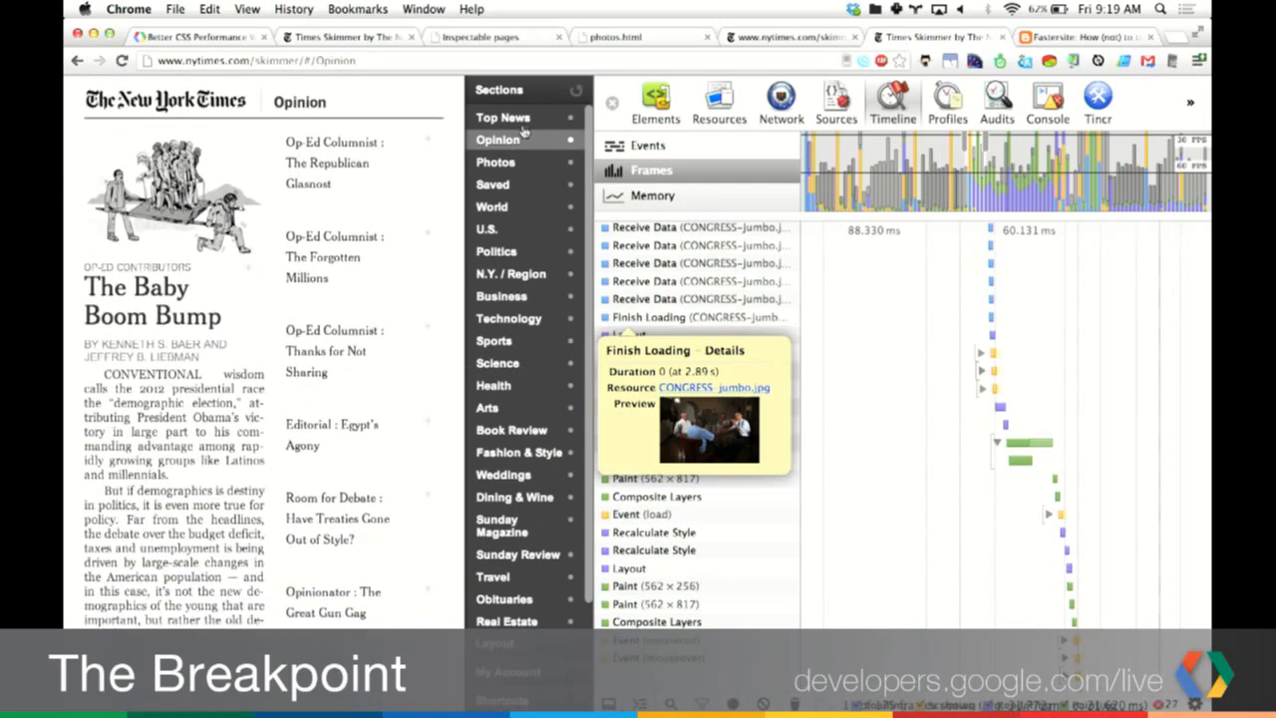
{"action": "left_click", "coordinate": [504, 117]}
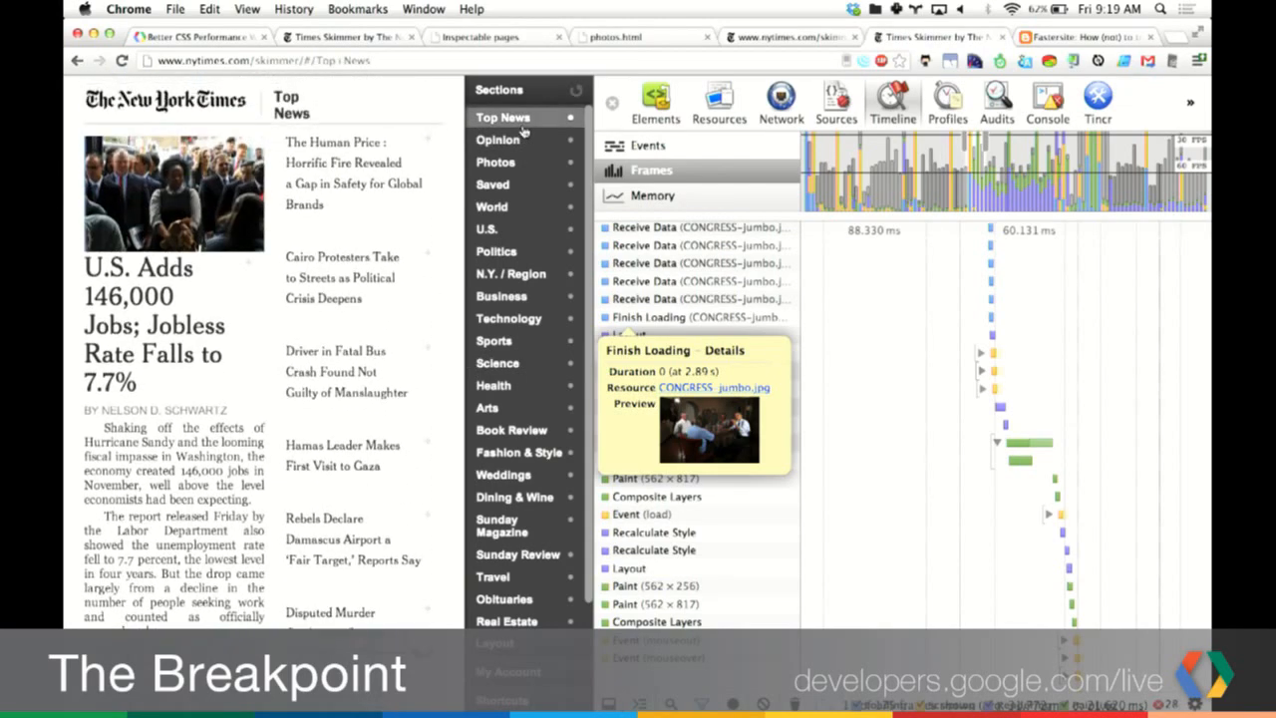
{"action": "mouse_move", "coordinate": [628, 193]}
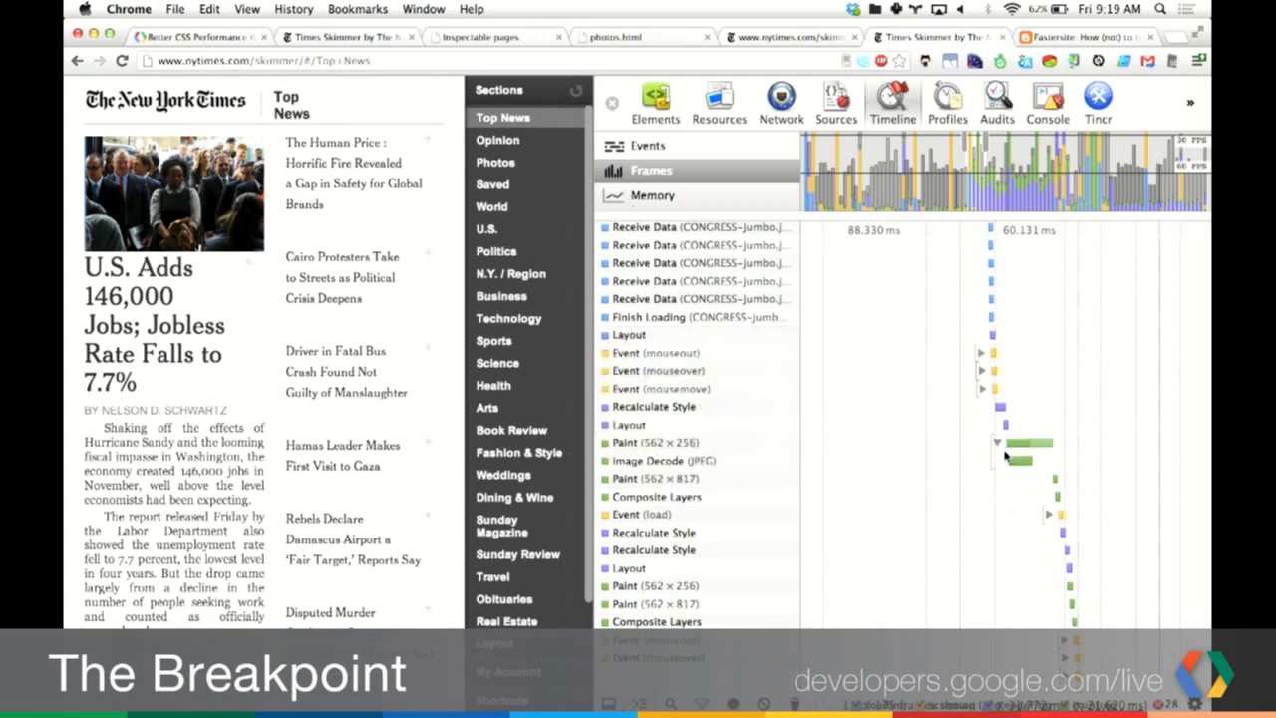
{"action": "left_click", "coordinate": [997, 444]}
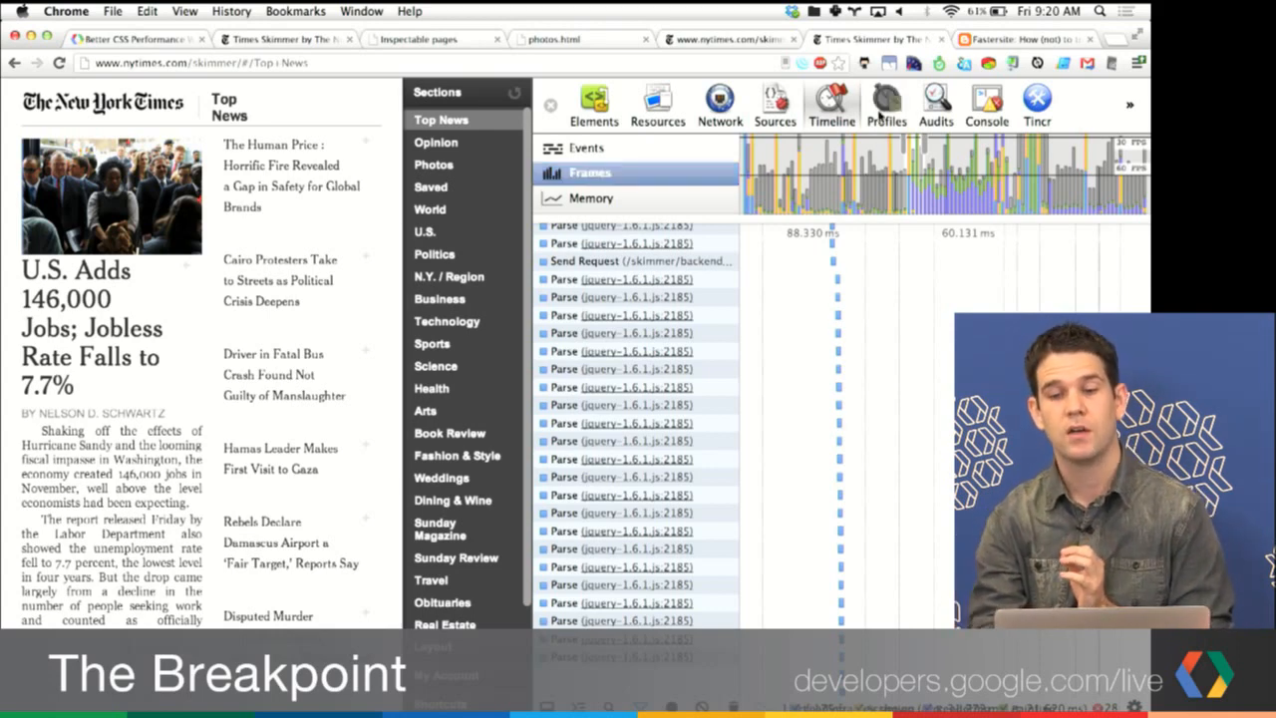
Step: View the Profiles panel's profiling types, then go back to the Timeline panel
{"action": "left_click", "coordinate": [886, 103]}
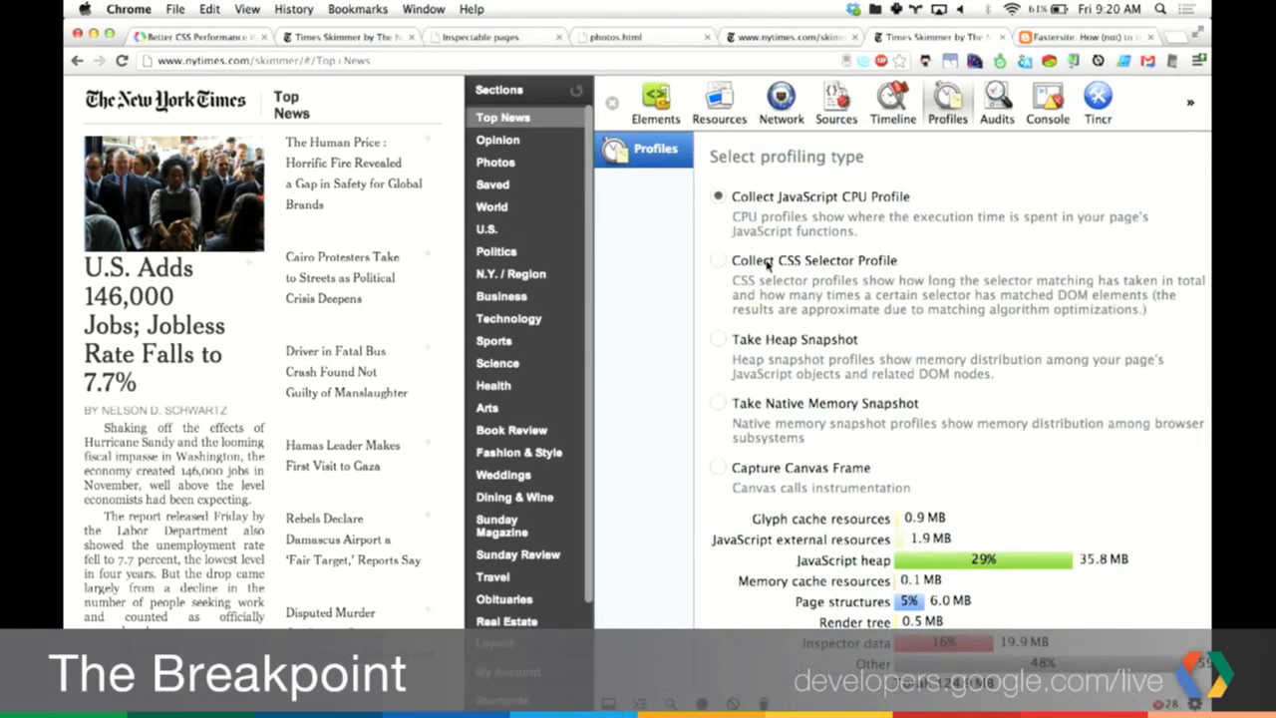
{"action": "left_click", "coordinate": [892, 102]}
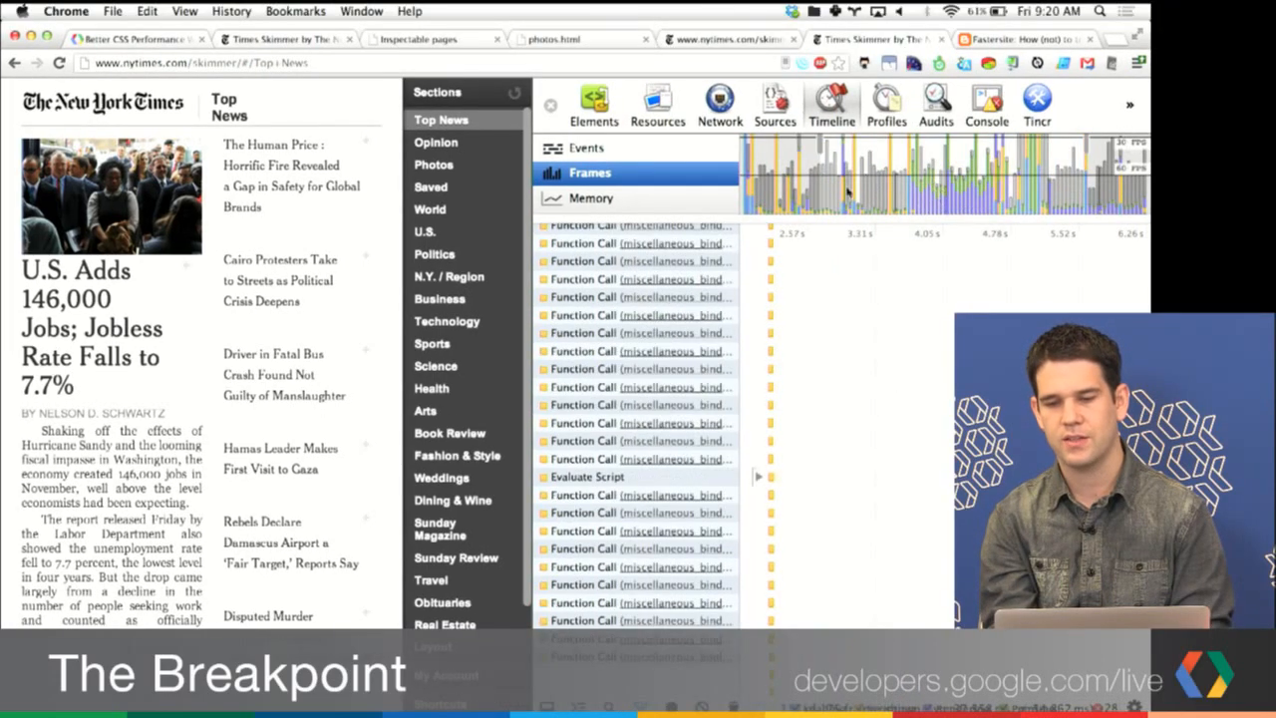
{"action": "mouse_move", "coordinate": [907, 195]}
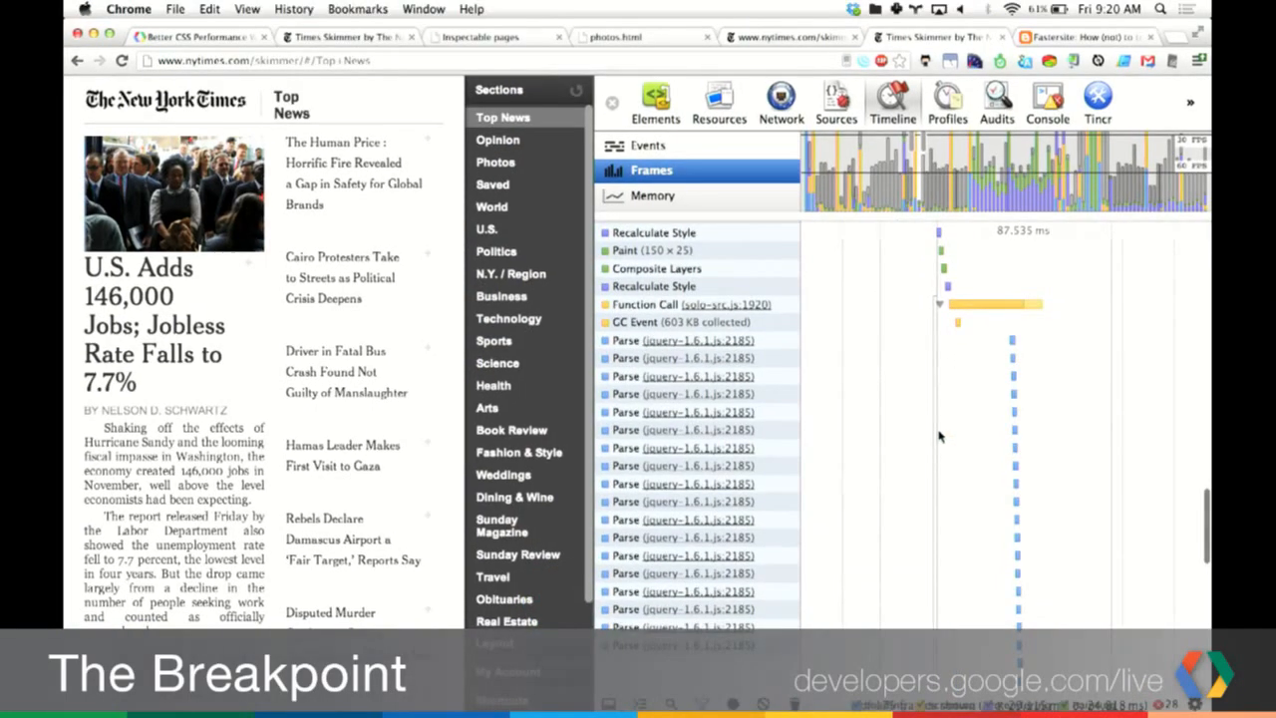
Step: Scroll the Frames overview and select other frames to inspect their records
{"action": "scroll", "scroll_direction": "down", "scroll_amount": 3}
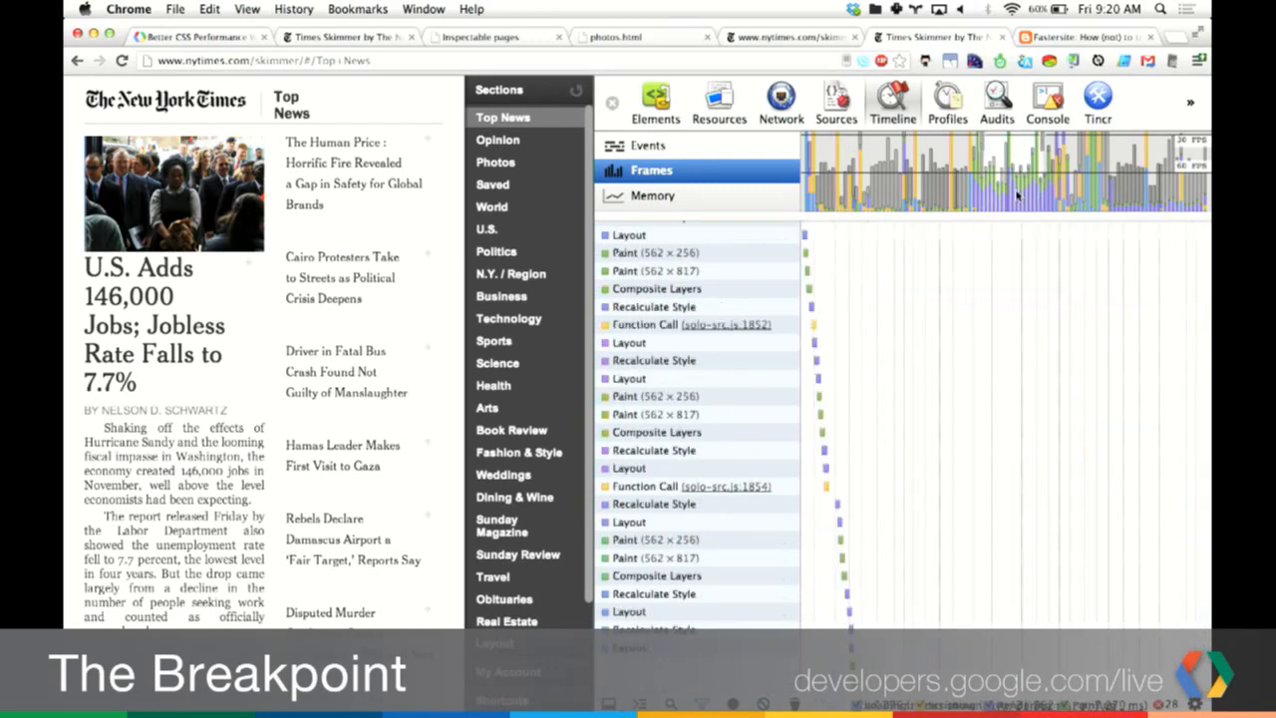
{"action": "left_click", "coordinate": [1042, 175]}
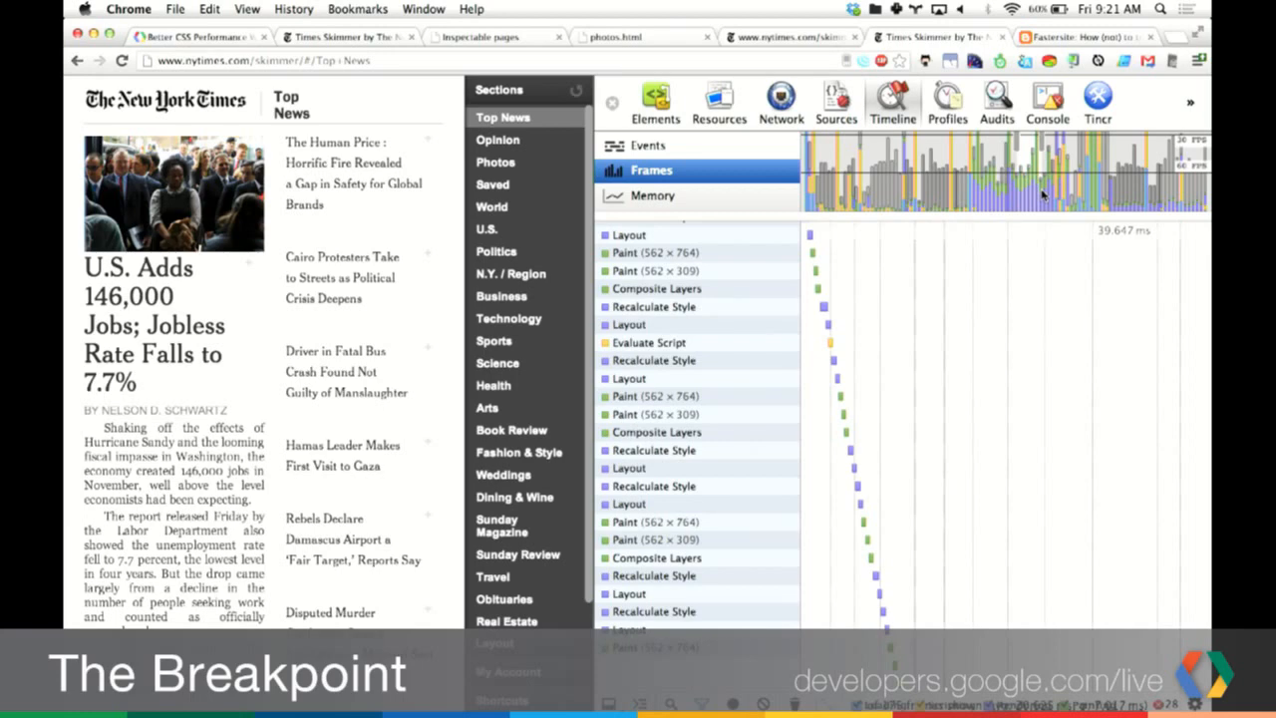
{"action": "left_click", "coordinate": [194, 37]}
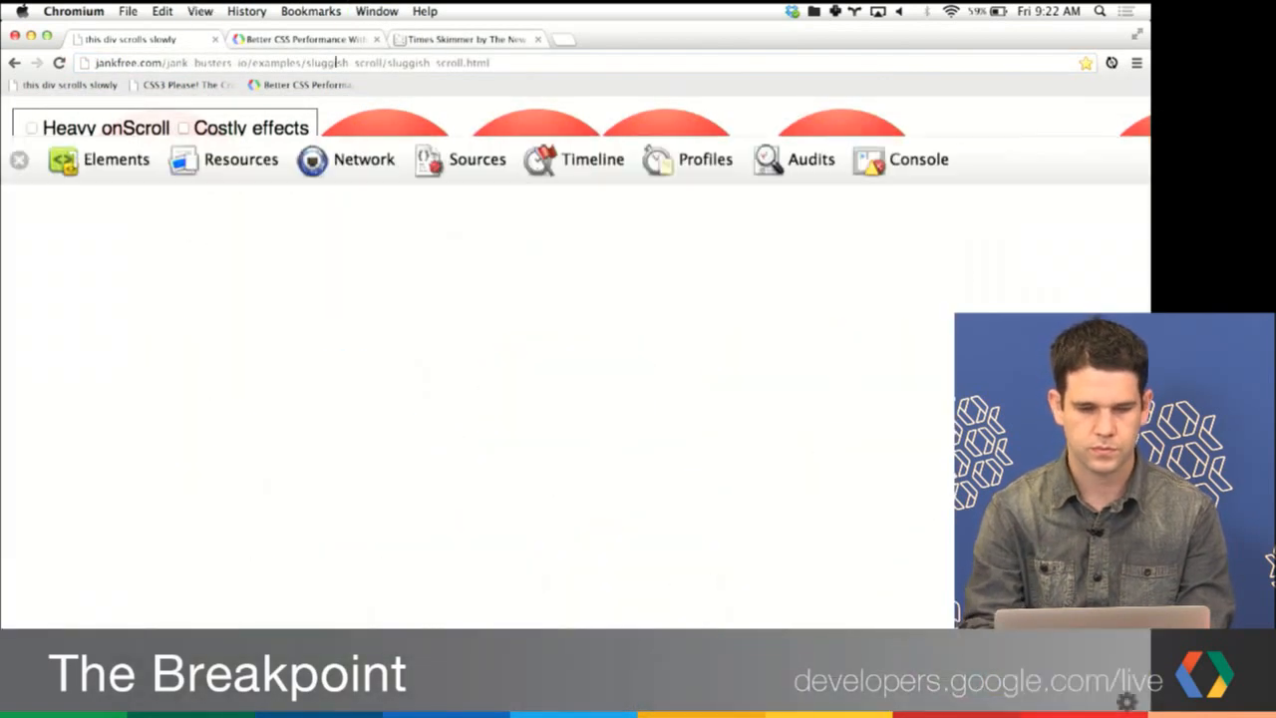
Step: Check the Costly effects checkbox on the sluggish-scroll demo page
{"action": "left_click", "coordinate": [18, 160]}
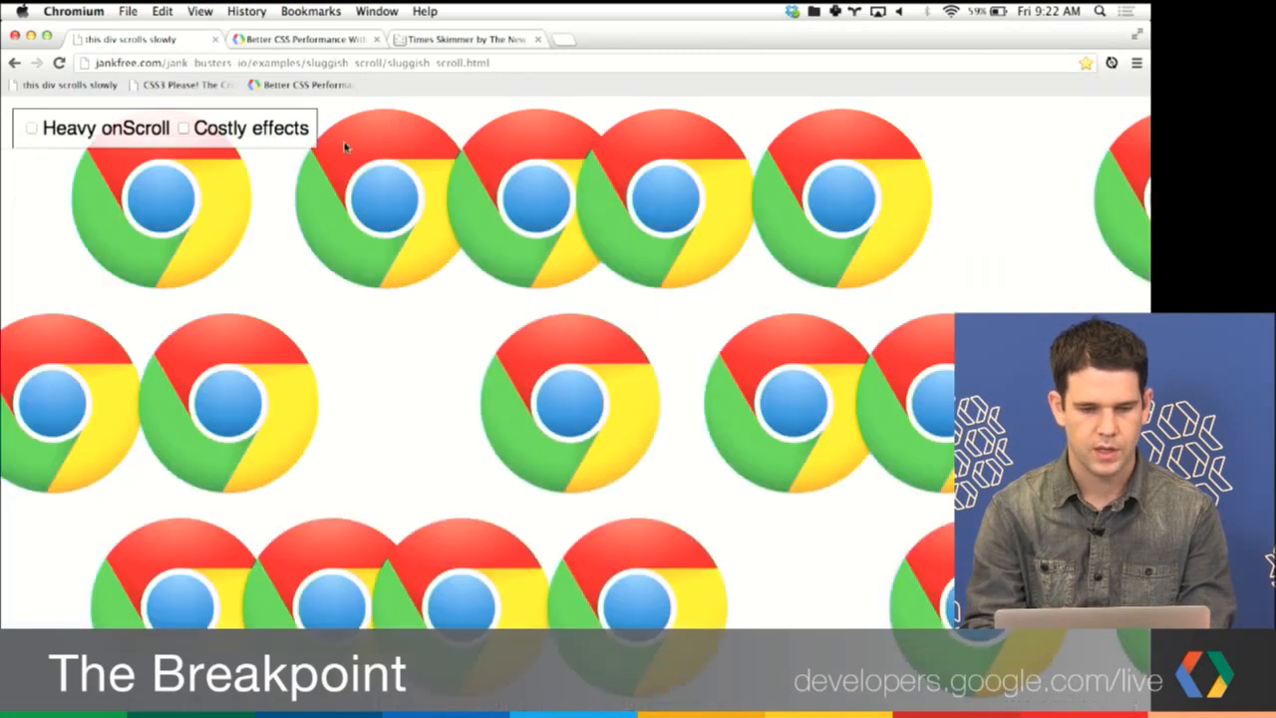
{"action": "scroll", "scroll_direction": "down", "scroll_amount": 3}
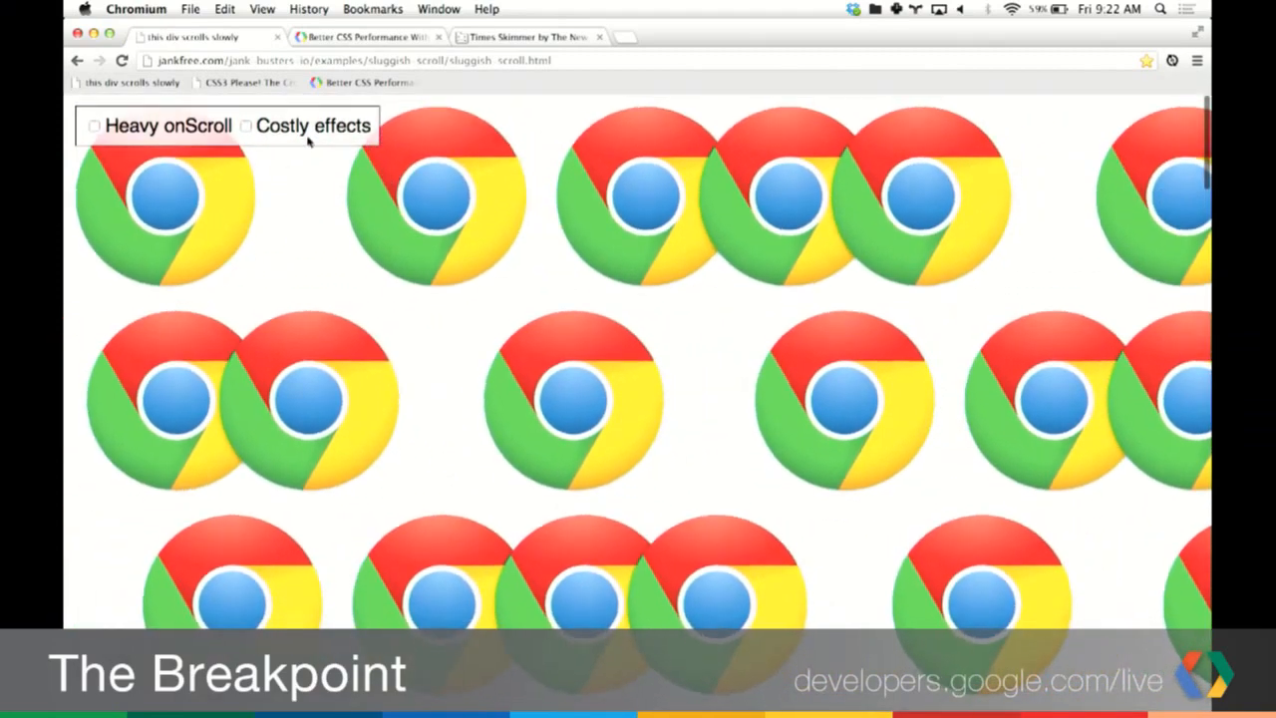
{"action": "left_click", "coordinate": [246, 126]}
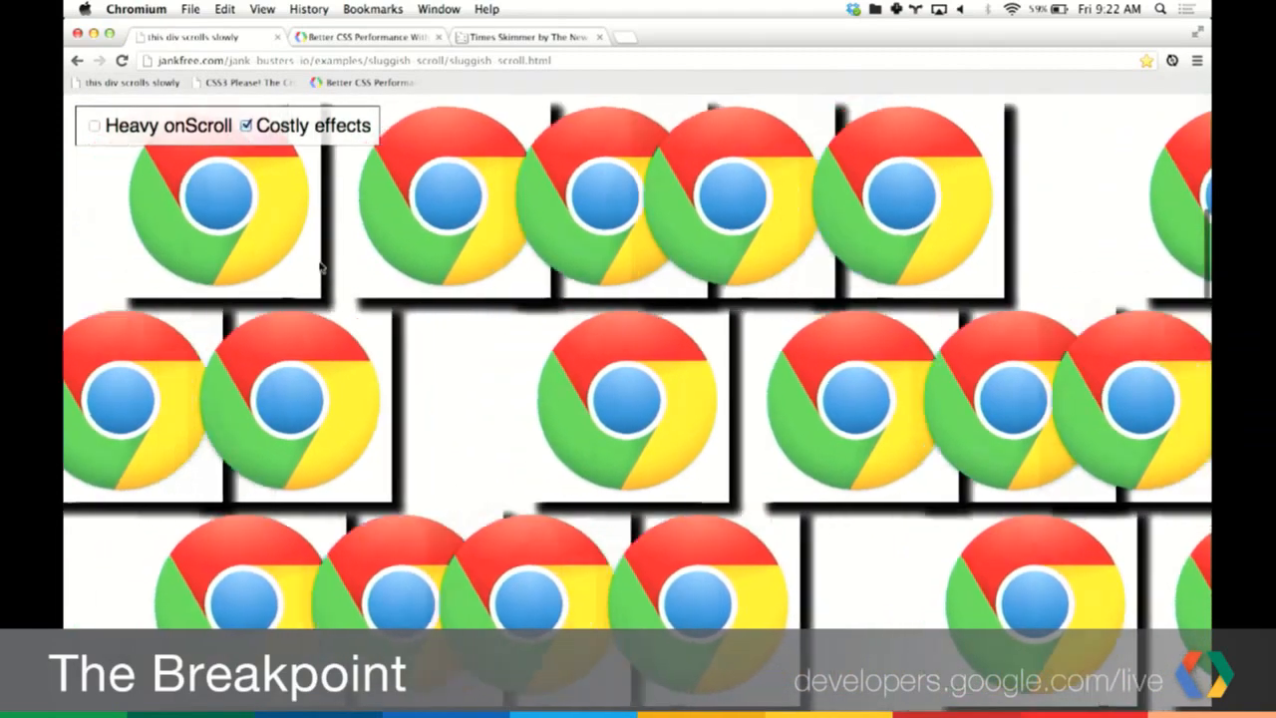
{"action": "scroll", "scroll_direction": "down", "scroll_amount": 3}
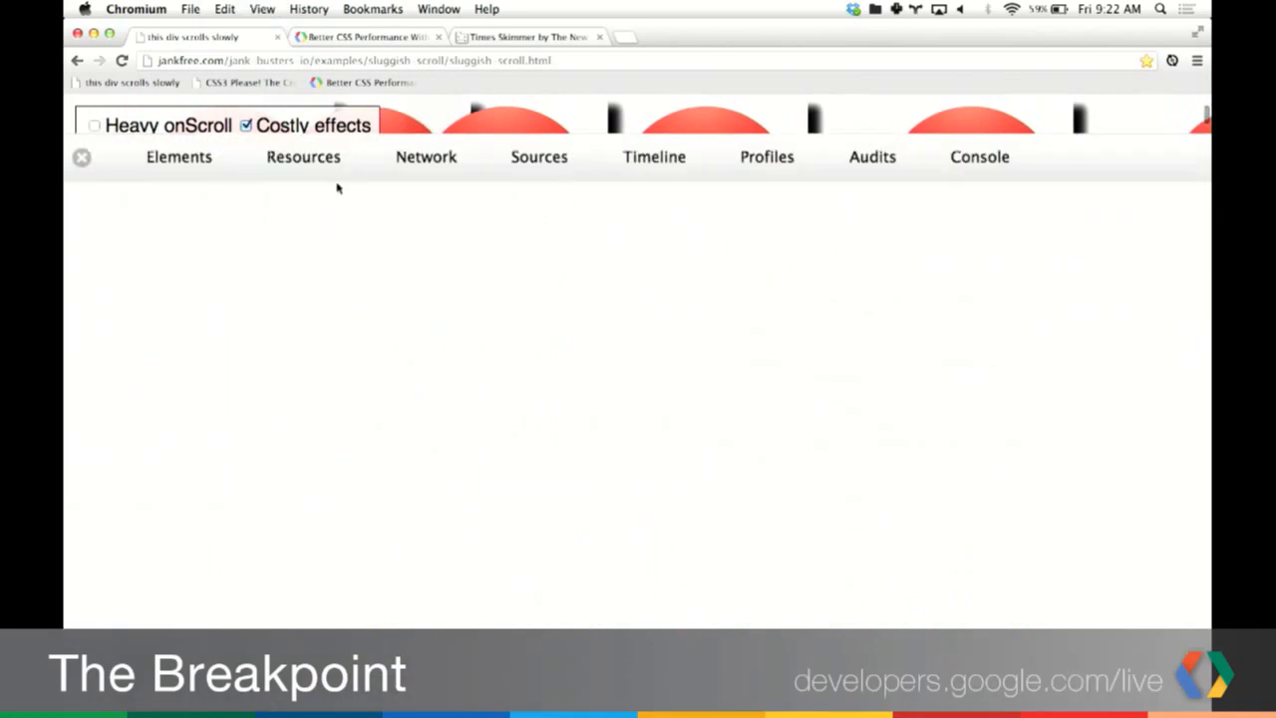
Step: View the recorded scrolling frames in the Timeline Frames view and scroll the records
{"action": "left_click", "coordinate": [654, 156]}
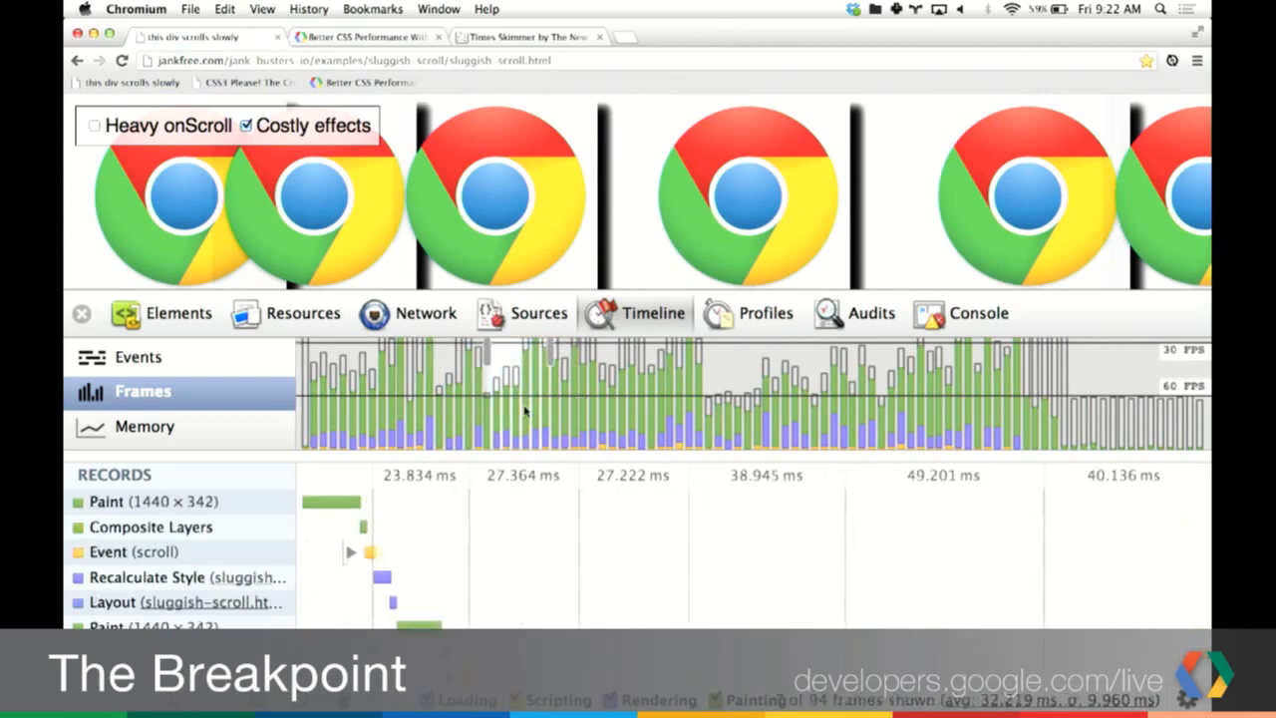
{"action": "scroll", "scroll_direction": "down", "scroll_amount": 3}
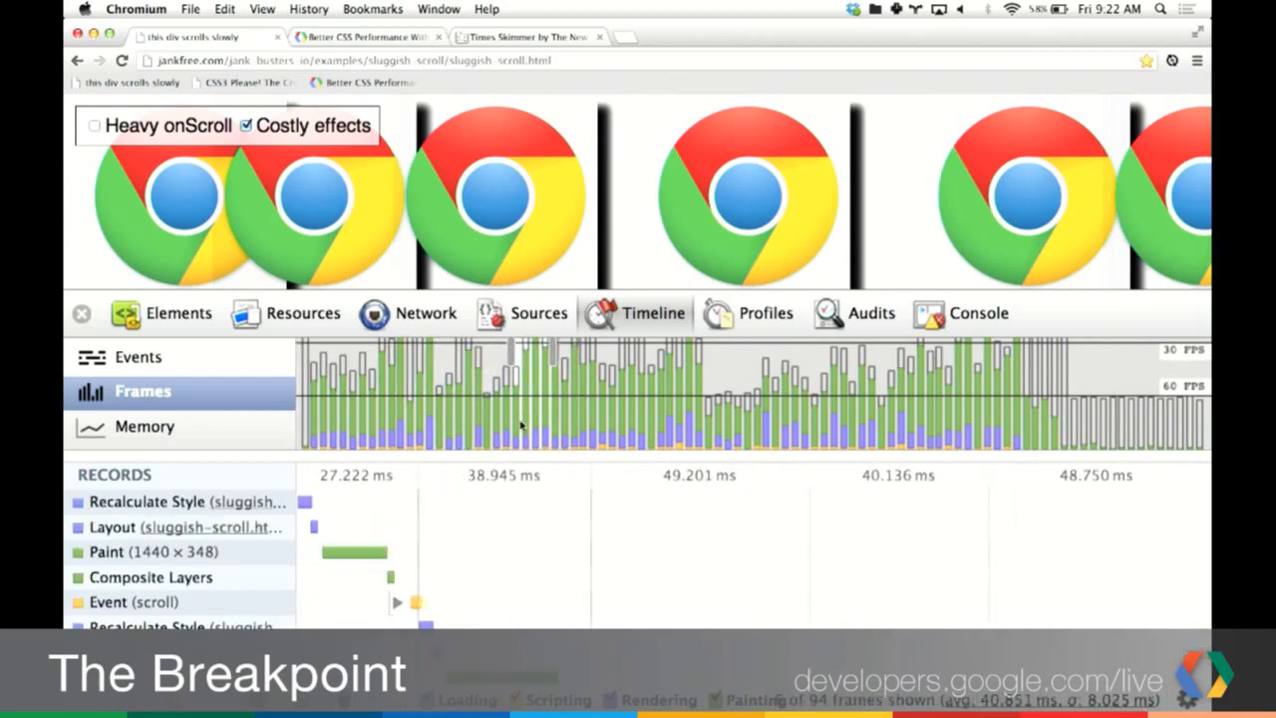
{"action": "scroll", "scroll_direction": "down", "scroll_amount": 3}
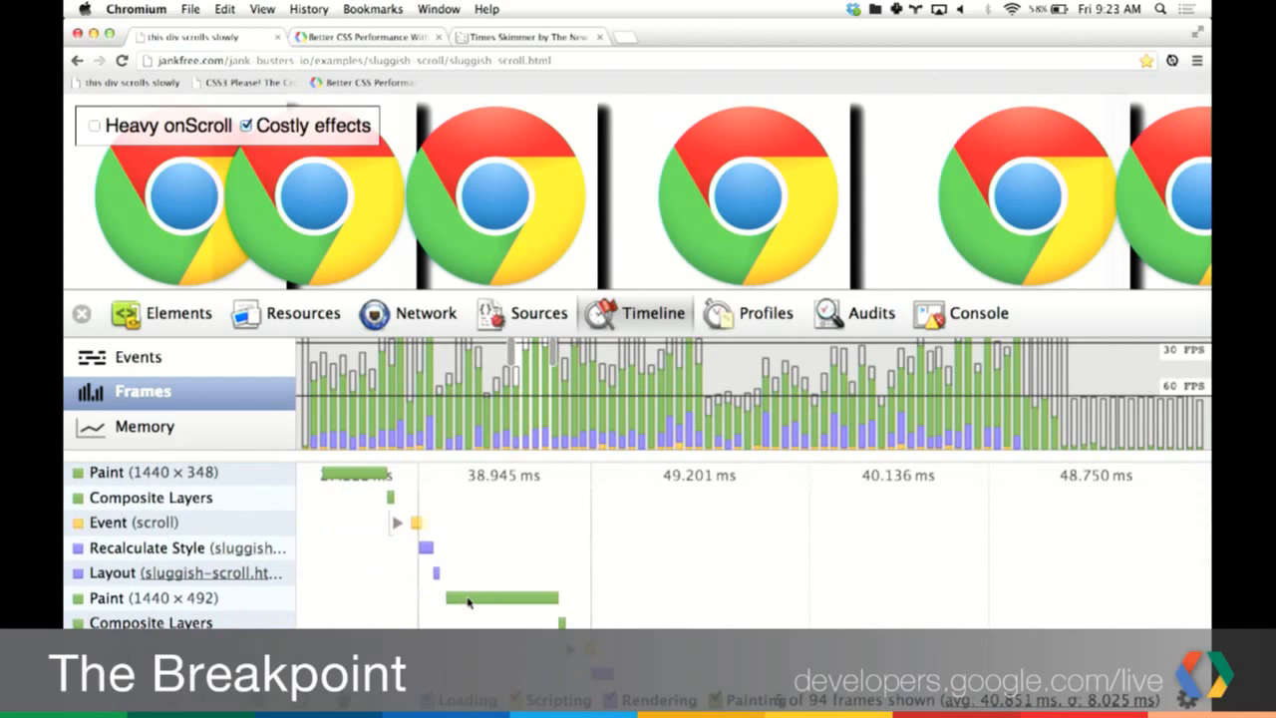
{"action": "mouse_move", "coordinate": [501, 597]}
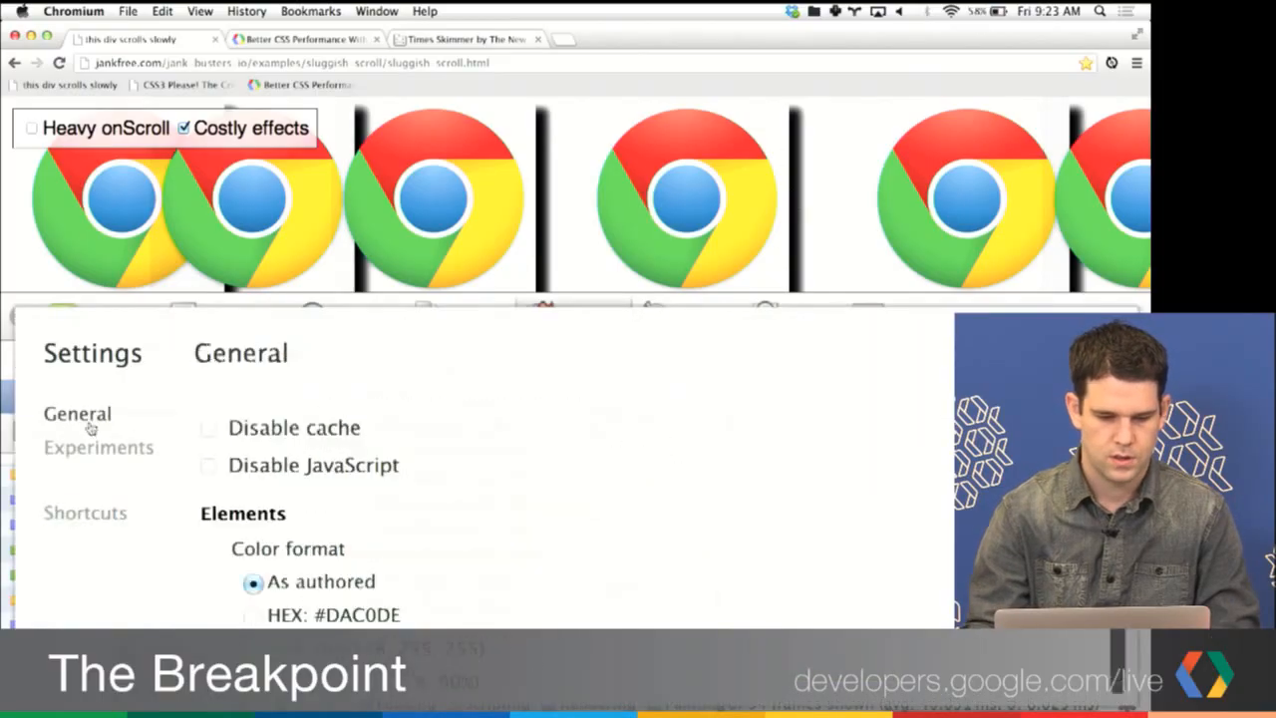
Step: Enable forced repainting and the FPS meter, then record fresh frames in Timeline
{"action": "scroll", "scroll_direction": "down", "scroll_amount": 3}
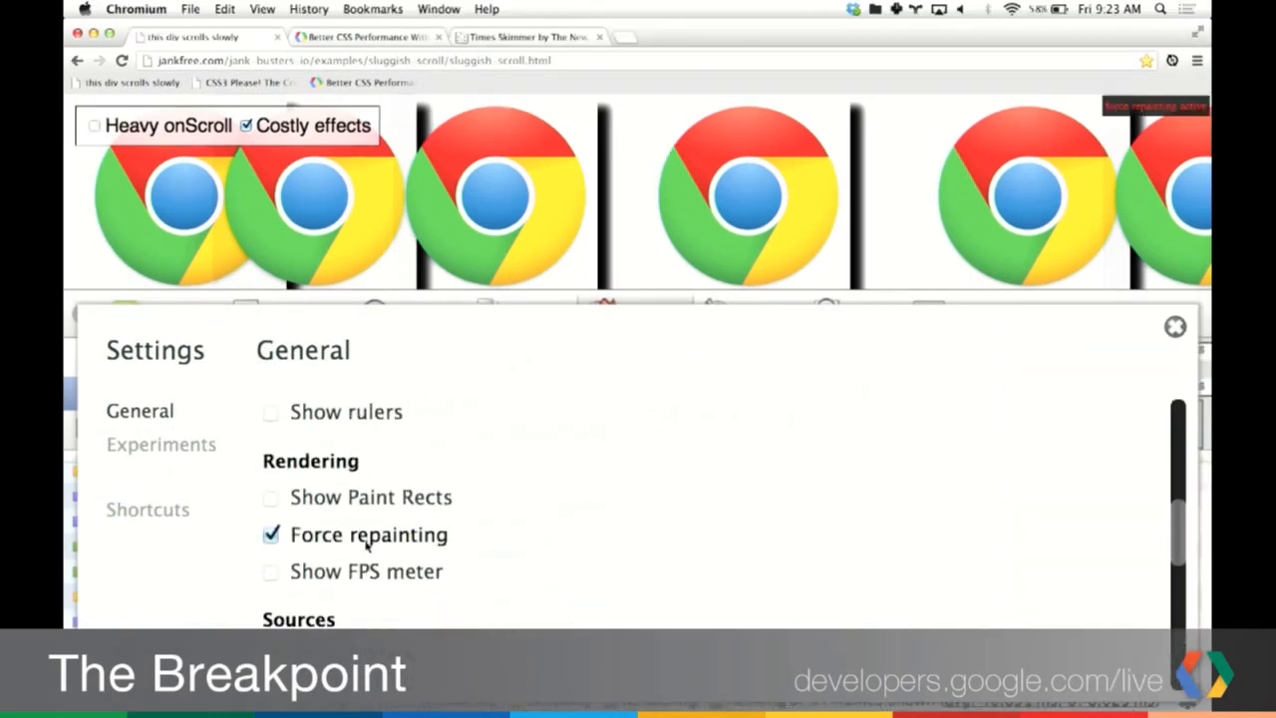
{"action": "left_click", "coordinate": [271, 570]}
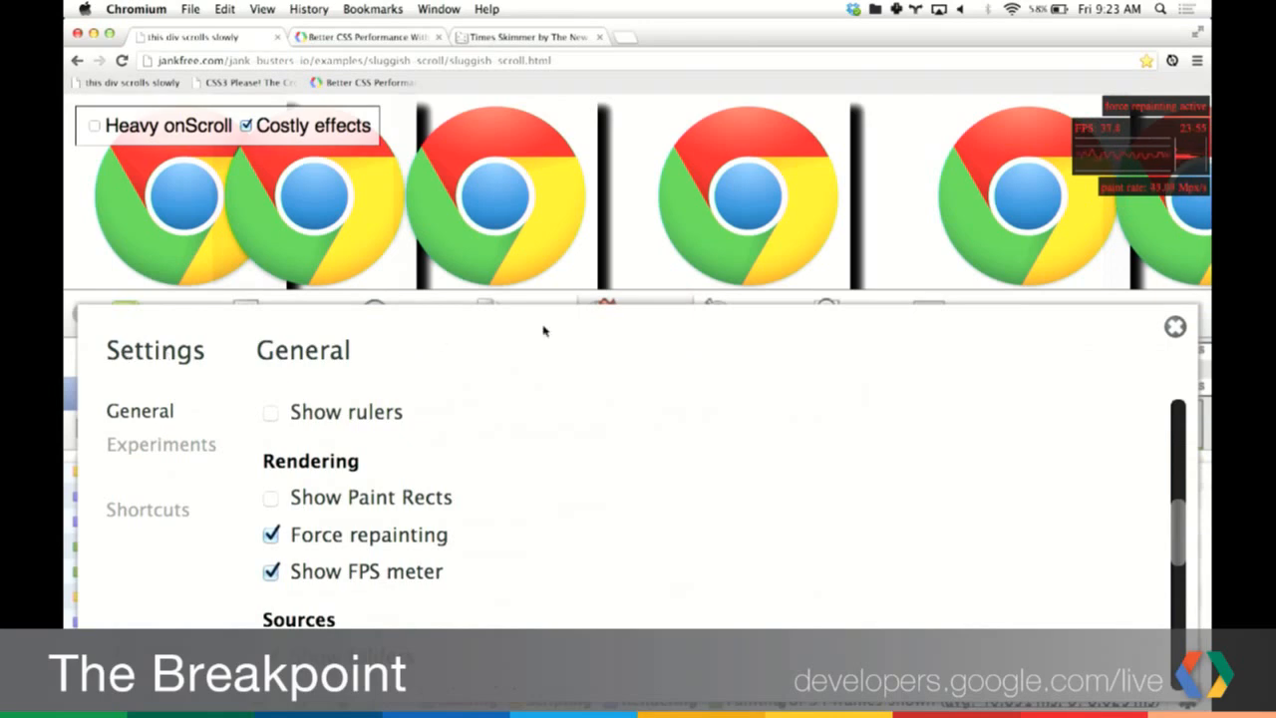
{"action": "left_click", "coordinate": [1175, 326]}
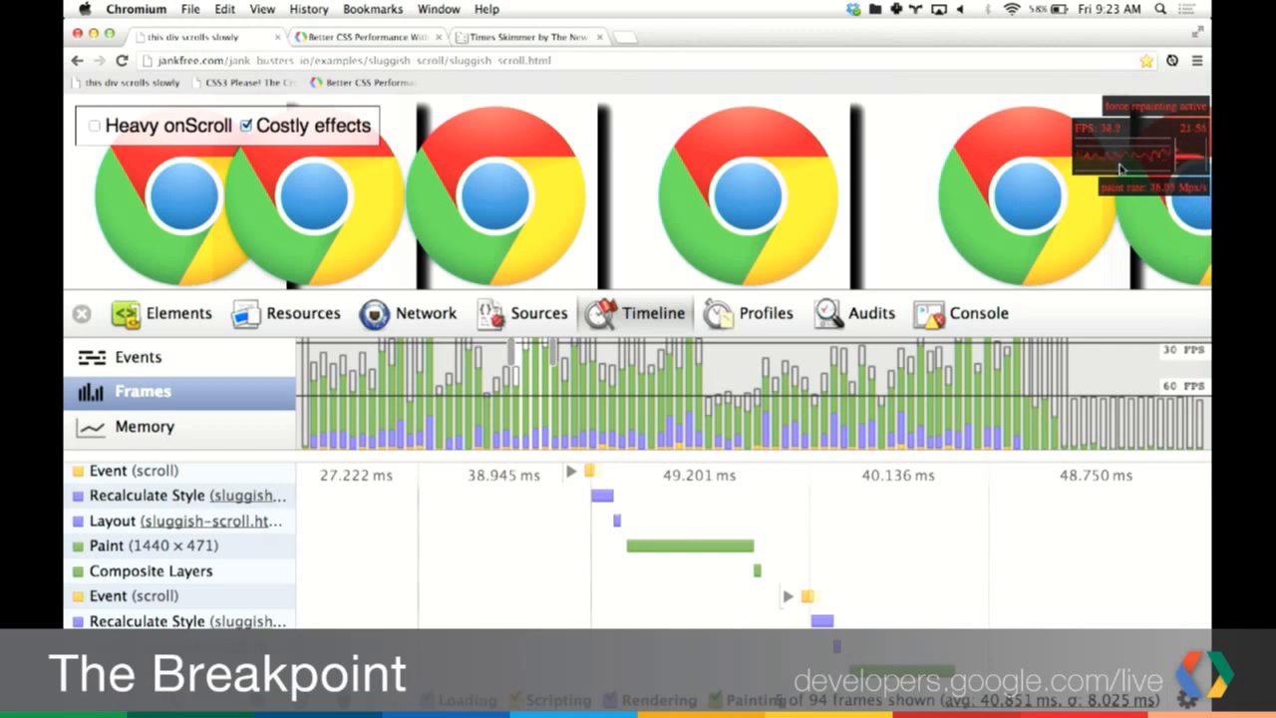
{"action": "mouse_move", "coordinate": [1077, 198]}
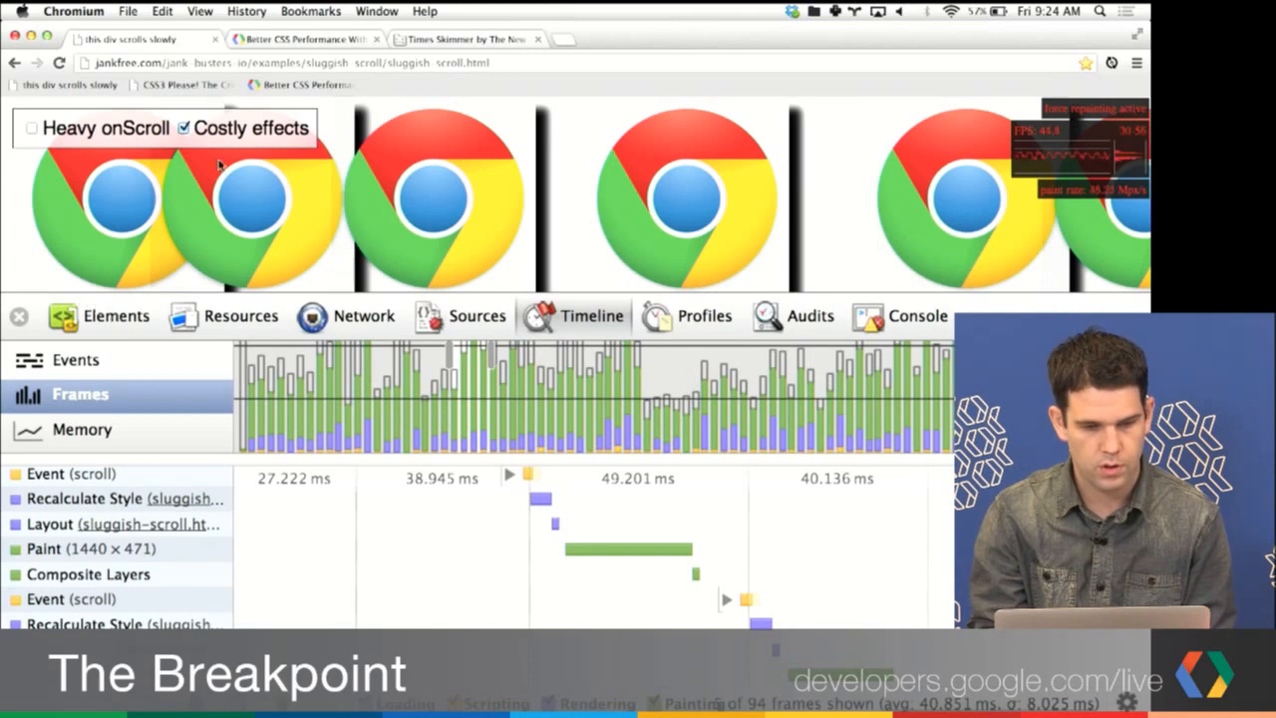
{"action": "left_click", "coordinate": [17, 316]}
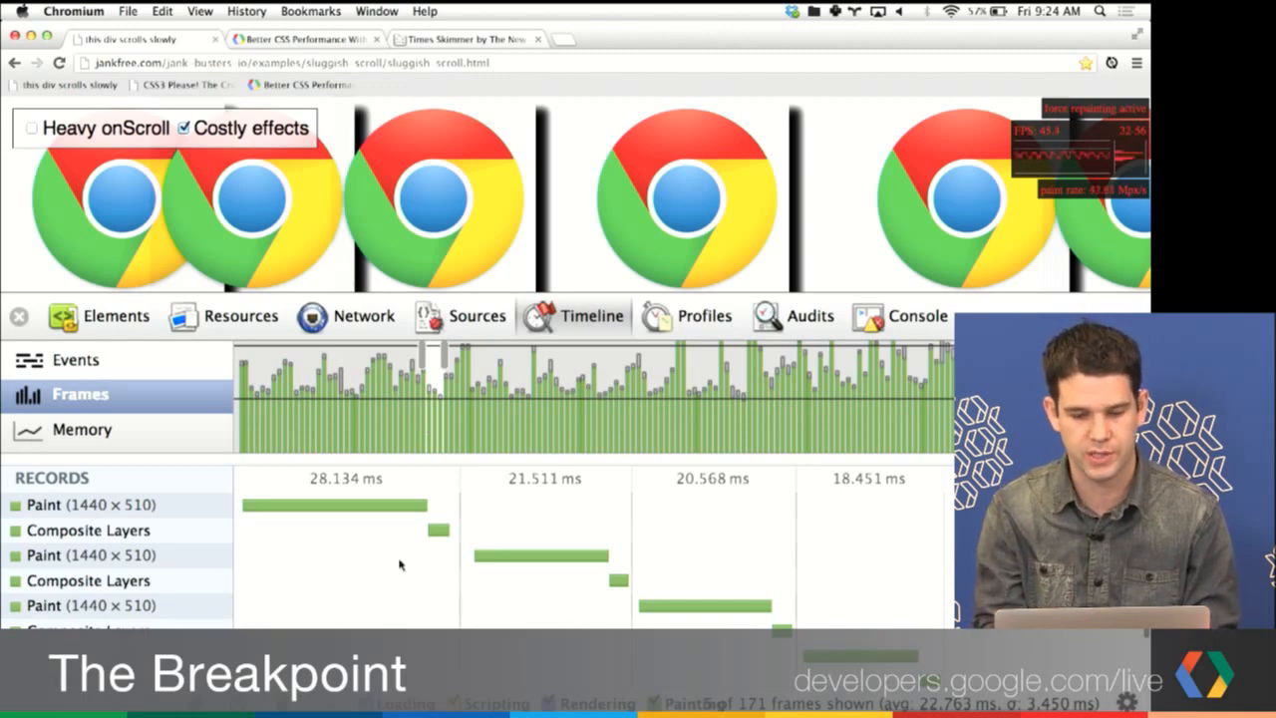
{"action": "mouse_move", "coordinate": [224, 348]}
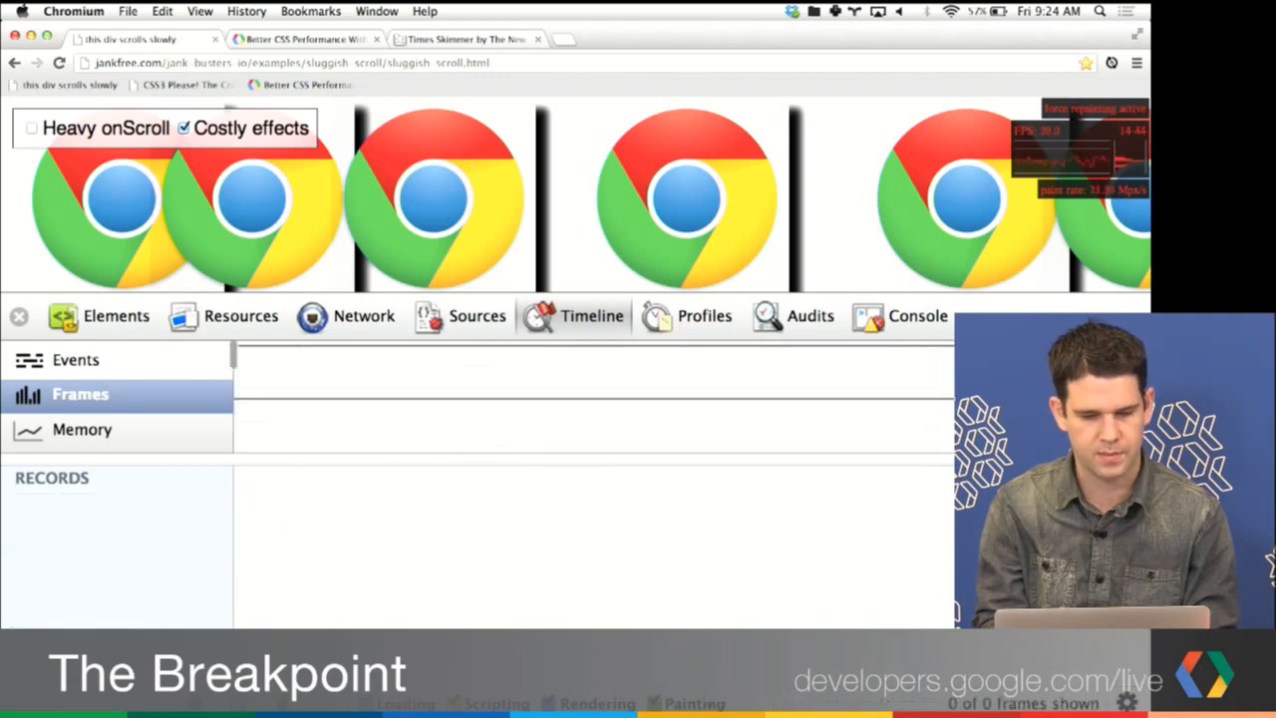
Step: Disable box-shadow in the third logo image's .heavy-painting rule and re-record frames
{"action": "left_click", "coordinate": [116, 316]}
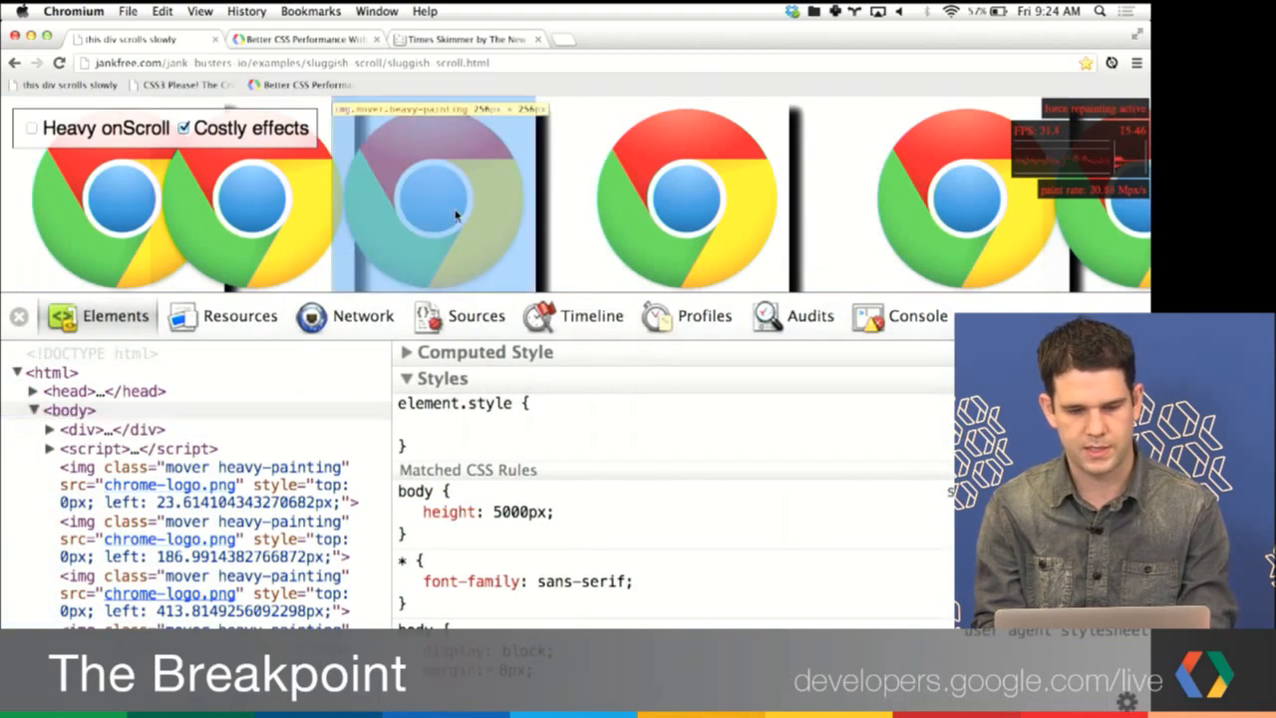
{"action": "left_click", "coordinate": [200, 593]}
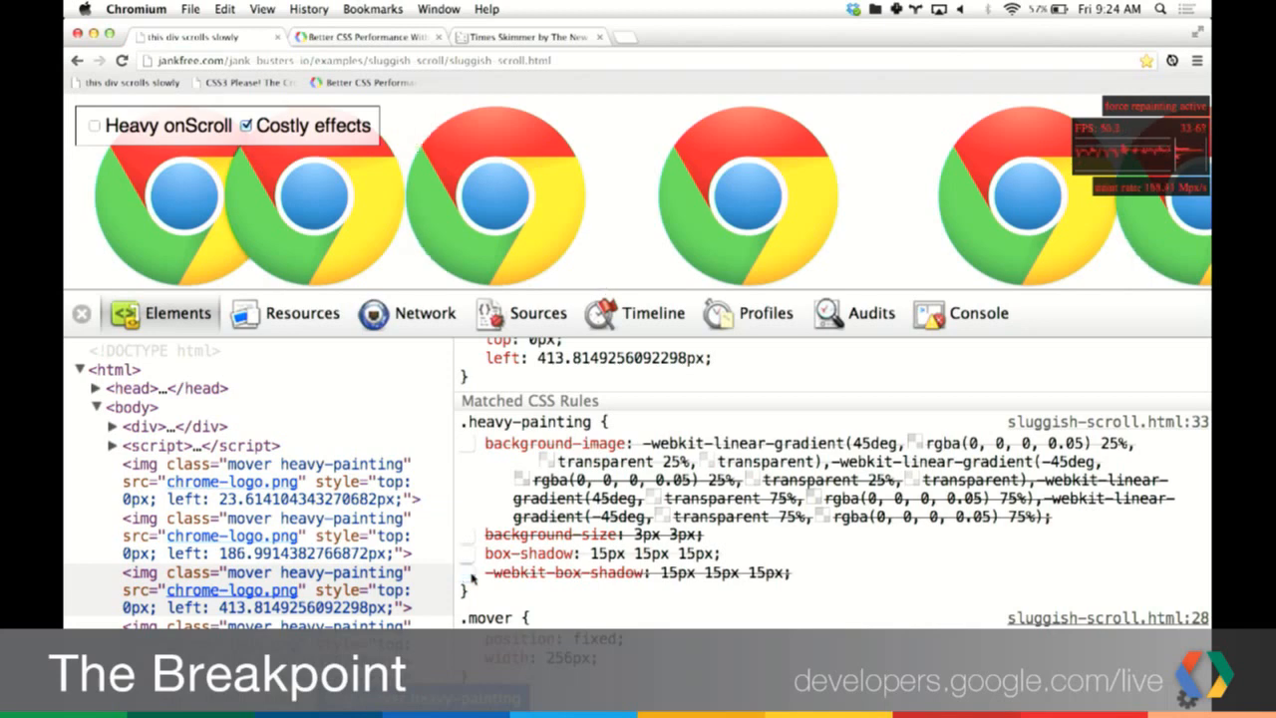
{"action": "left_click", "coordinate": [653, 313]}
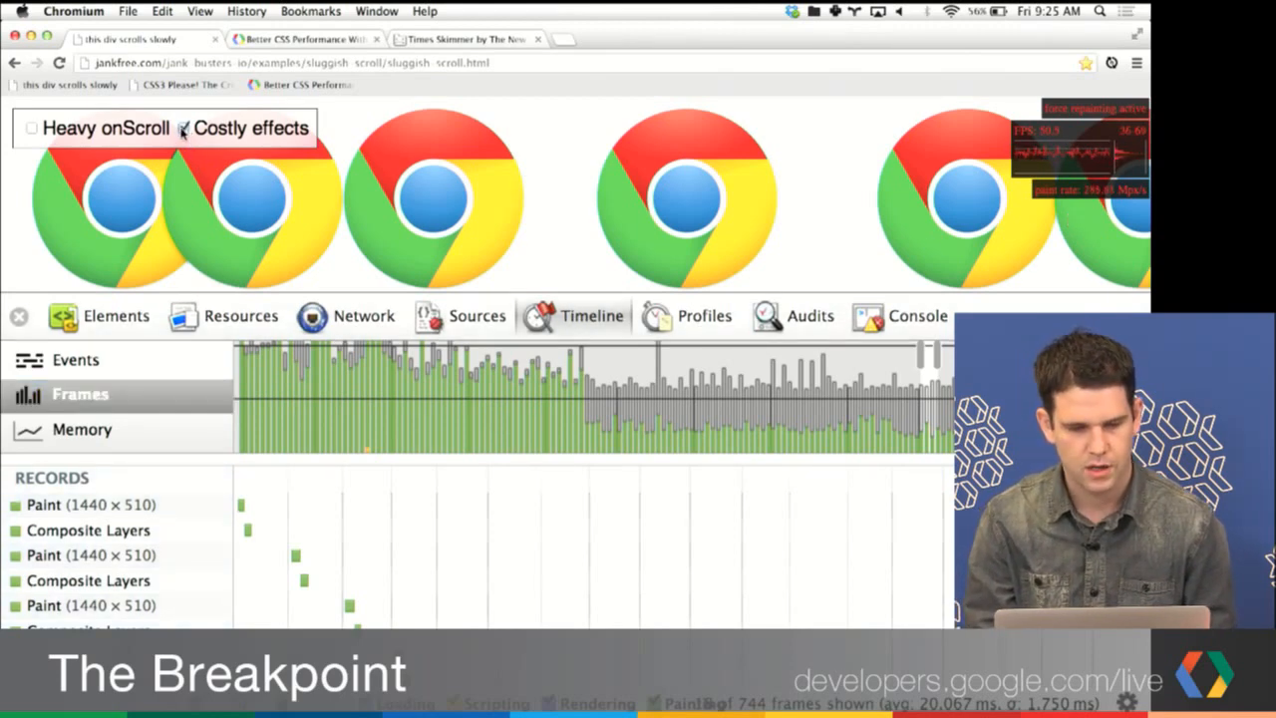
Step: Re-check Costly effects on the demo page to restore the logo shadows
{"action": "left_click", "coordinate": [117, 316]}
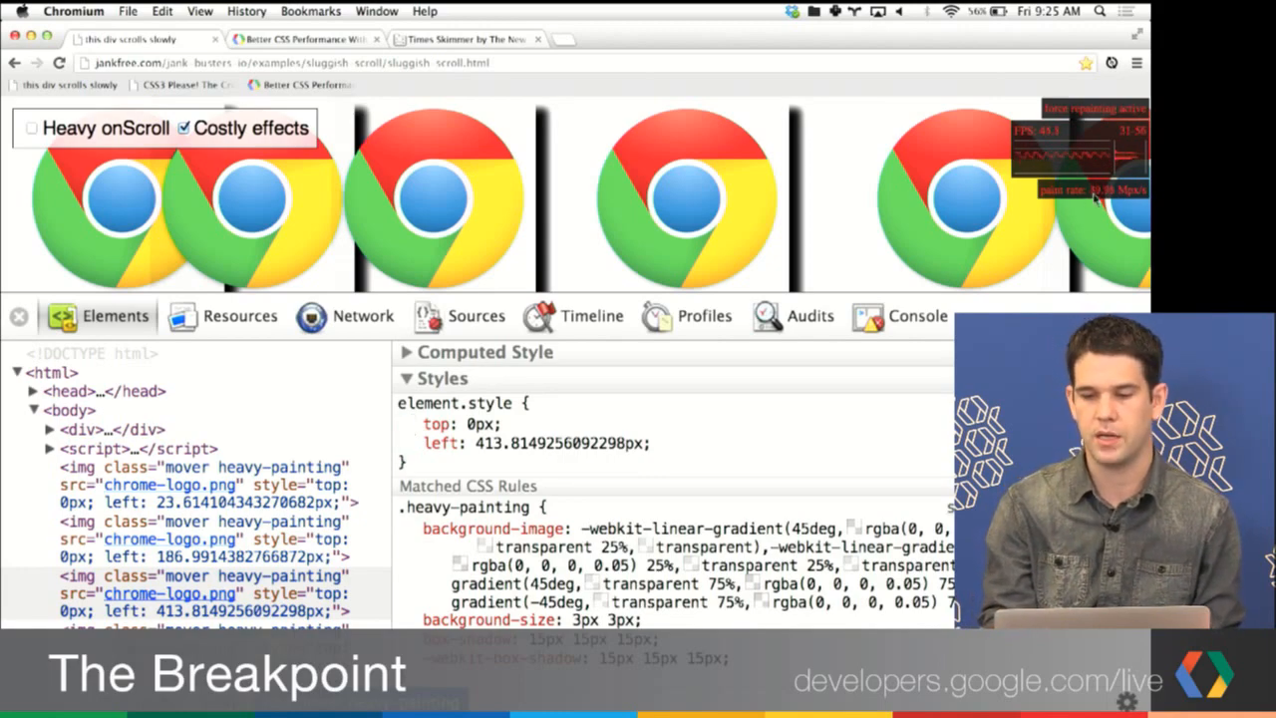
{"action": "left_click", "coordinate": [592, 316]}
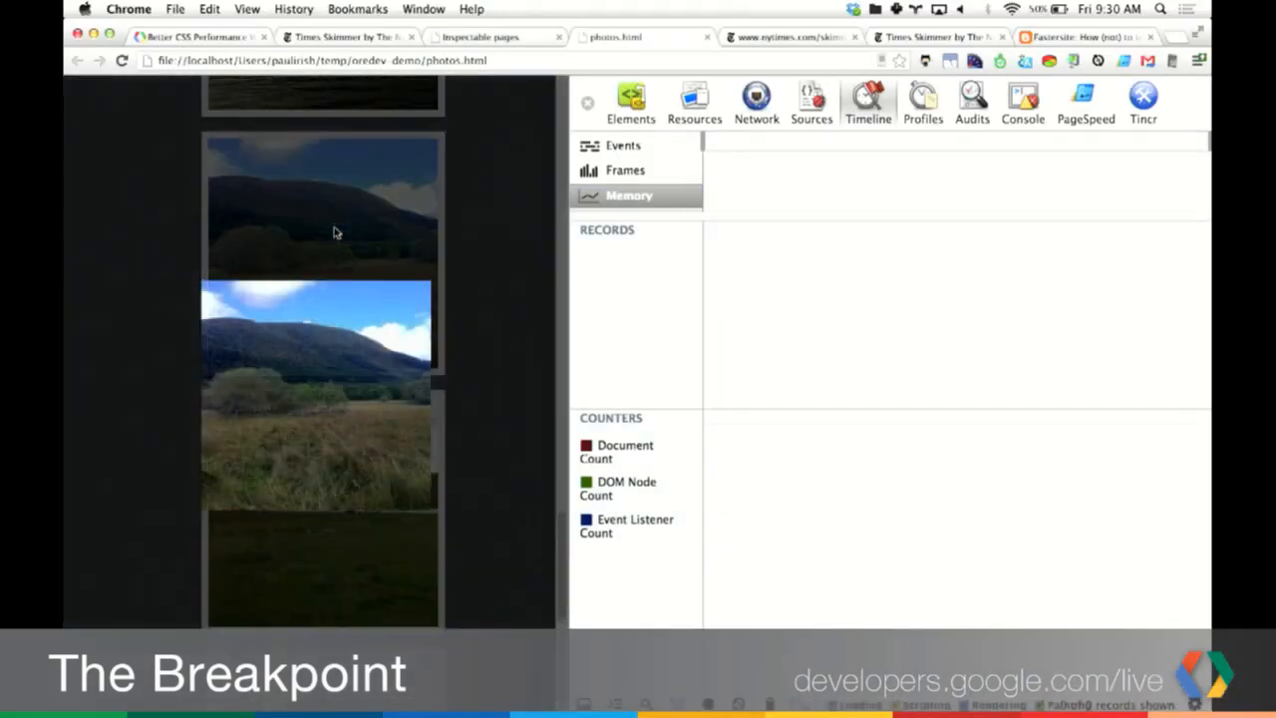
Step: Scroll down through the photos.html gallery while the Memory timeline records
{"action": "scroll", "scroll_direction": "down", "scroll_amount": 3}
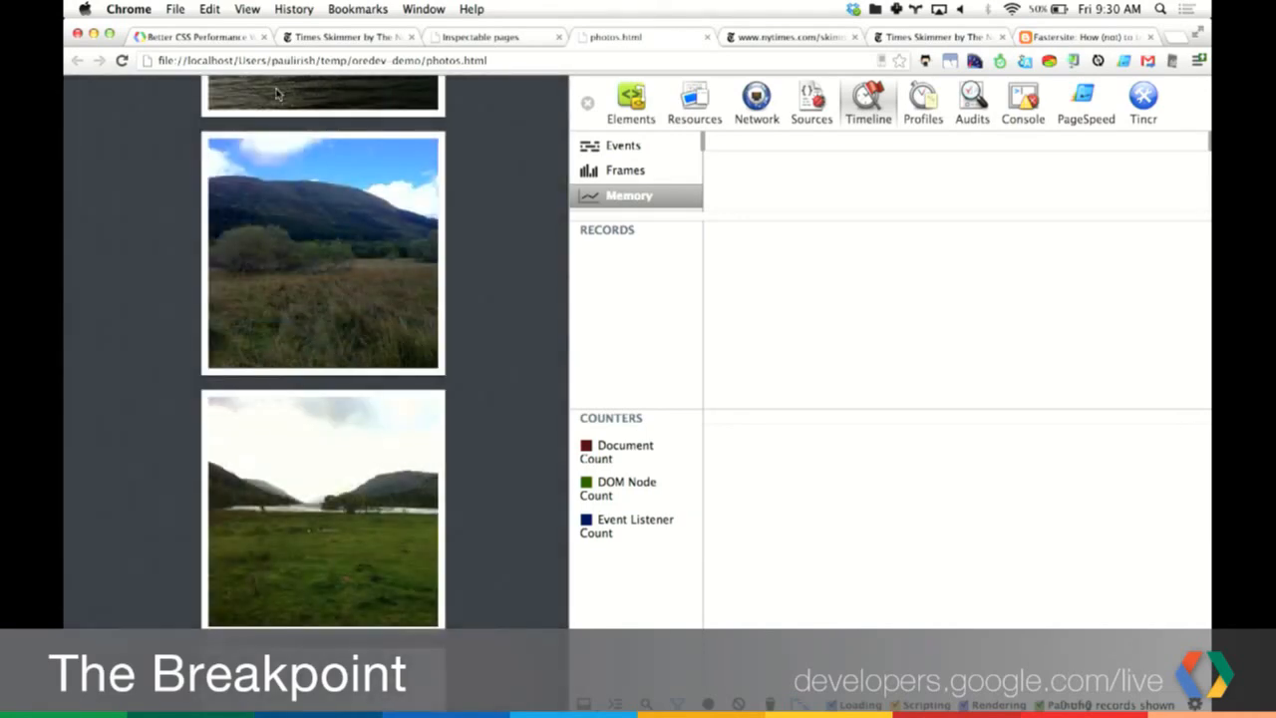
{"action": "scroll", "scroll_direction": "down", "scroll_amount": 3}
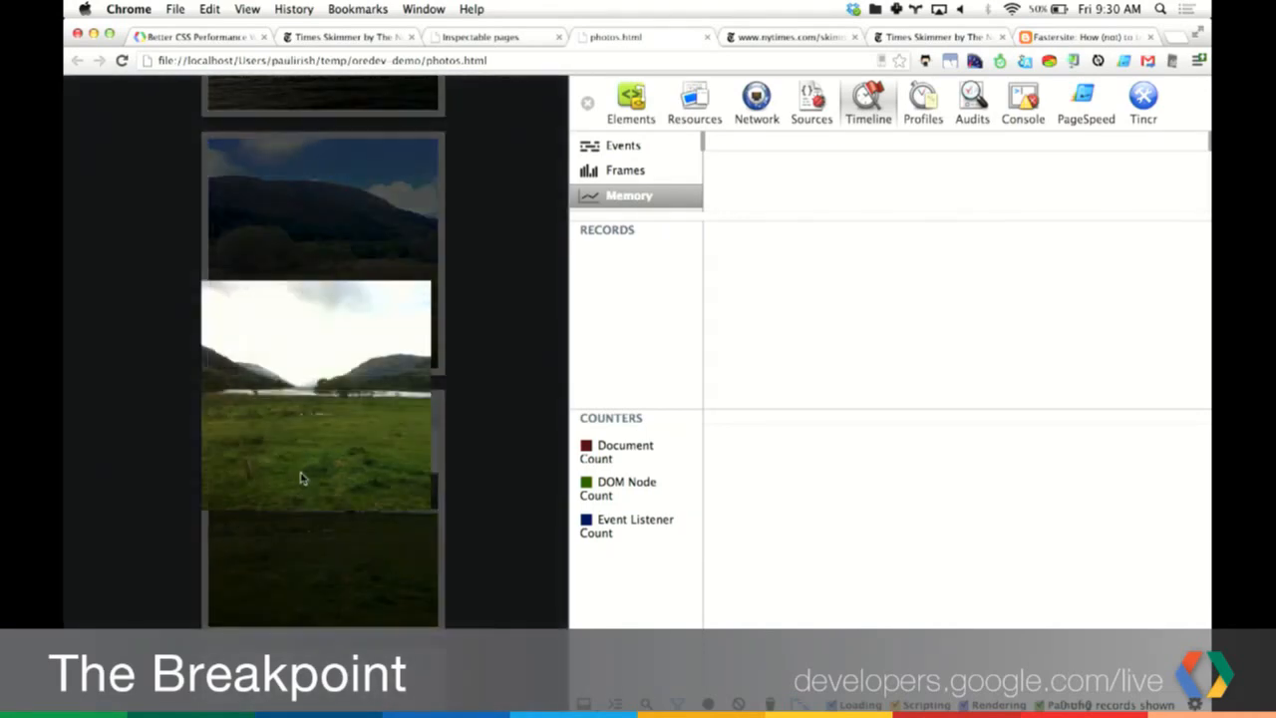
{"action": "scroll", "scroll_direction": "down", "scroll_amount": 3}
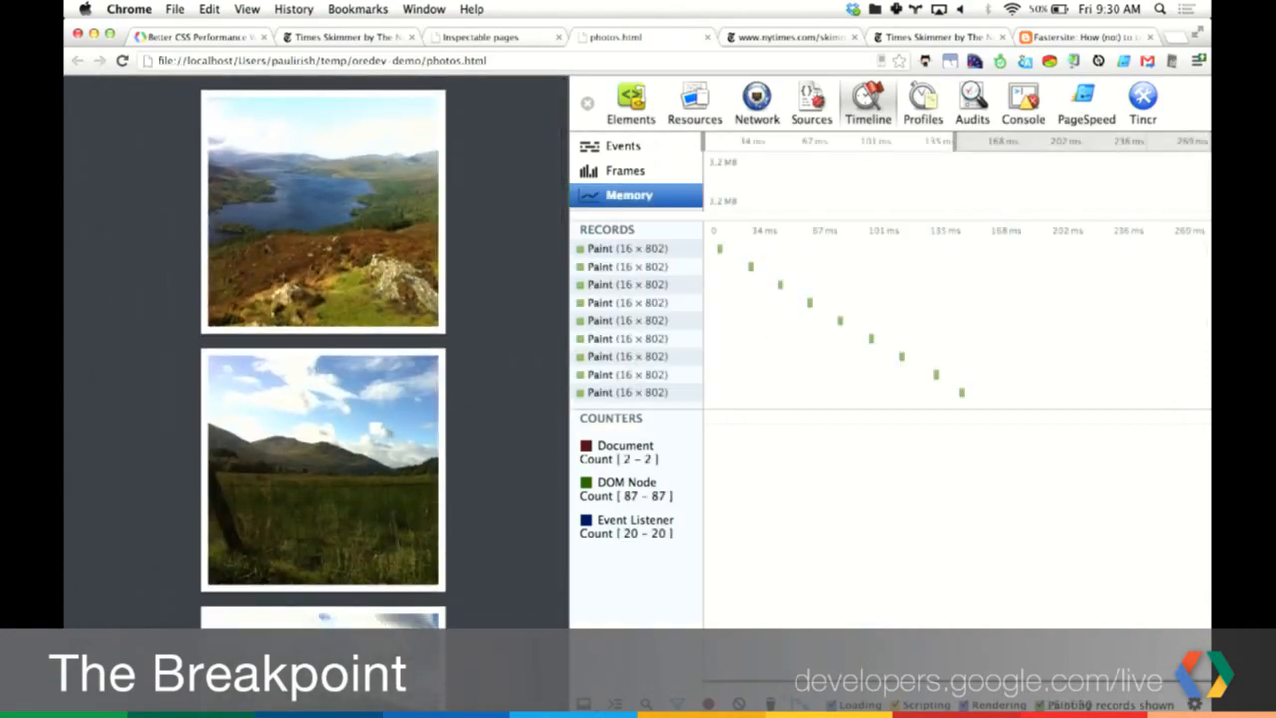
{"action": "scroll", "scroll_direction": "down", "scroll_amount": 3}
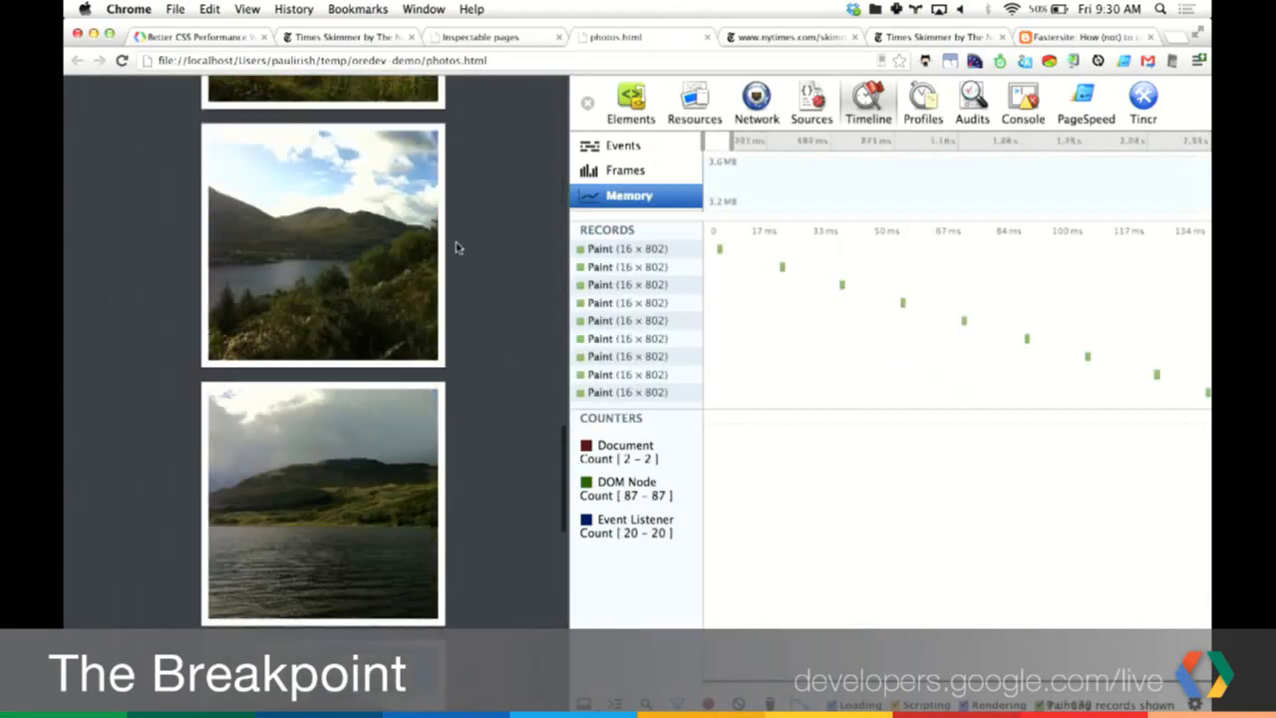
{"action": "scroll", "scroll_direction": "down", "scroll_amount": 3}
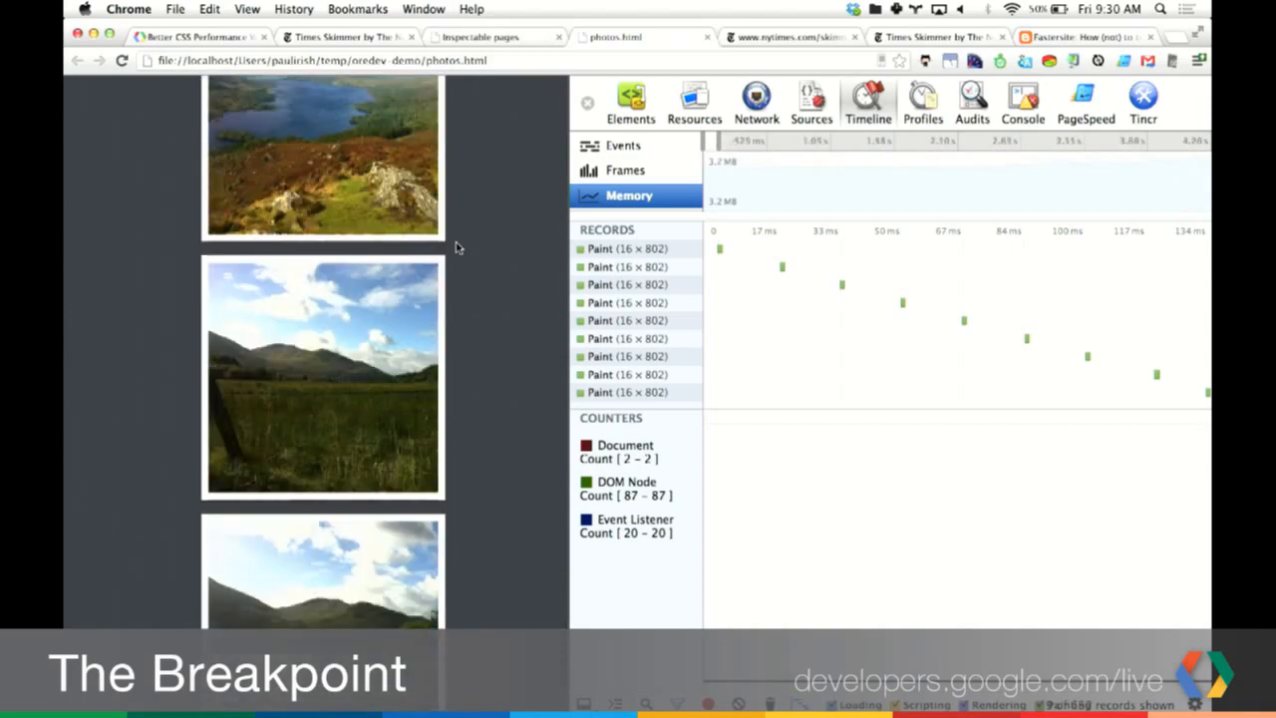
{"action": "scroll", "scroll_direction": "down", "scroll_amount": 3}
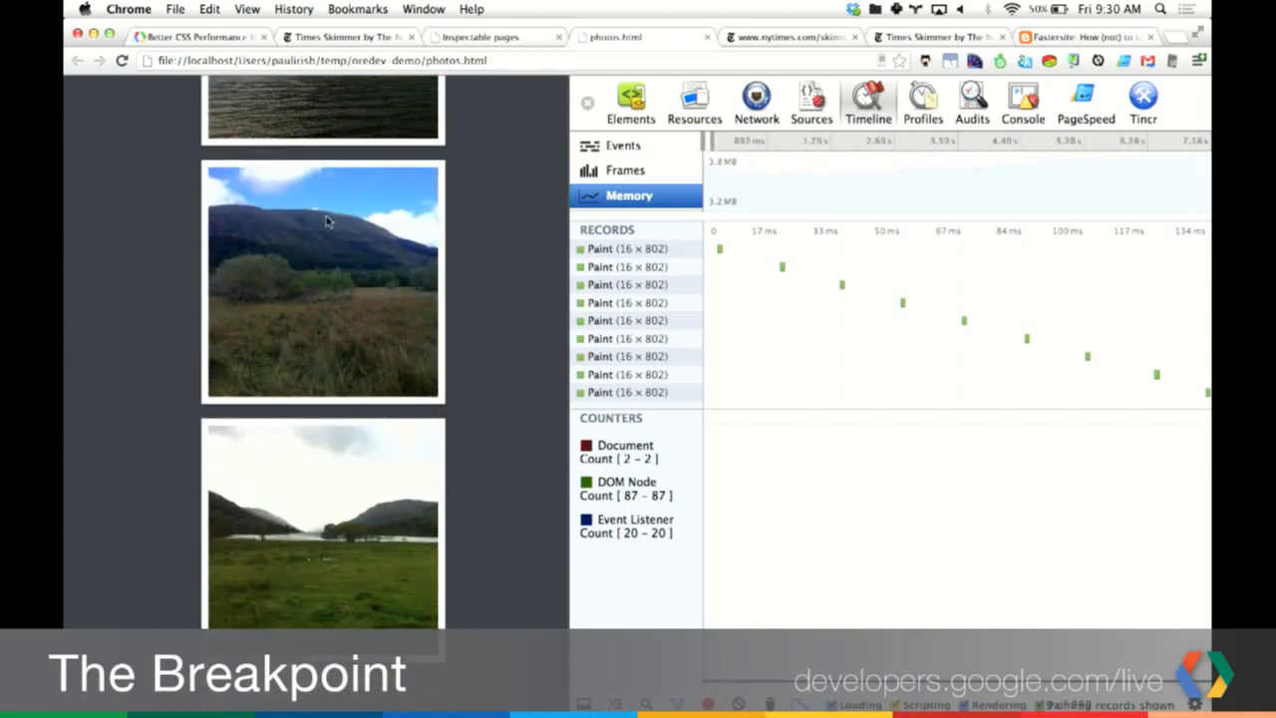
{"action": "scroll", "scroll_direction": "down", "scroll_amount": 3}
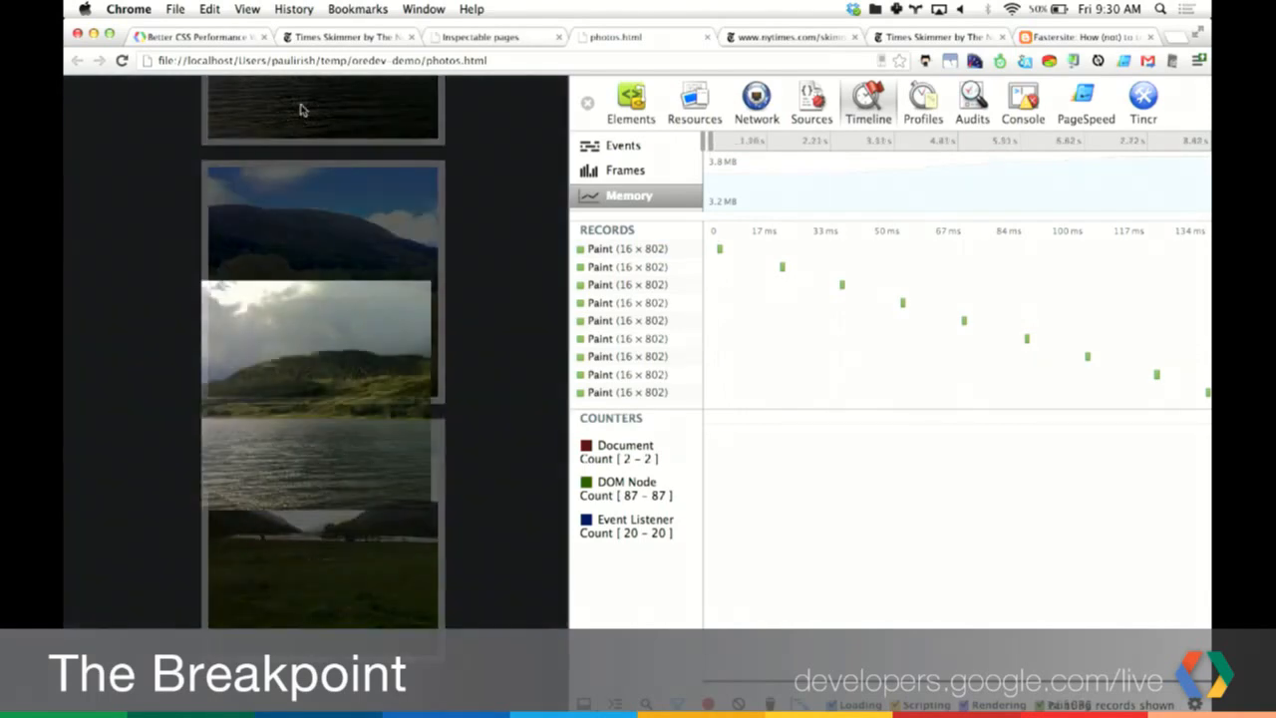
{"action": "scroll", "scroll_direction": "down", "scroll_amount": 3}
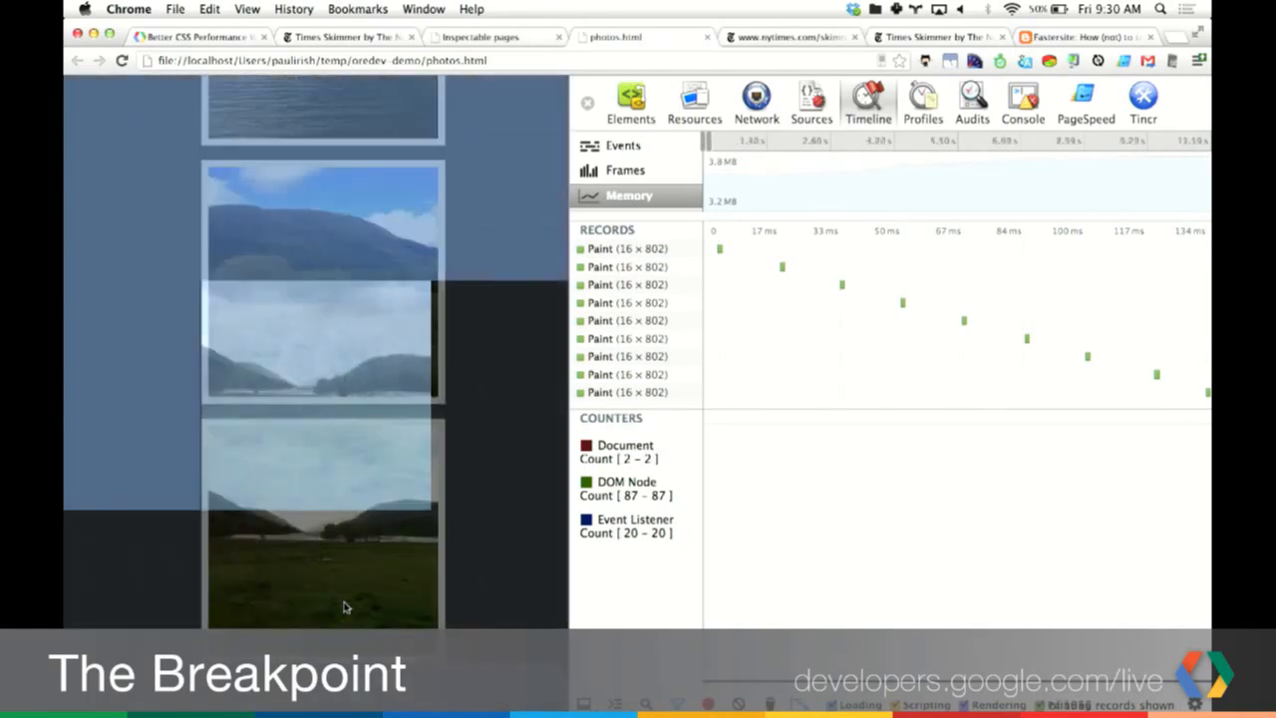
{"action": "scroll", "scroll_direction": "down", "scroll_amount": 3}
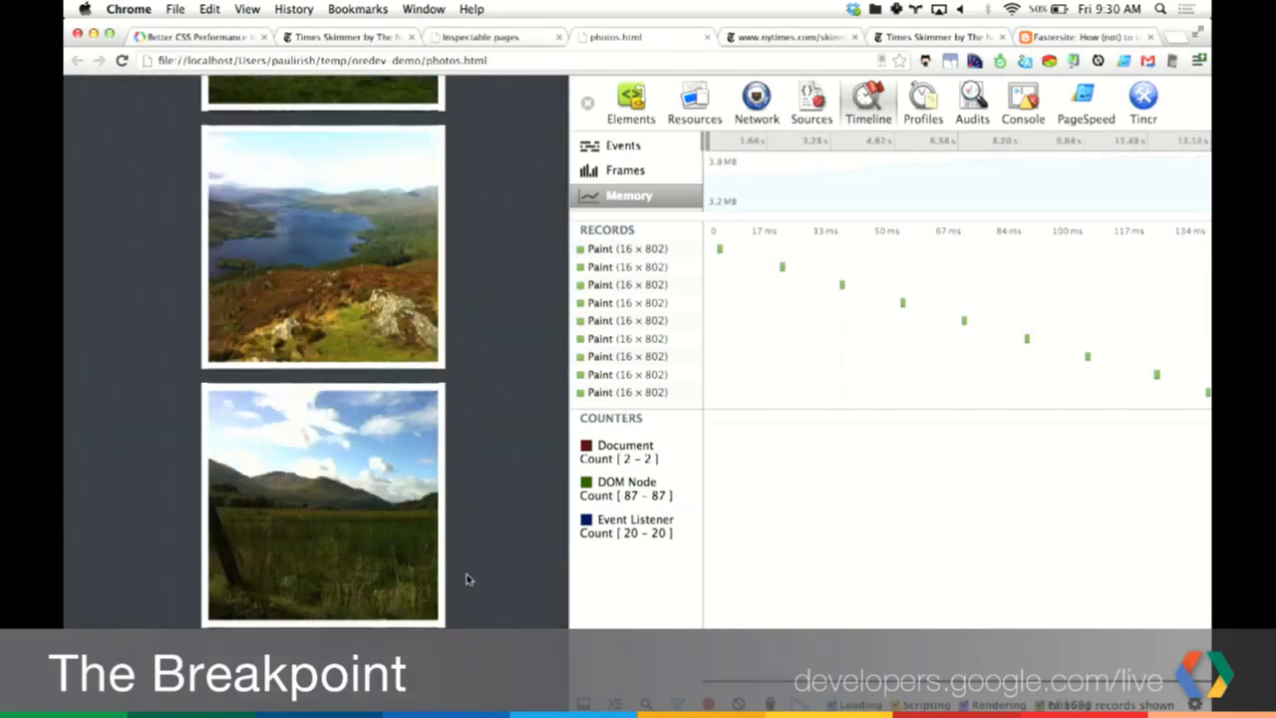
{"action": "scroll", "scroll_direction": "down", "scroll_amount": 3}
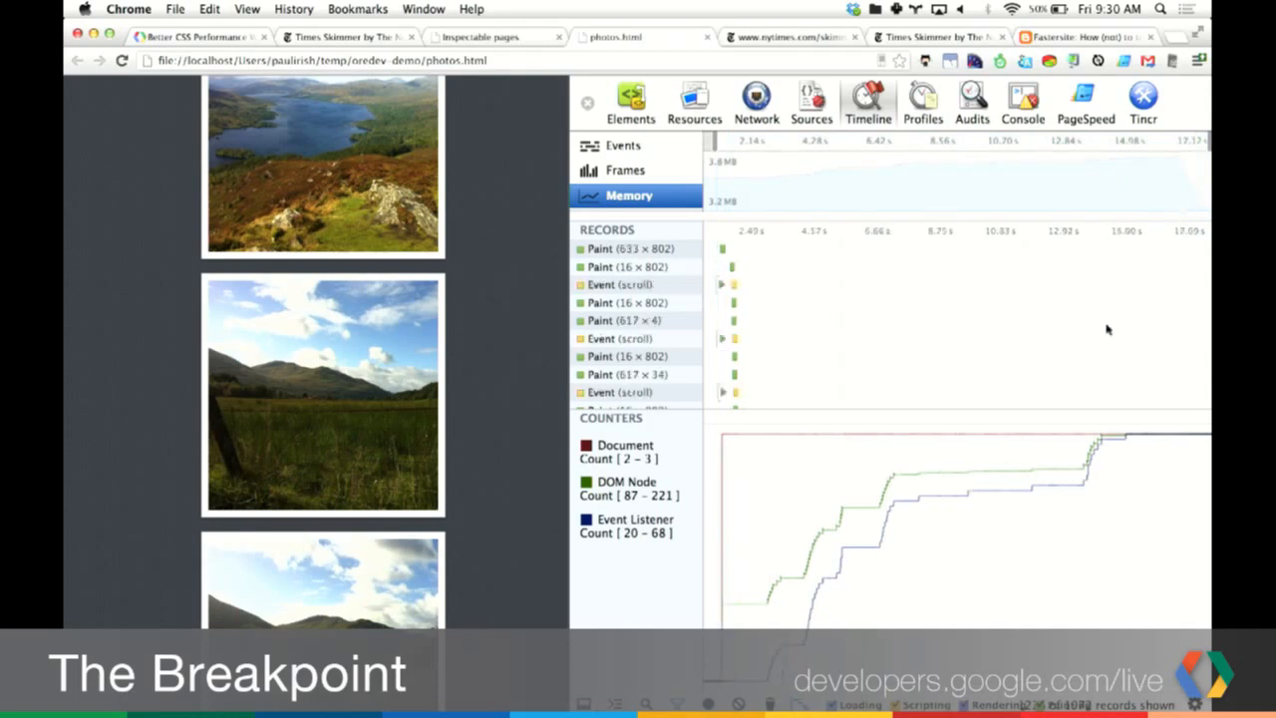
{"action": "mouse_move", "coordinate": [807, 201]}
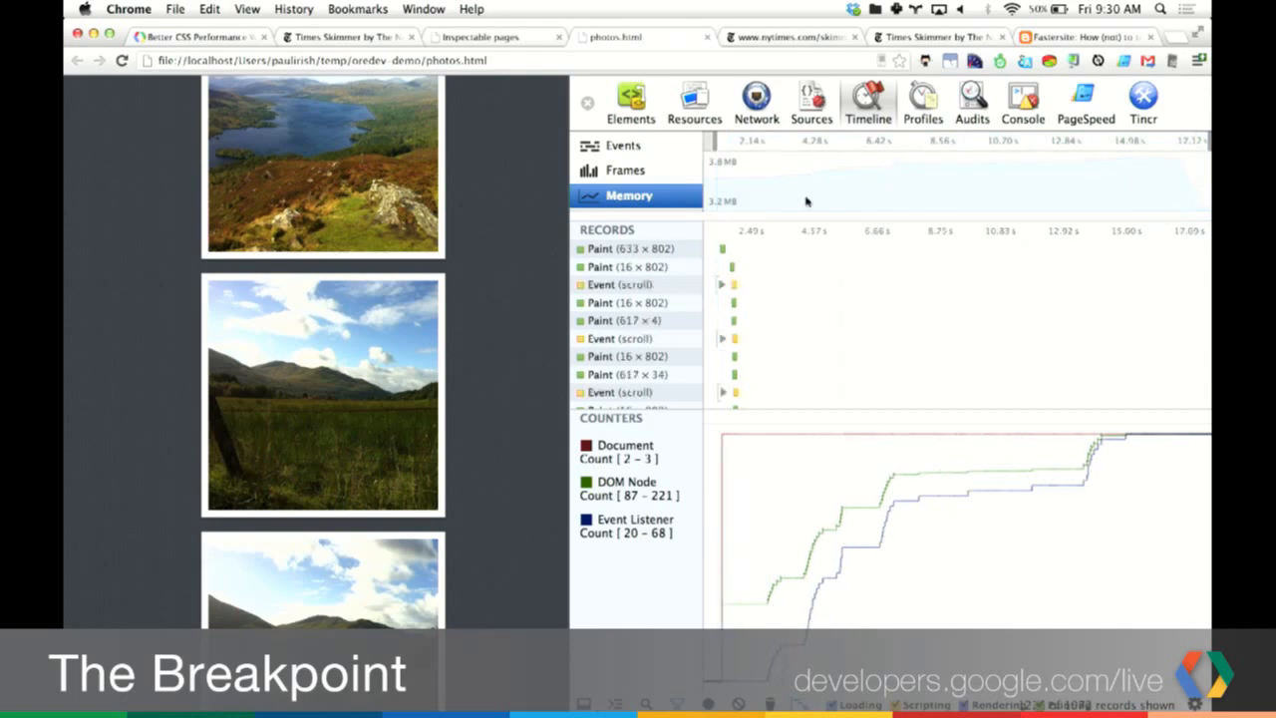
{"action": "mouse_move", "coordinate": [736, 200]}
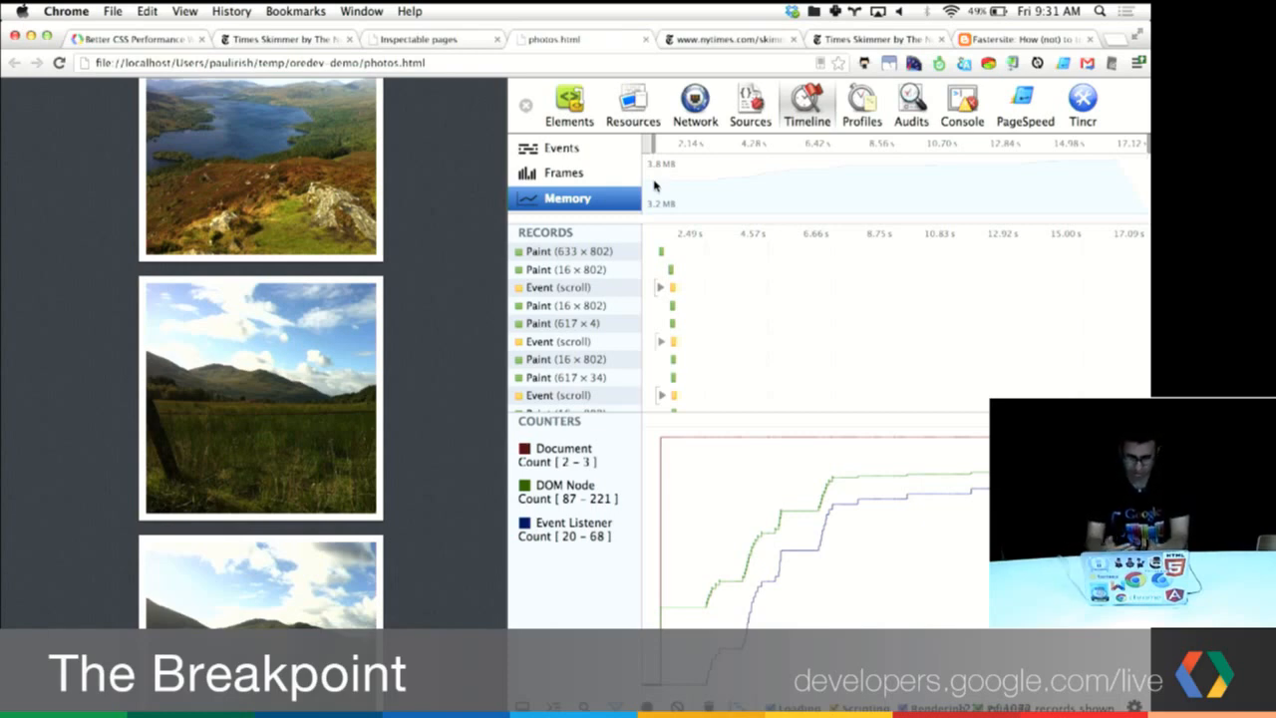
{"action": "mouse_move", "coordinate": [688, 473]}
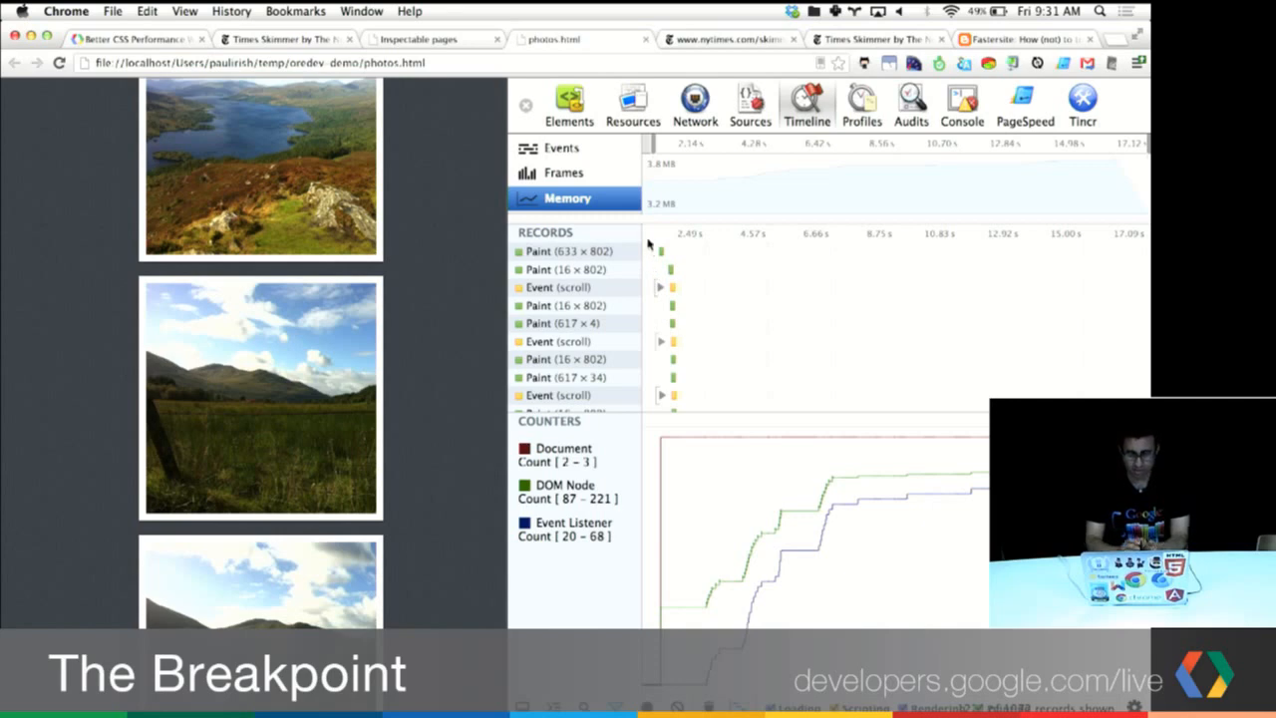
{"action": "mouse_move", "coordinate": [703, 199]}
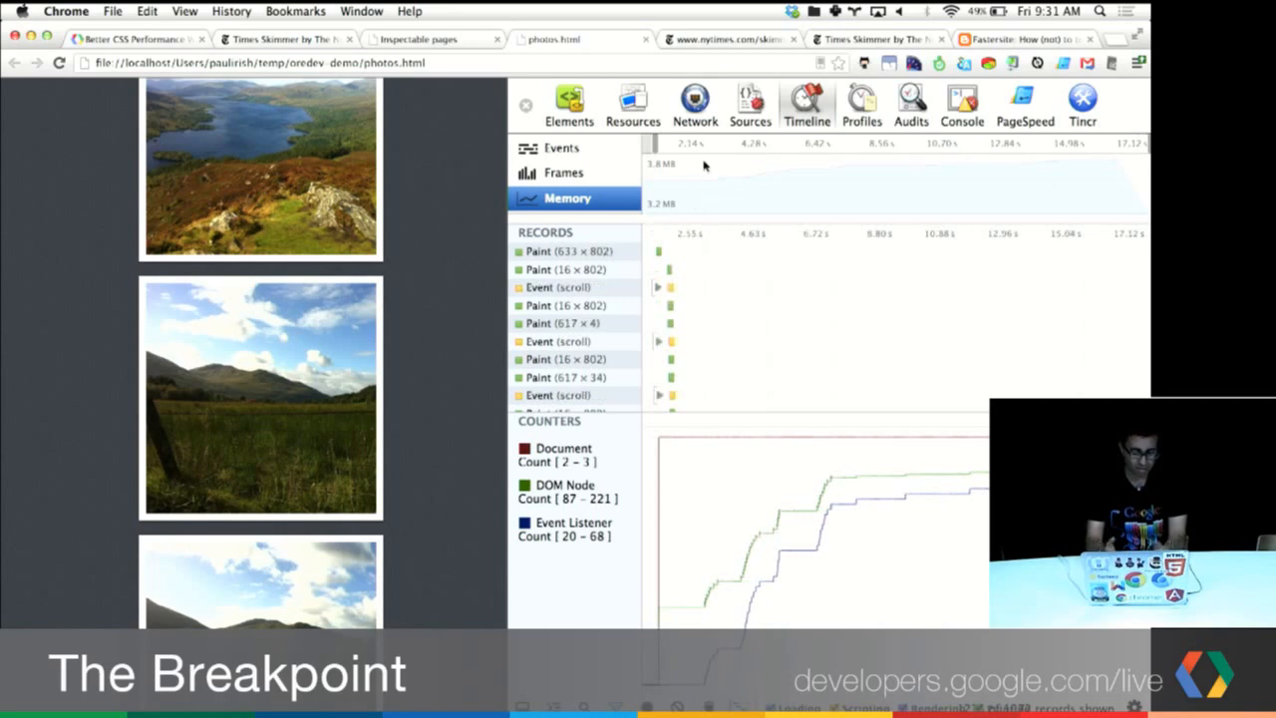
{"action": "mouse_move", "coordinate": [775, 157]}
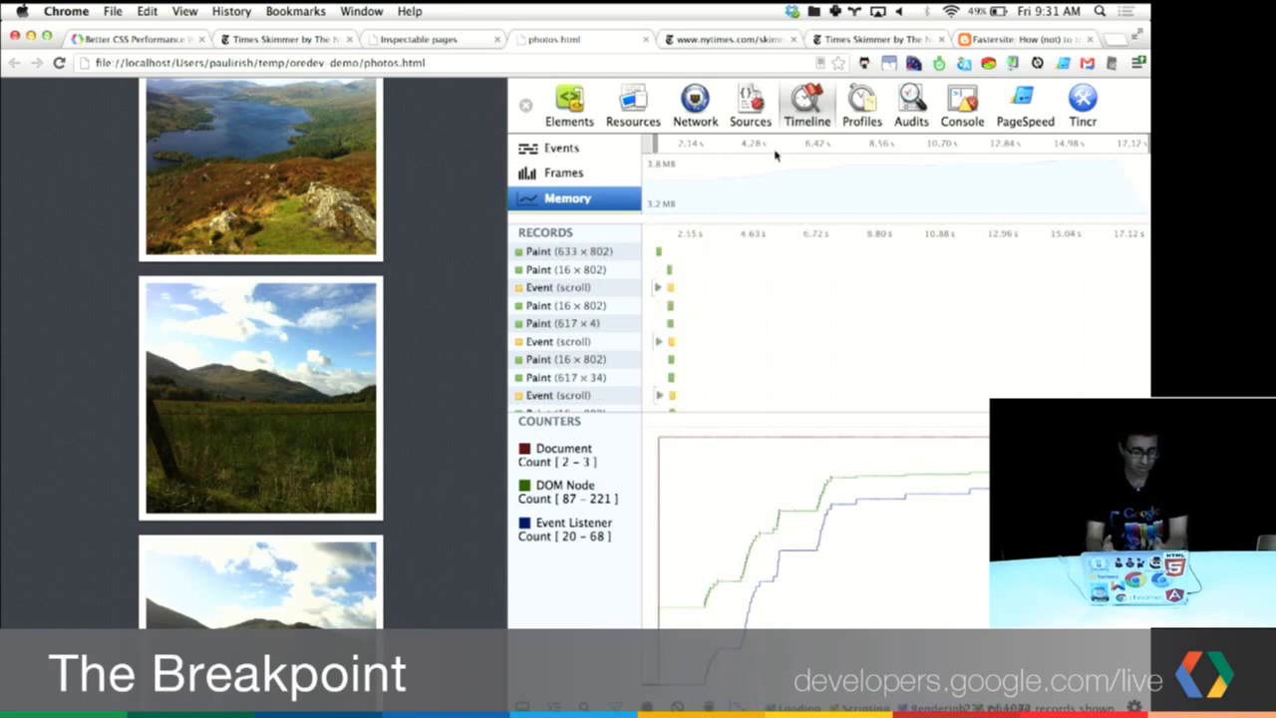
{"action": "mouse_move", "coordinate": [879, 183]}
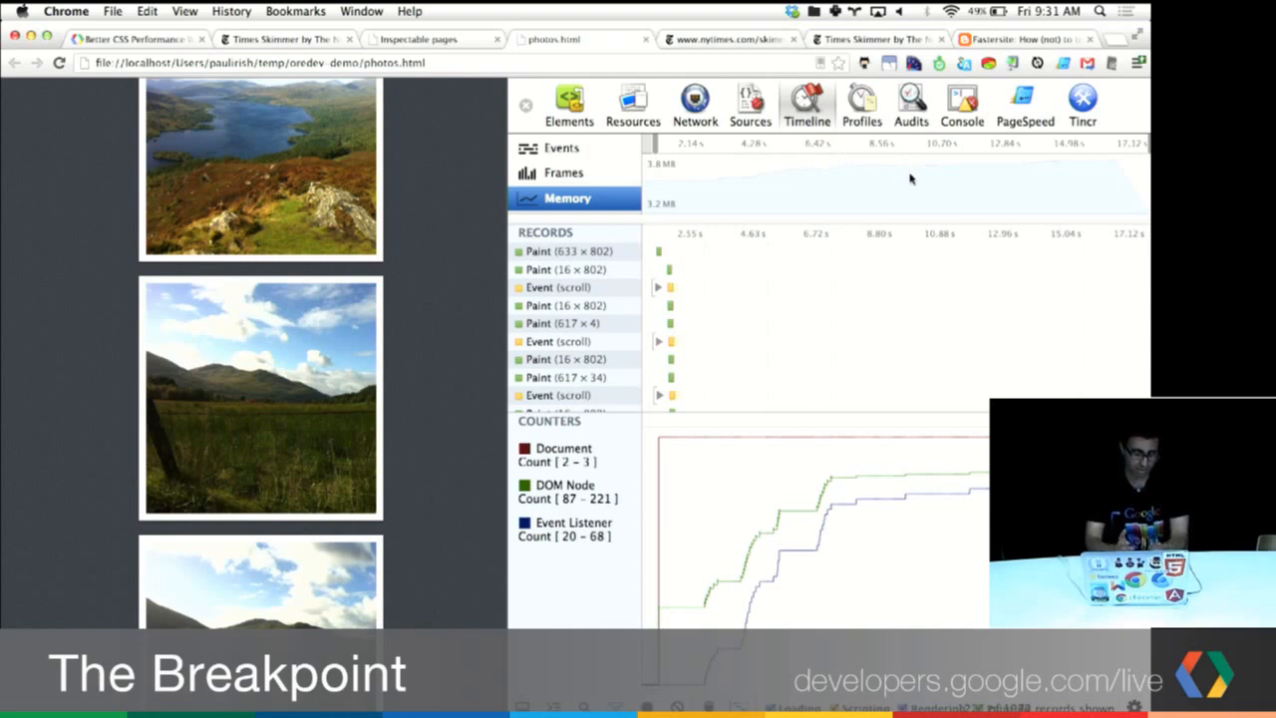
{"action": "mouse_move", "coordinate": [776, 134]}
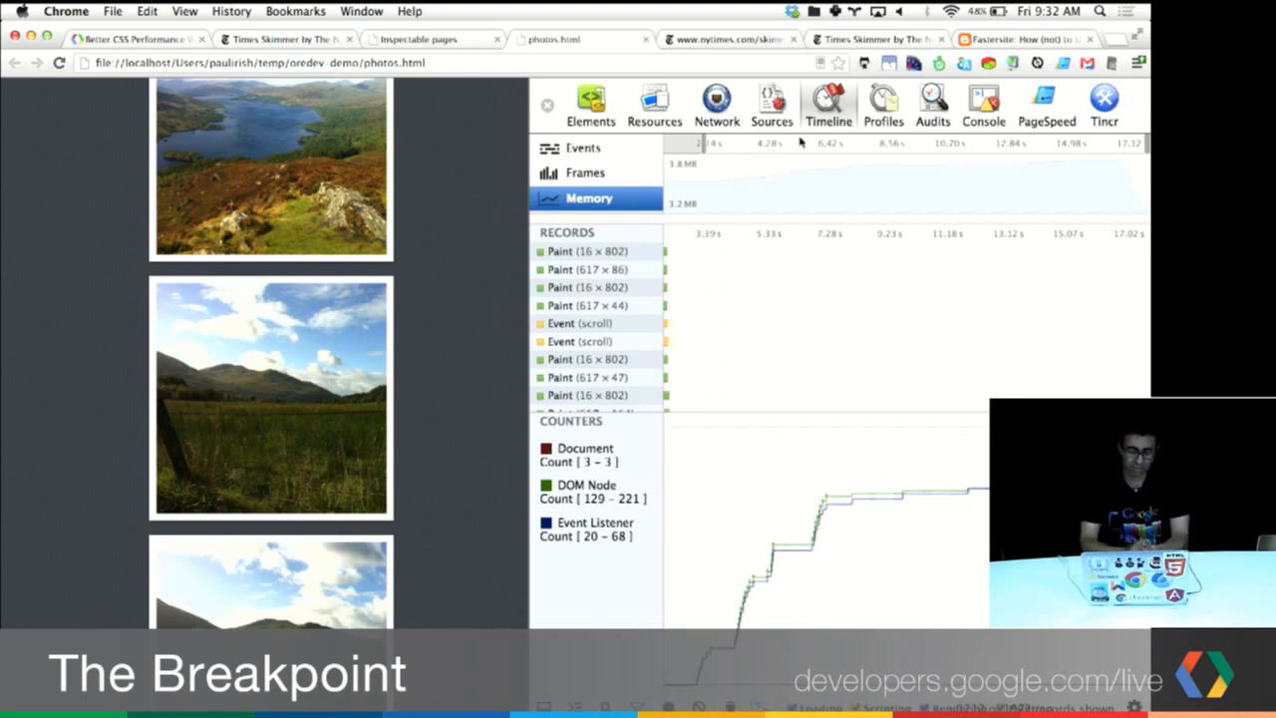
Step: Select Take Heap Snapshot in Profiles, then return to the full photos.html memory timeline
{"action": "left_click", "coordinate": [881, 103]}
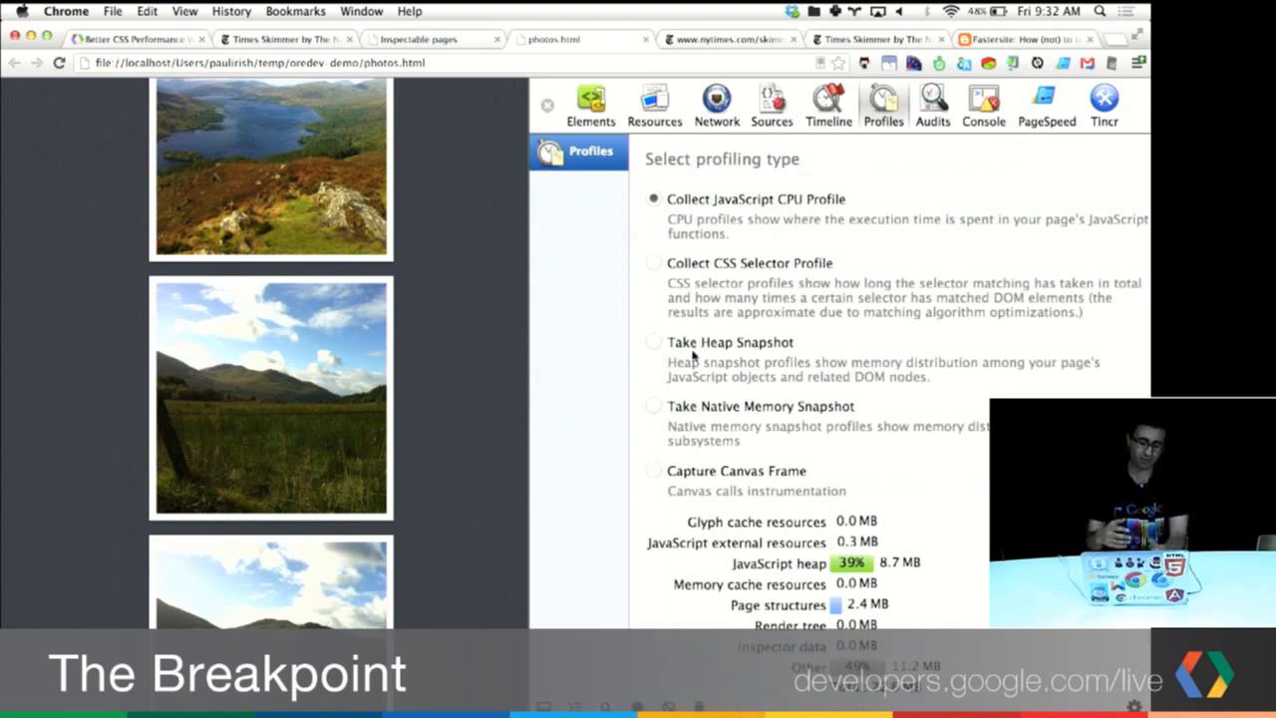
{"action": "left_click", "coordinate": [653, 341]}
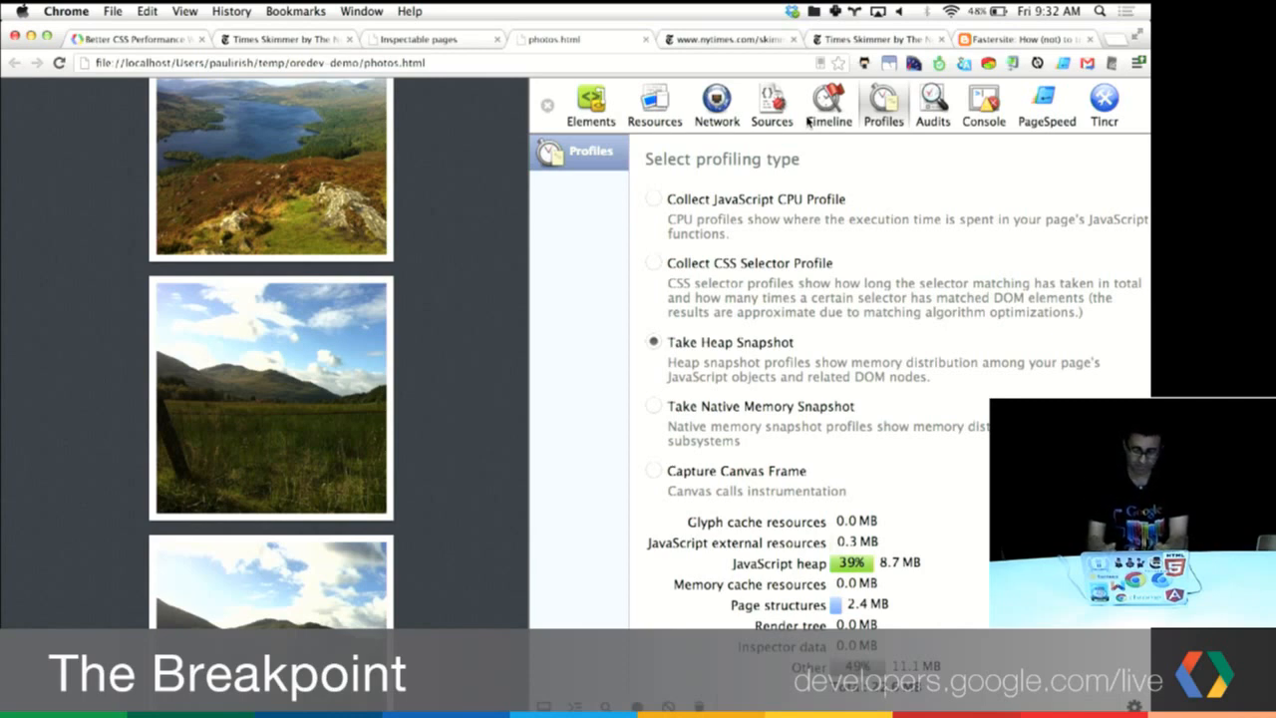
{"action": "left_click", "coordinate": [829, 105]}
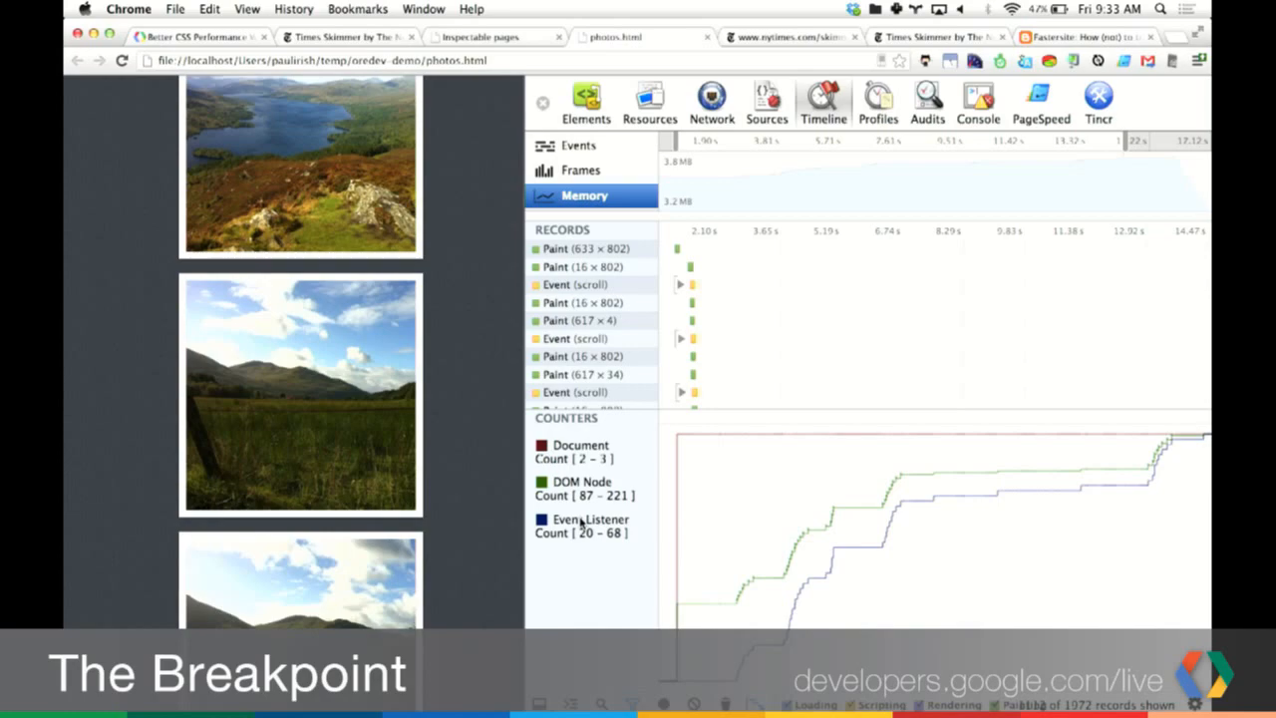
{"action": "mouse_move", "coordinate": [517, 481]}
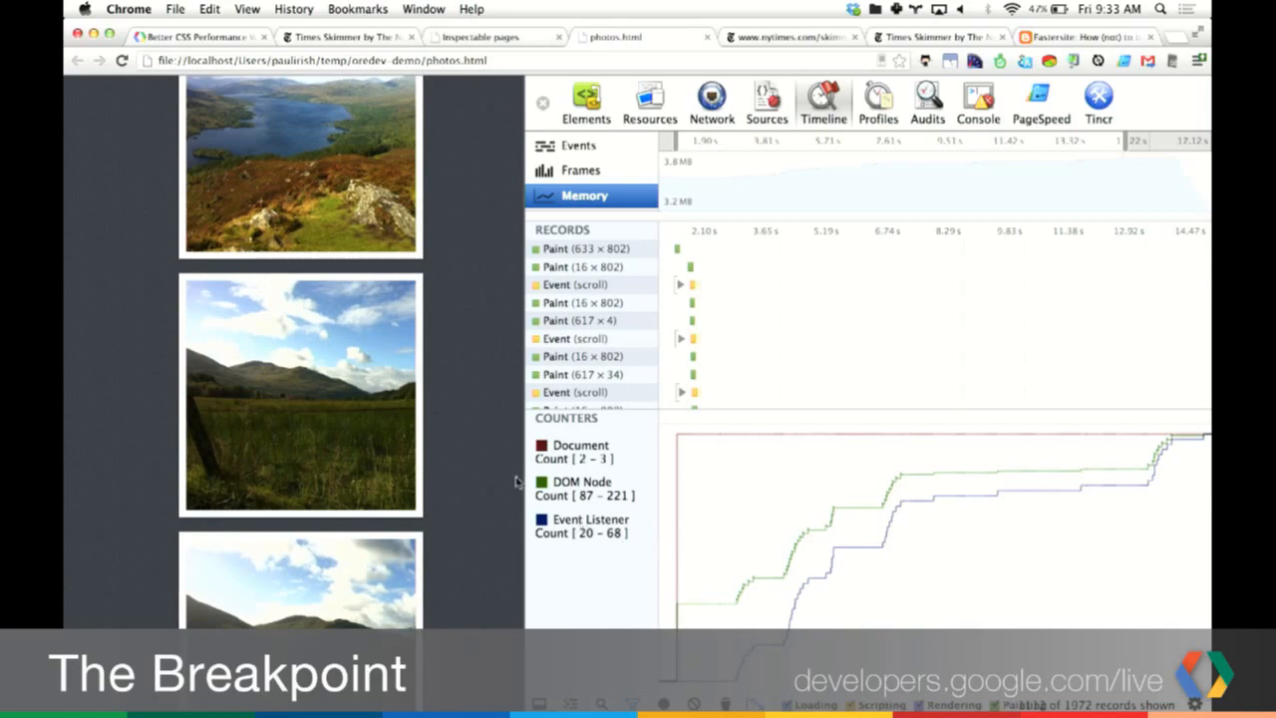
Step: Inspect the memory counters graph at a chosen point, then switch to the 60fps mobile slide
{"action": "scroll", "scroll_direction": "down", "scroll_amount": 3}
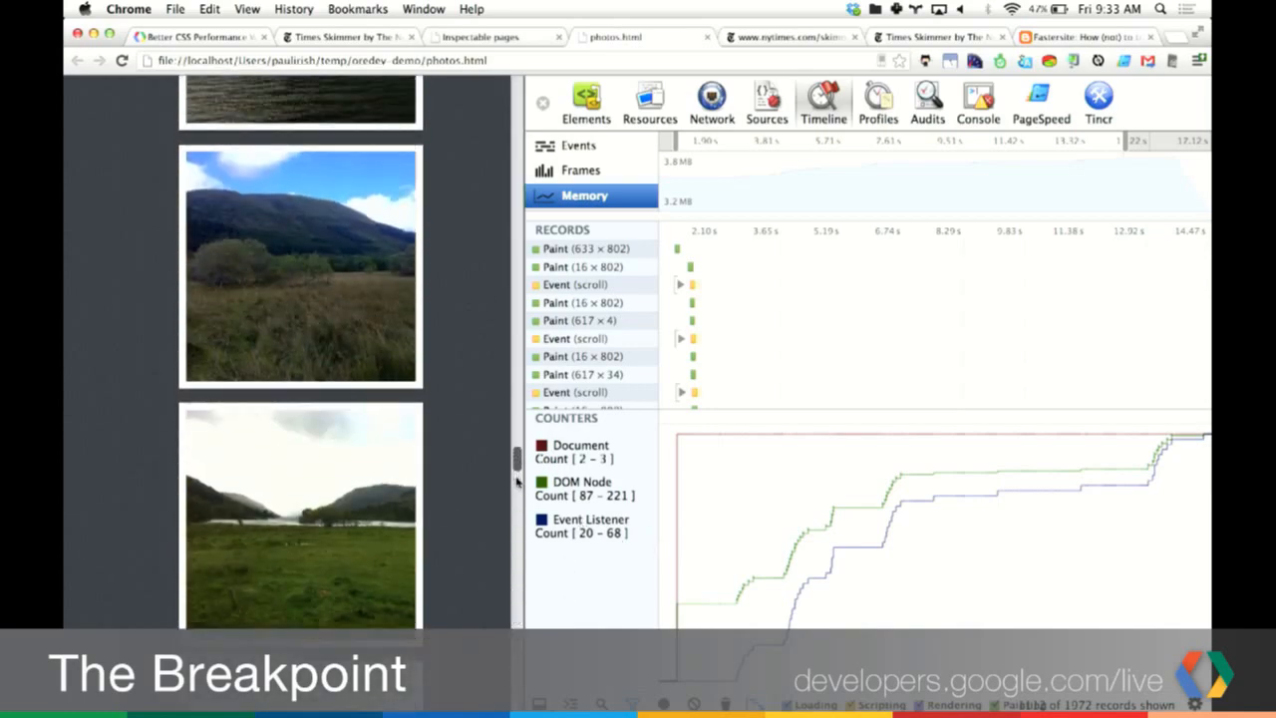
{"action": "right_click", "coordinate": [459, 454]}
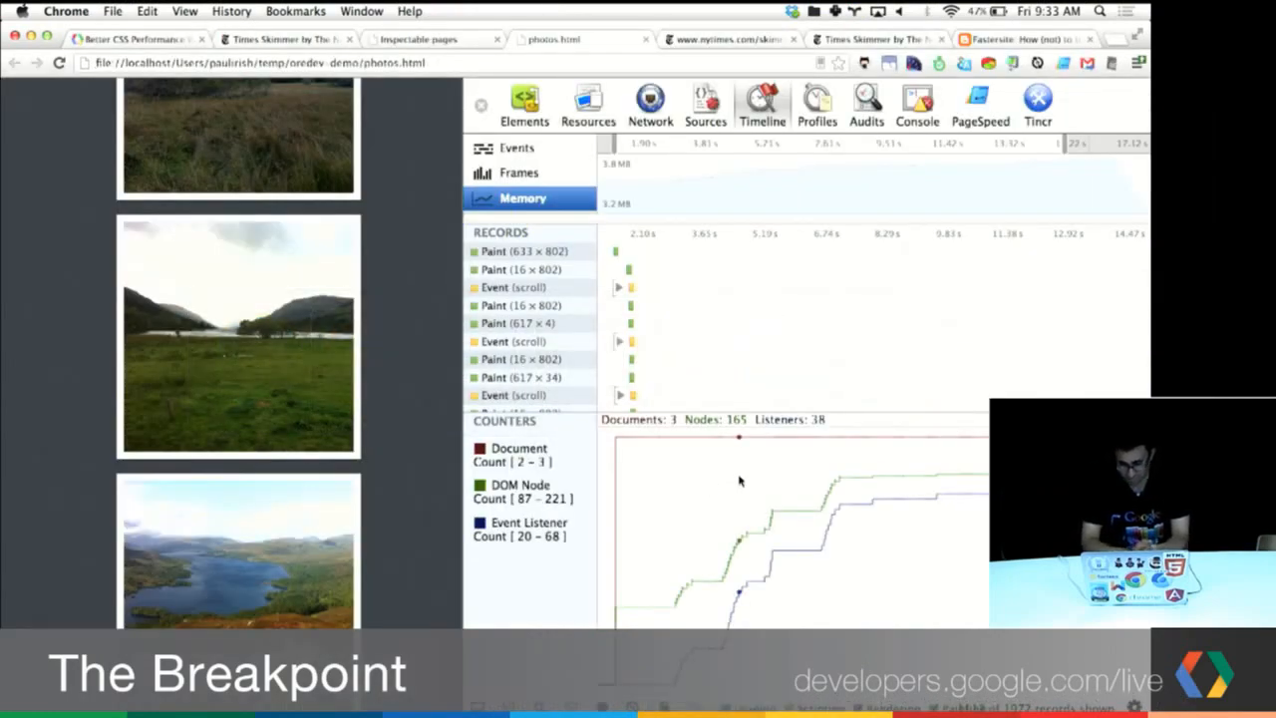
{"action": "left_click", "coordinate": [615, 37]}
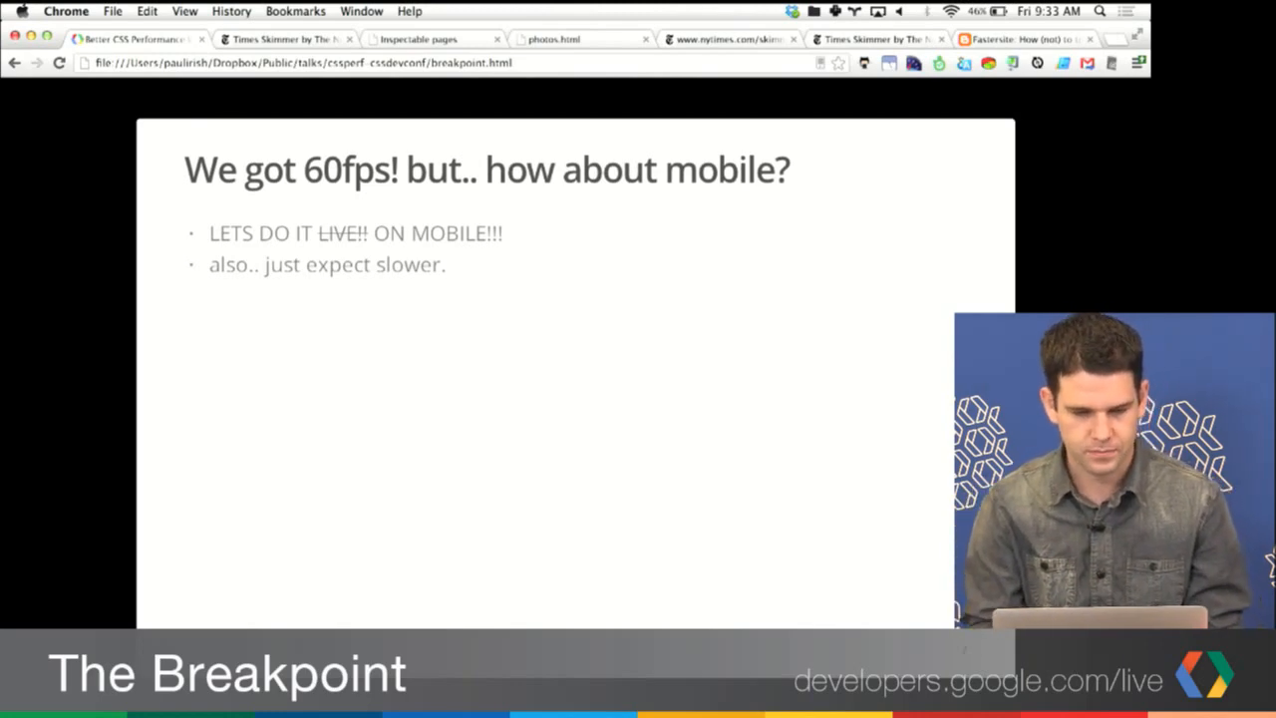
Step: Load the phone's inspectable pages at localhost:9222 and re-run adb forward tcp:9222
{"action": "left_click", "coordinate": [418, 39]}
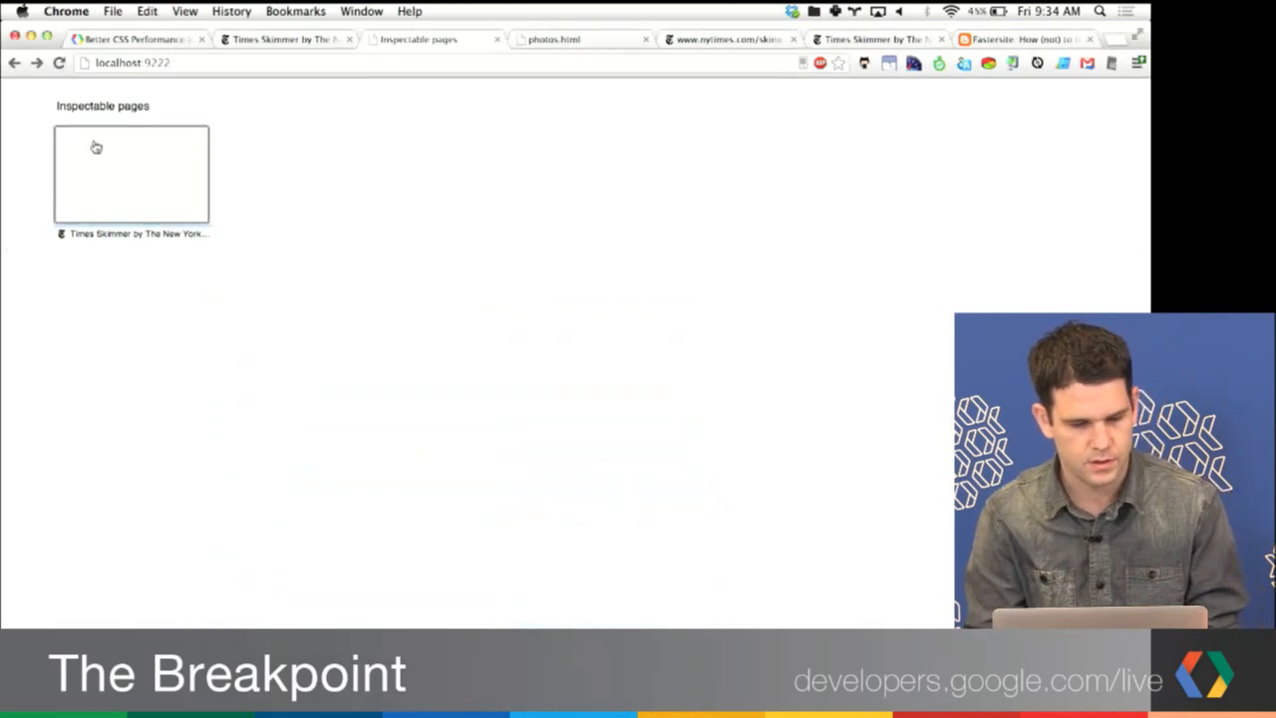
{"action": "left_click", "coordinate": [131, 175]}
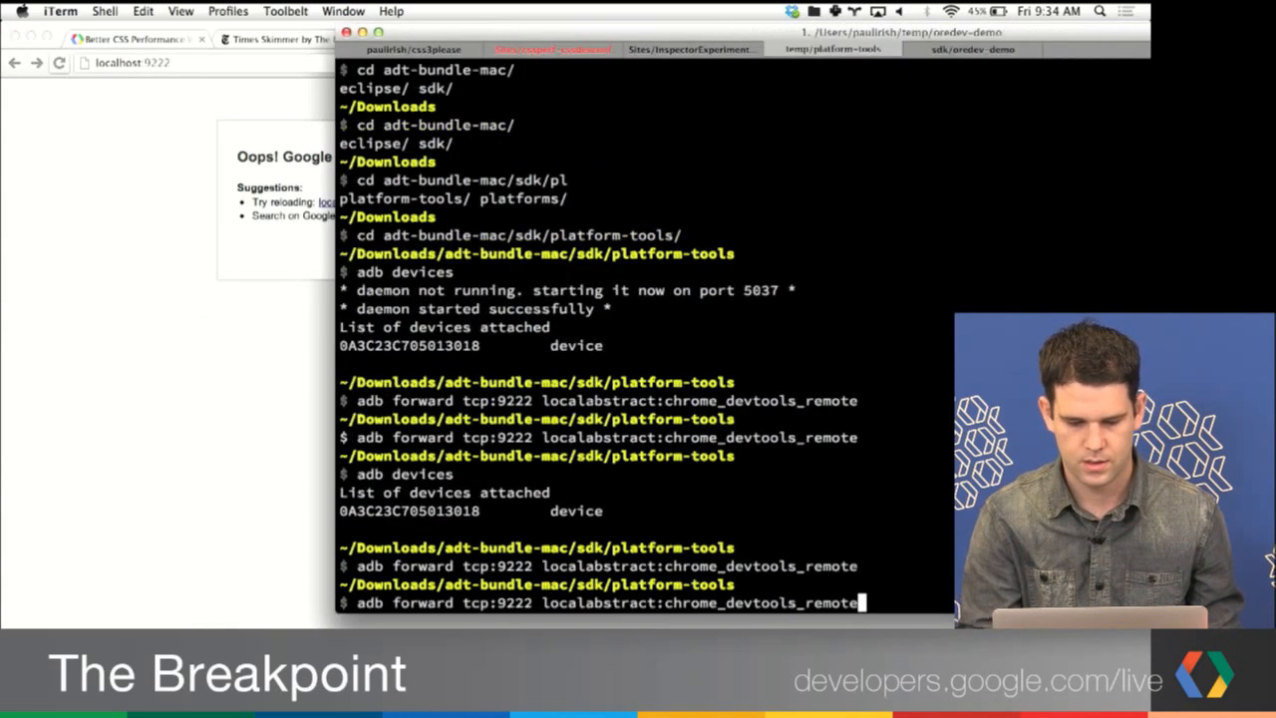
{"action": "key", "text": "Return"}
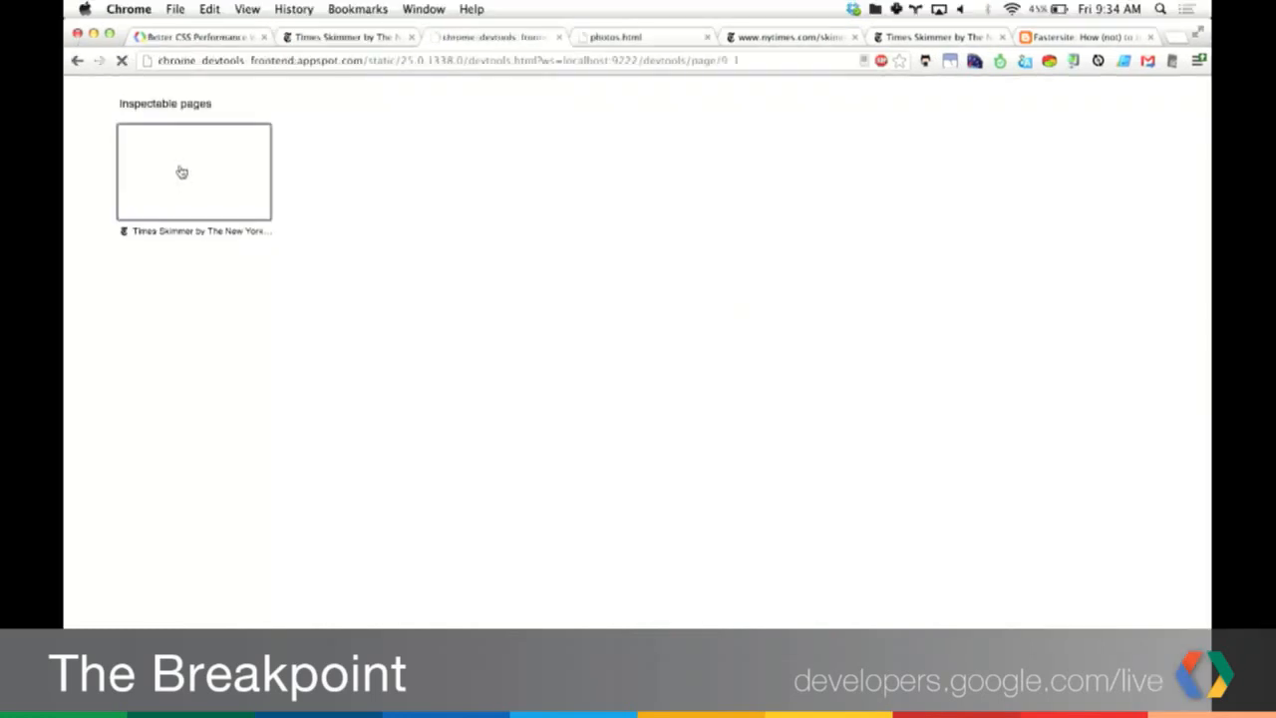
Step: Open the Times Skimmer thumbnail for remote inspection
{"action": "left_click", "coordinate": [192, 171]}
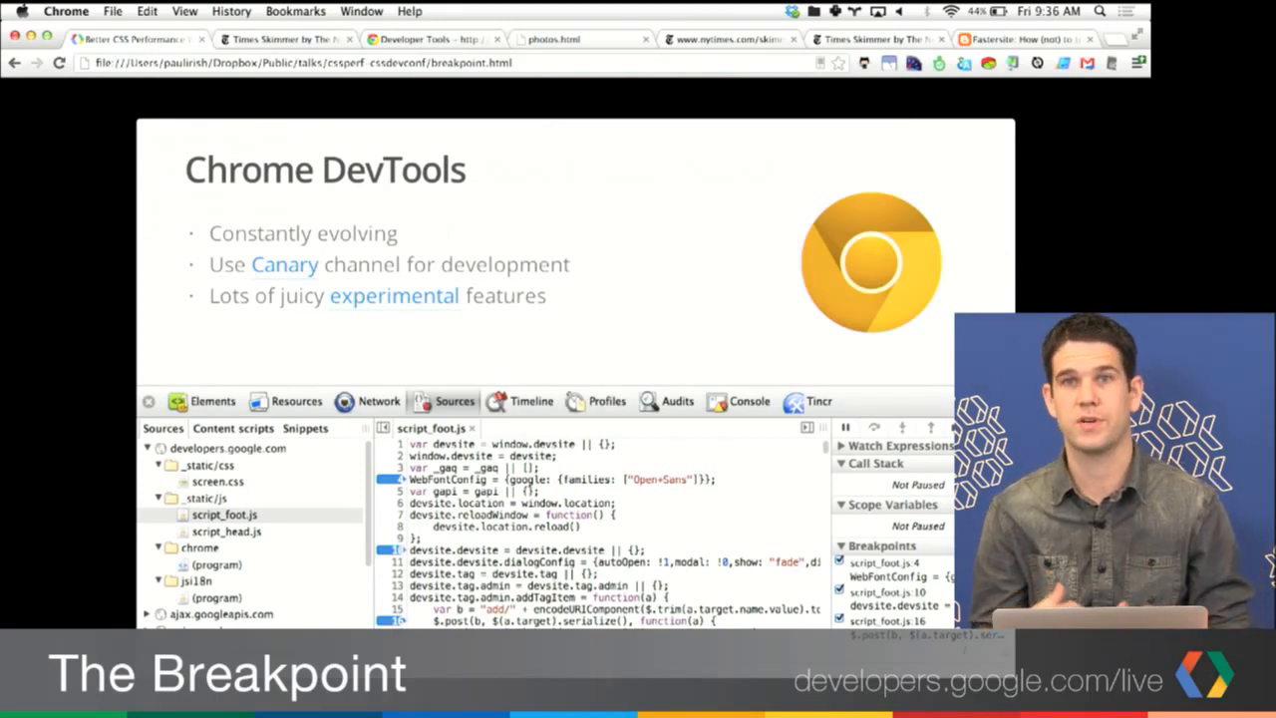
{"action": "left_click", "coordinate": [1077, 37]}
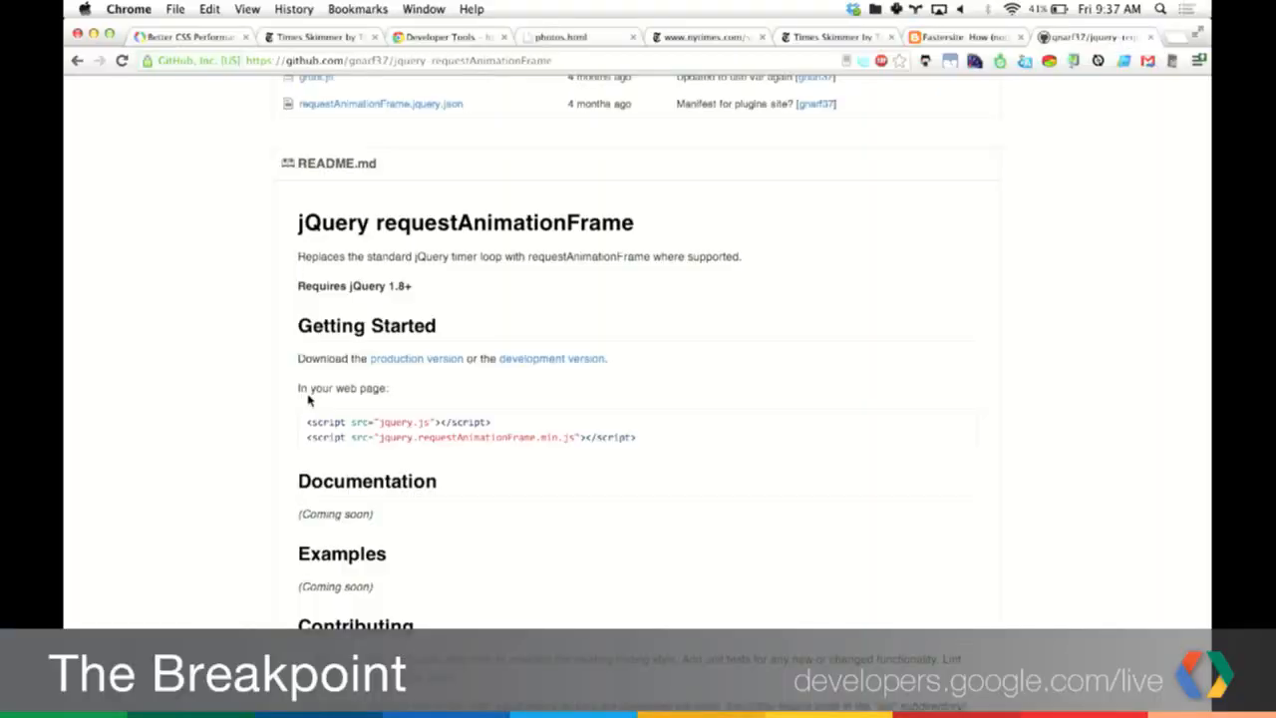